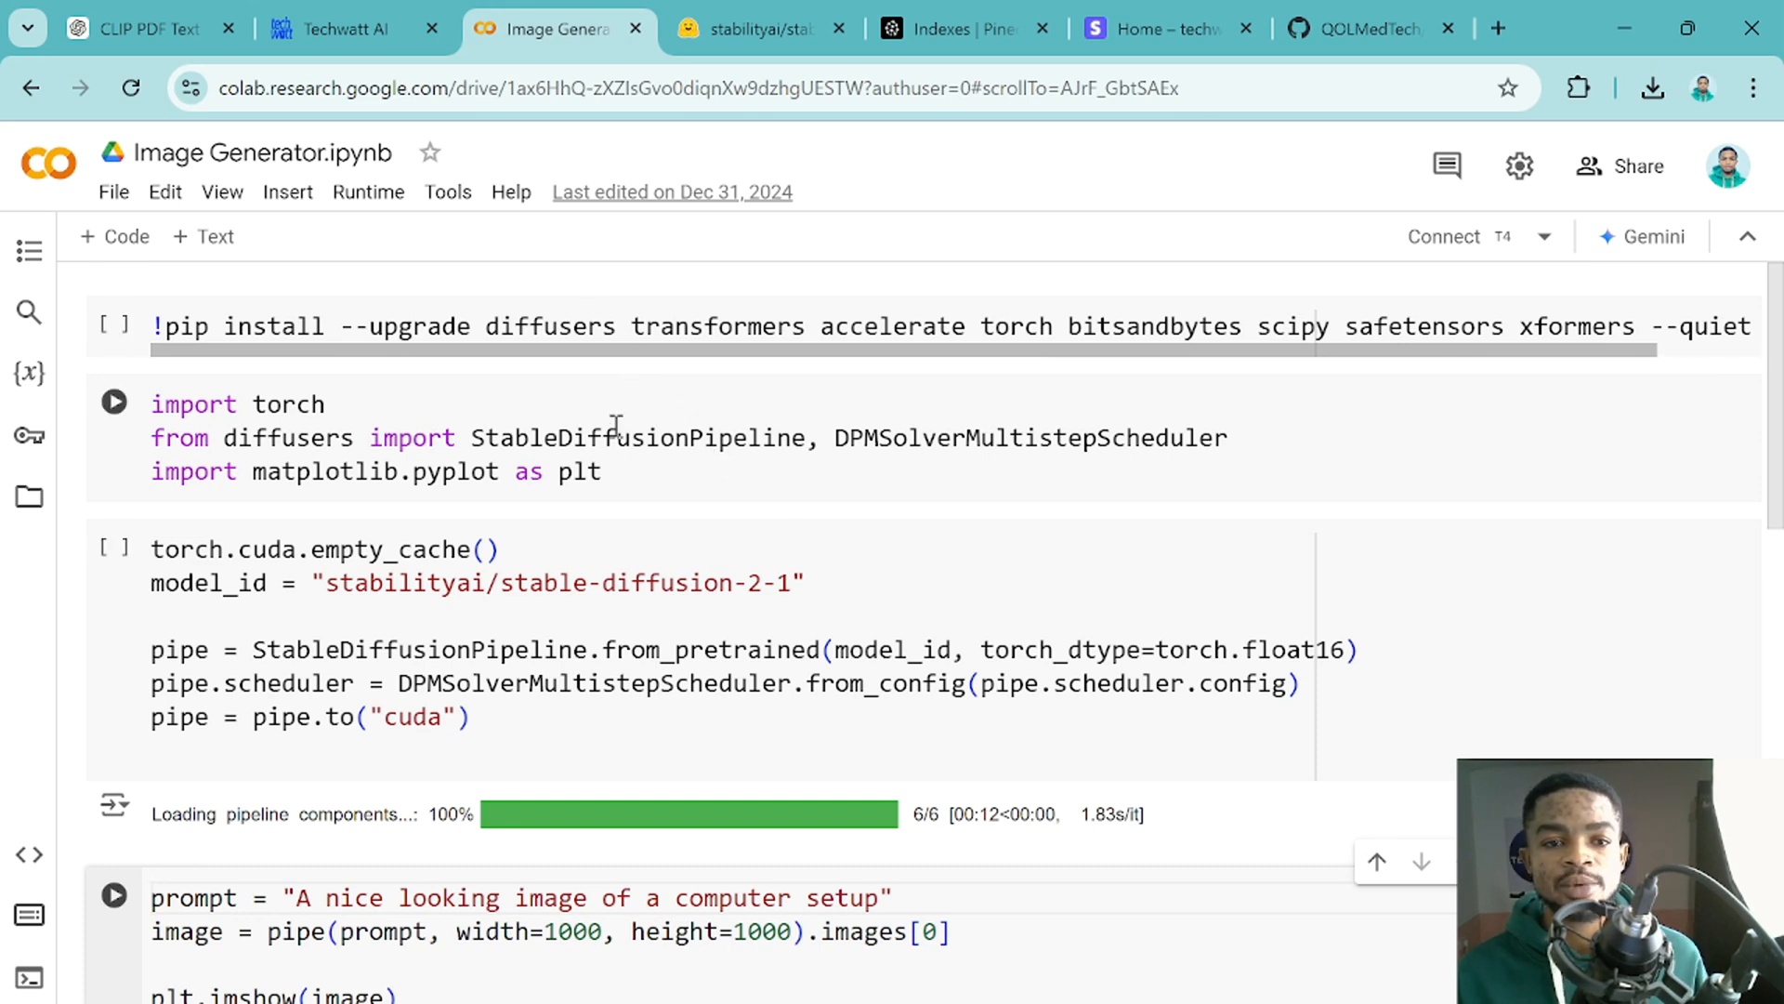
Keep T4 GPU as the hardware accelerator and connect the notebook to that runtime.
{"action": "left_click", "coordinate": [368, 191]}
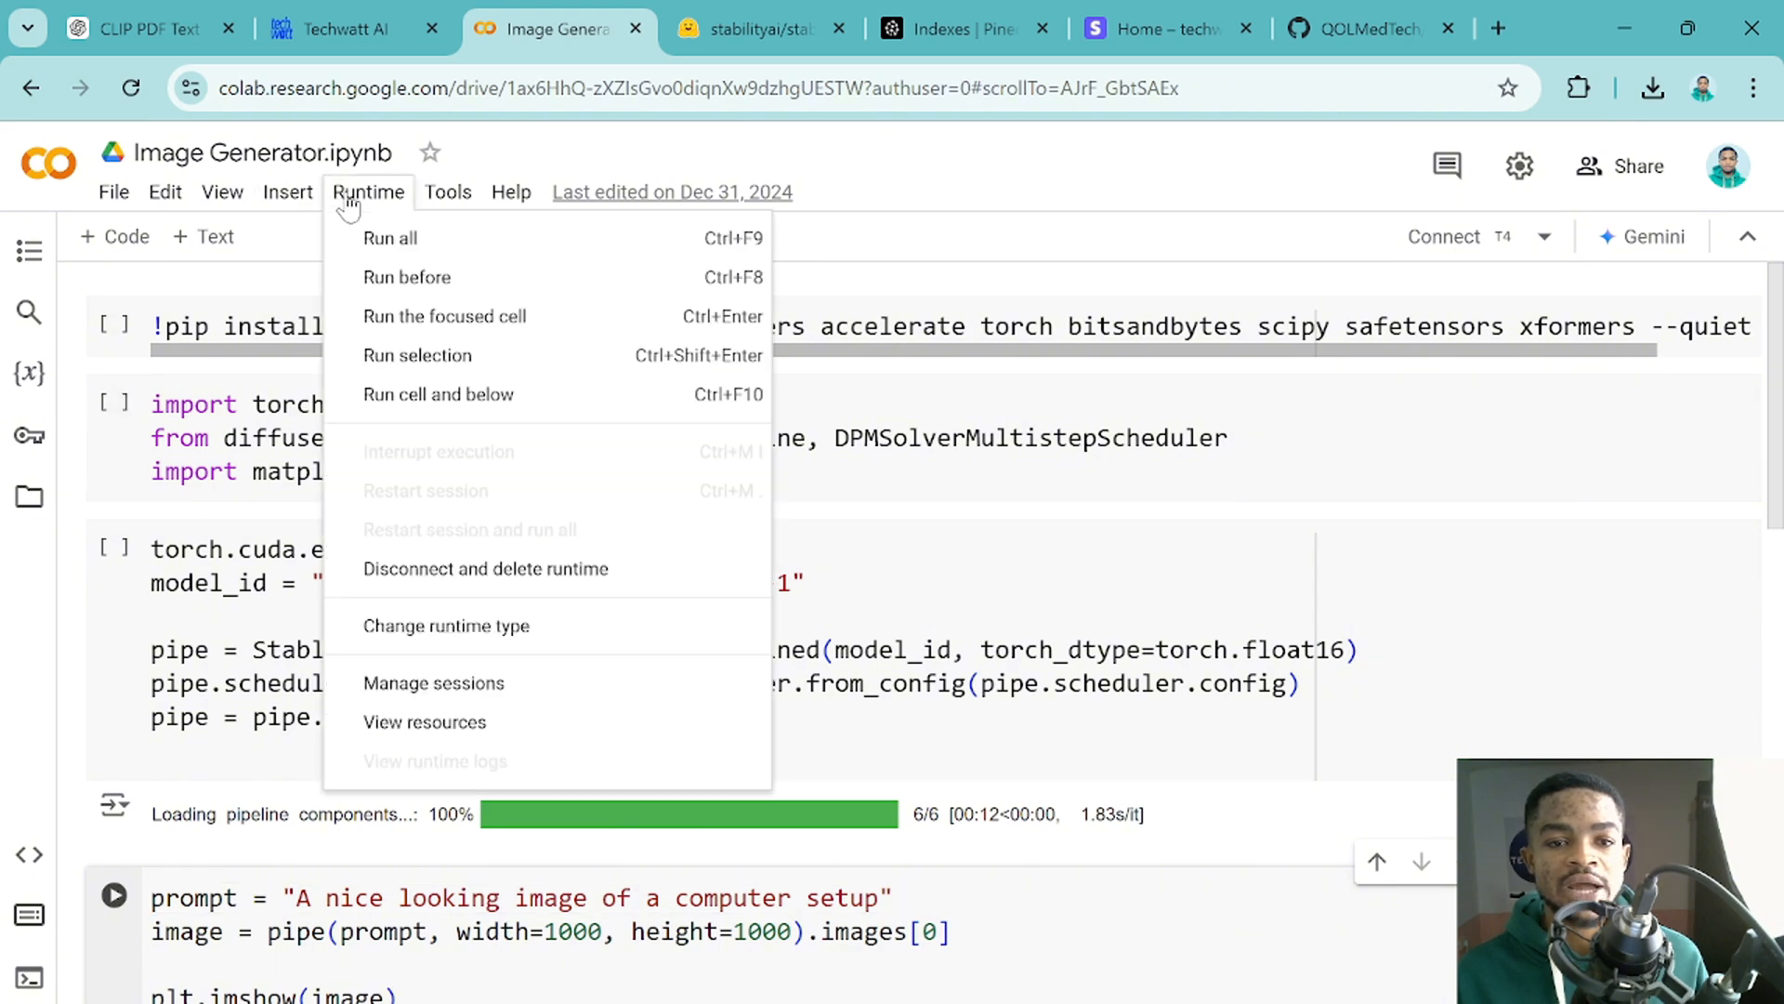
{"action": "mouse_move", "coordinate": [496, 625]}
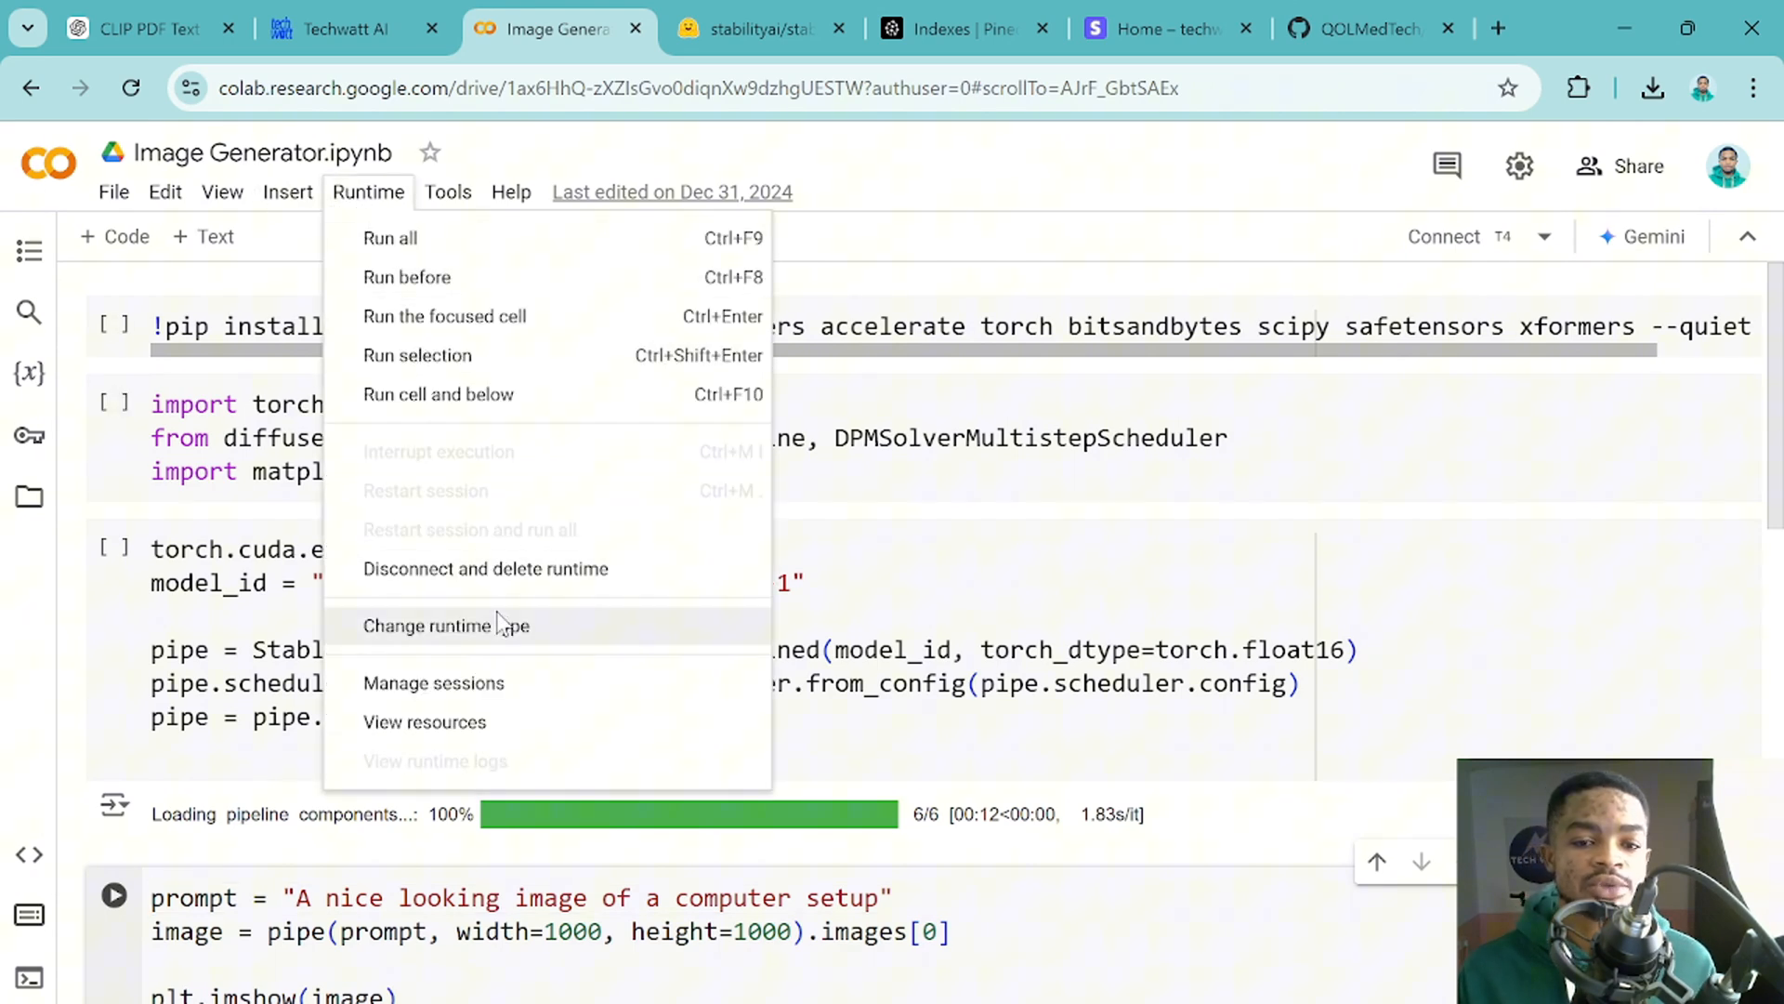
{"action": "left_click", "coordinate": [444, 624]}
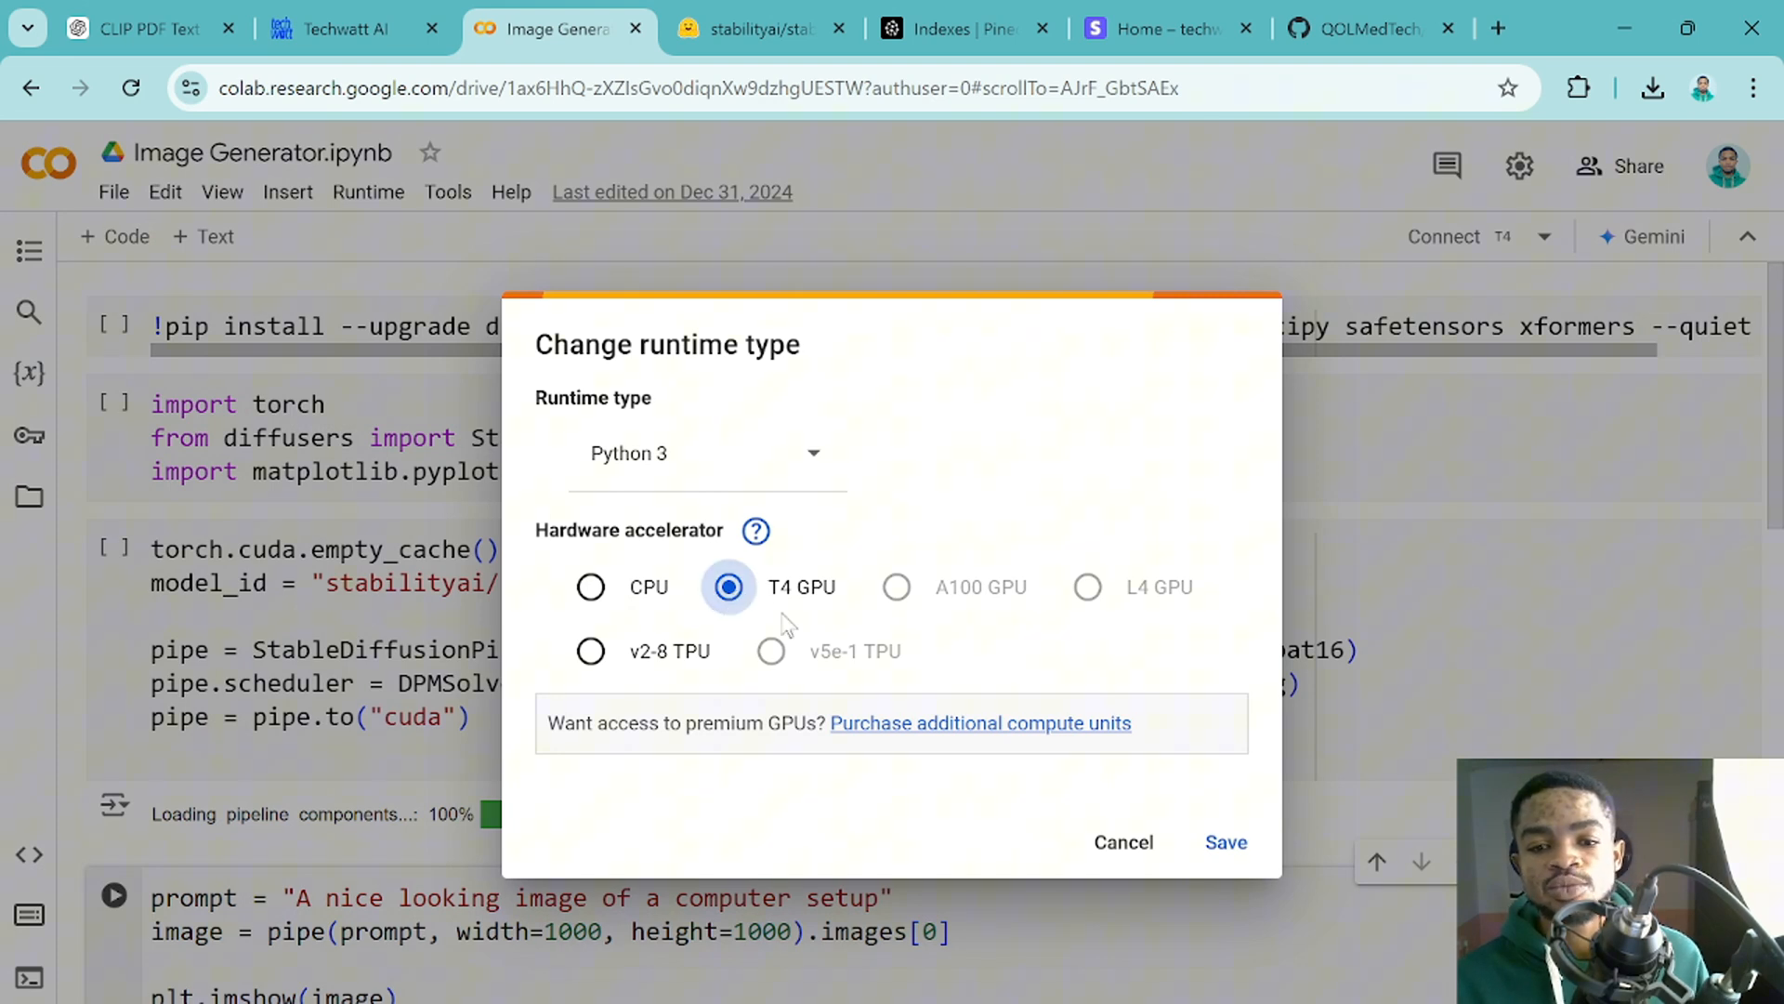
{"action": "mouse_move", "coordinate": [808, 600]}
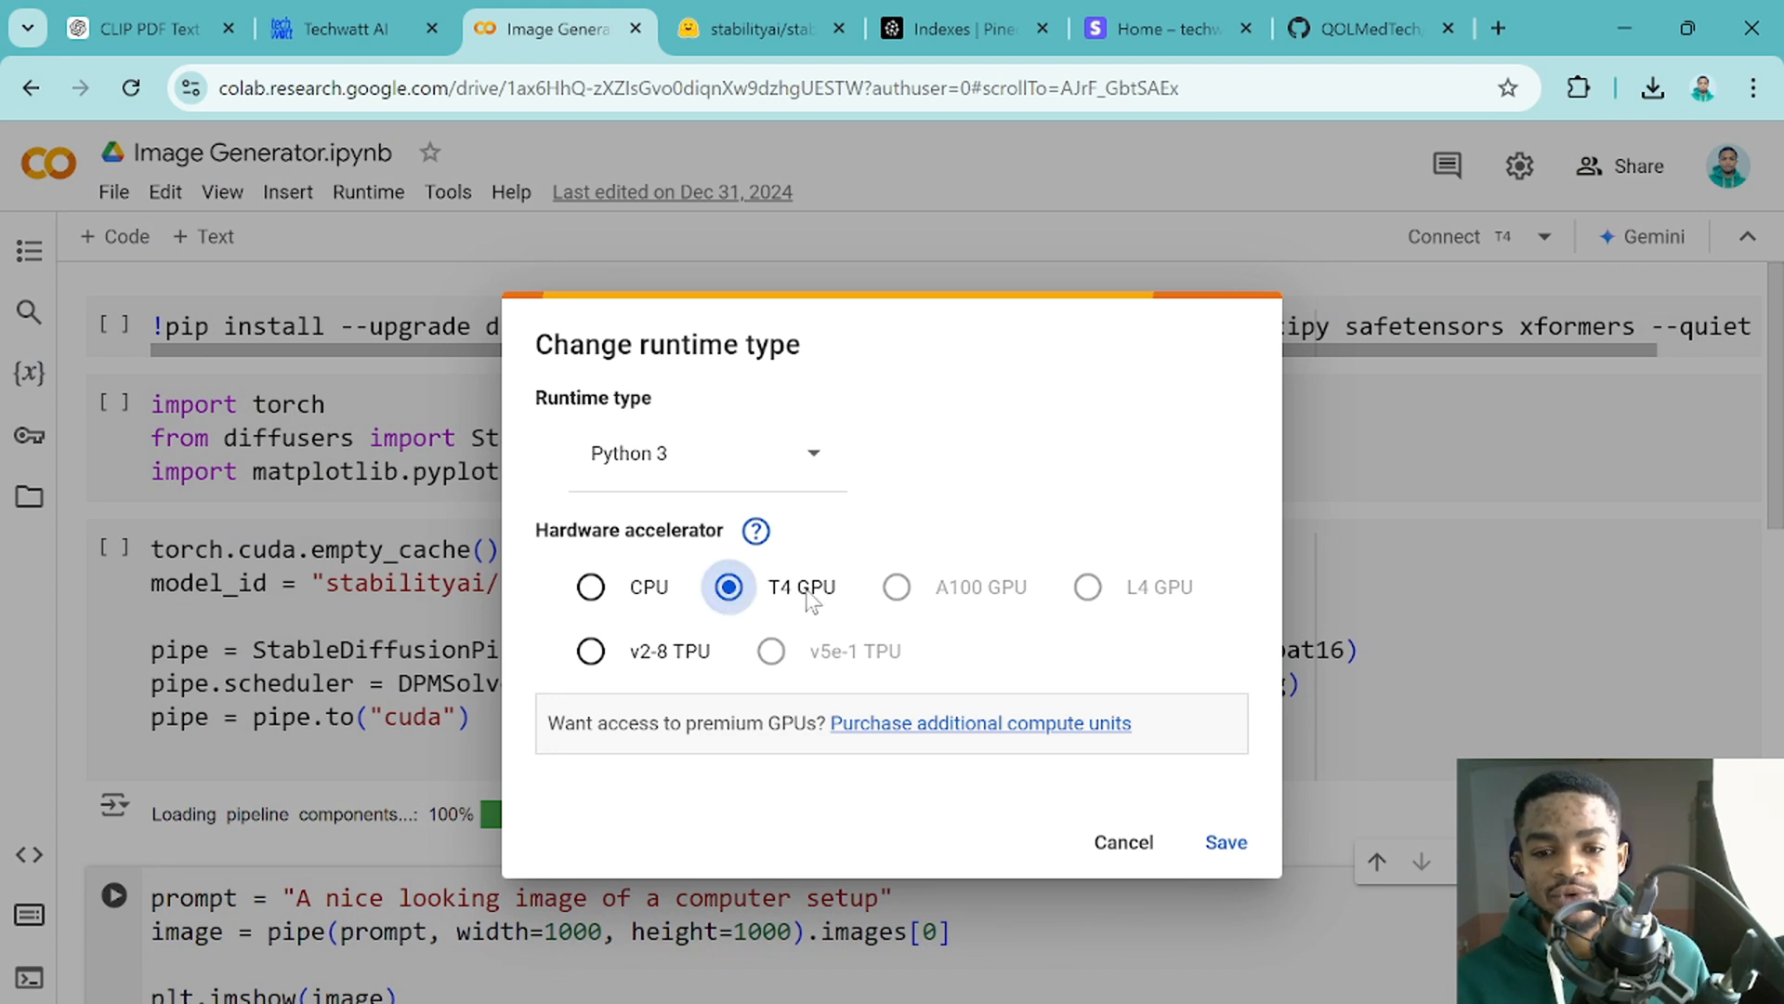
{"action": "mouse_move", "coordinate": [1225, 842]}
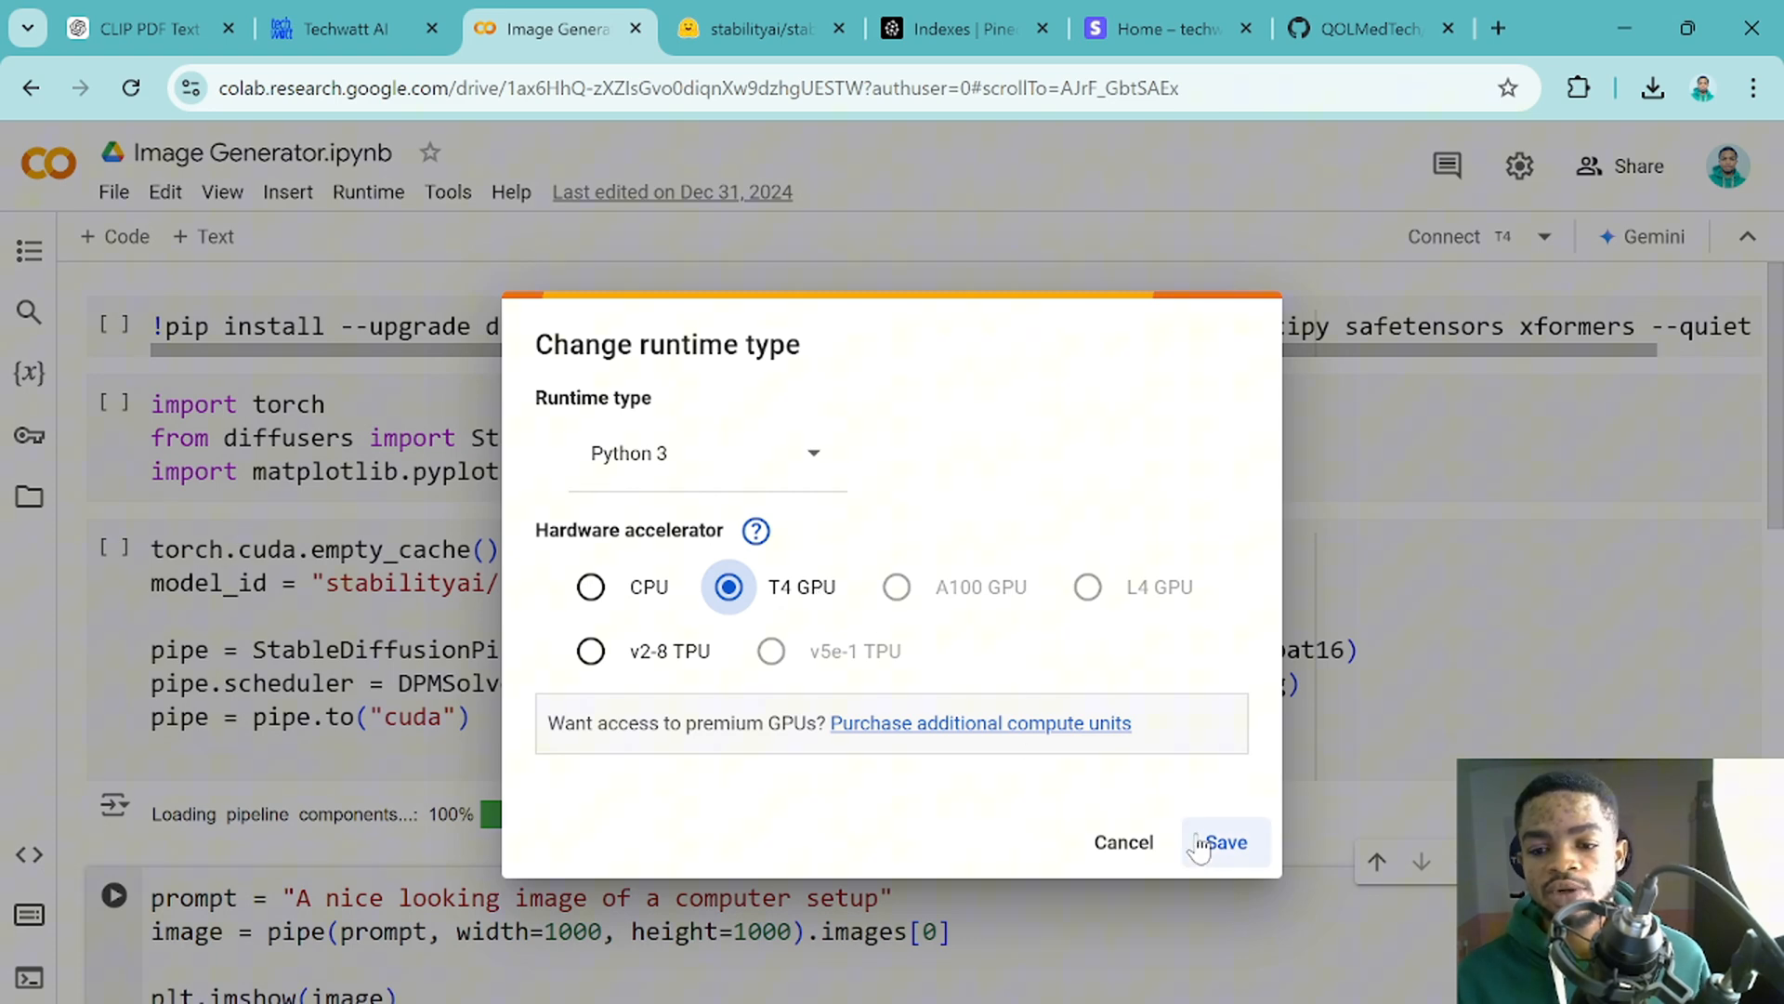
{"action": "left_click", "coordinate": [1223, 842]}
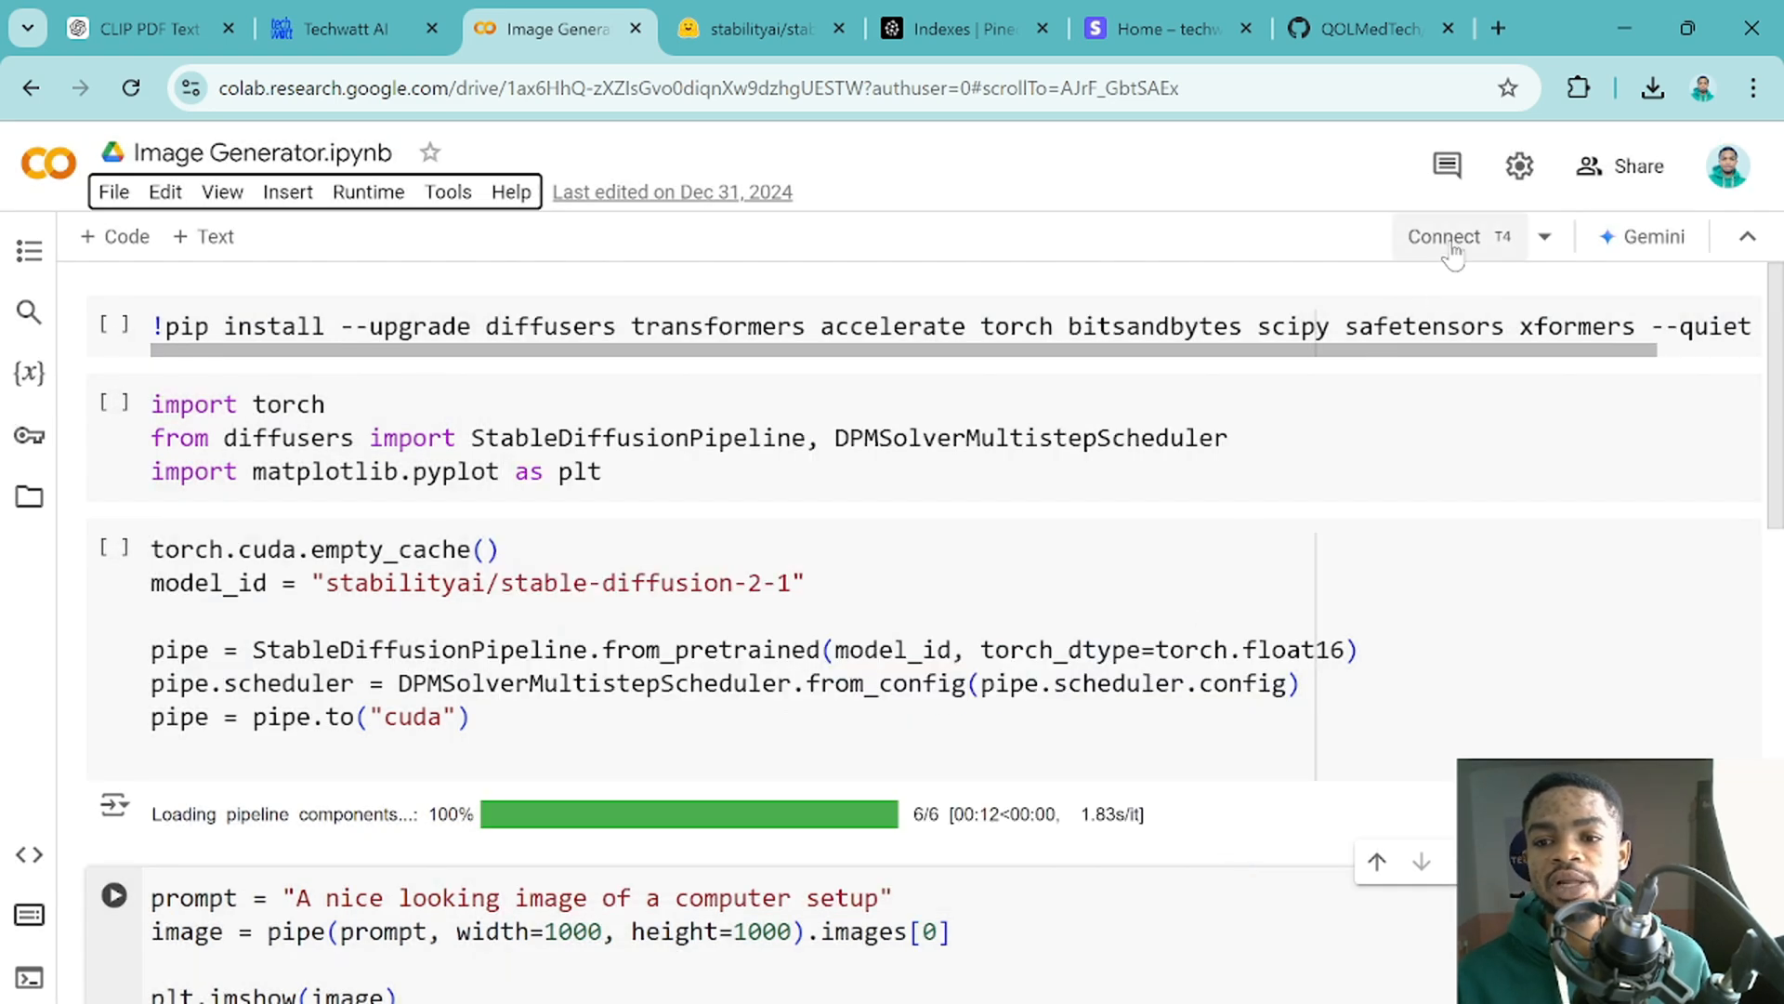
{"action": "left_click", "coordinate": [1443, 236]}
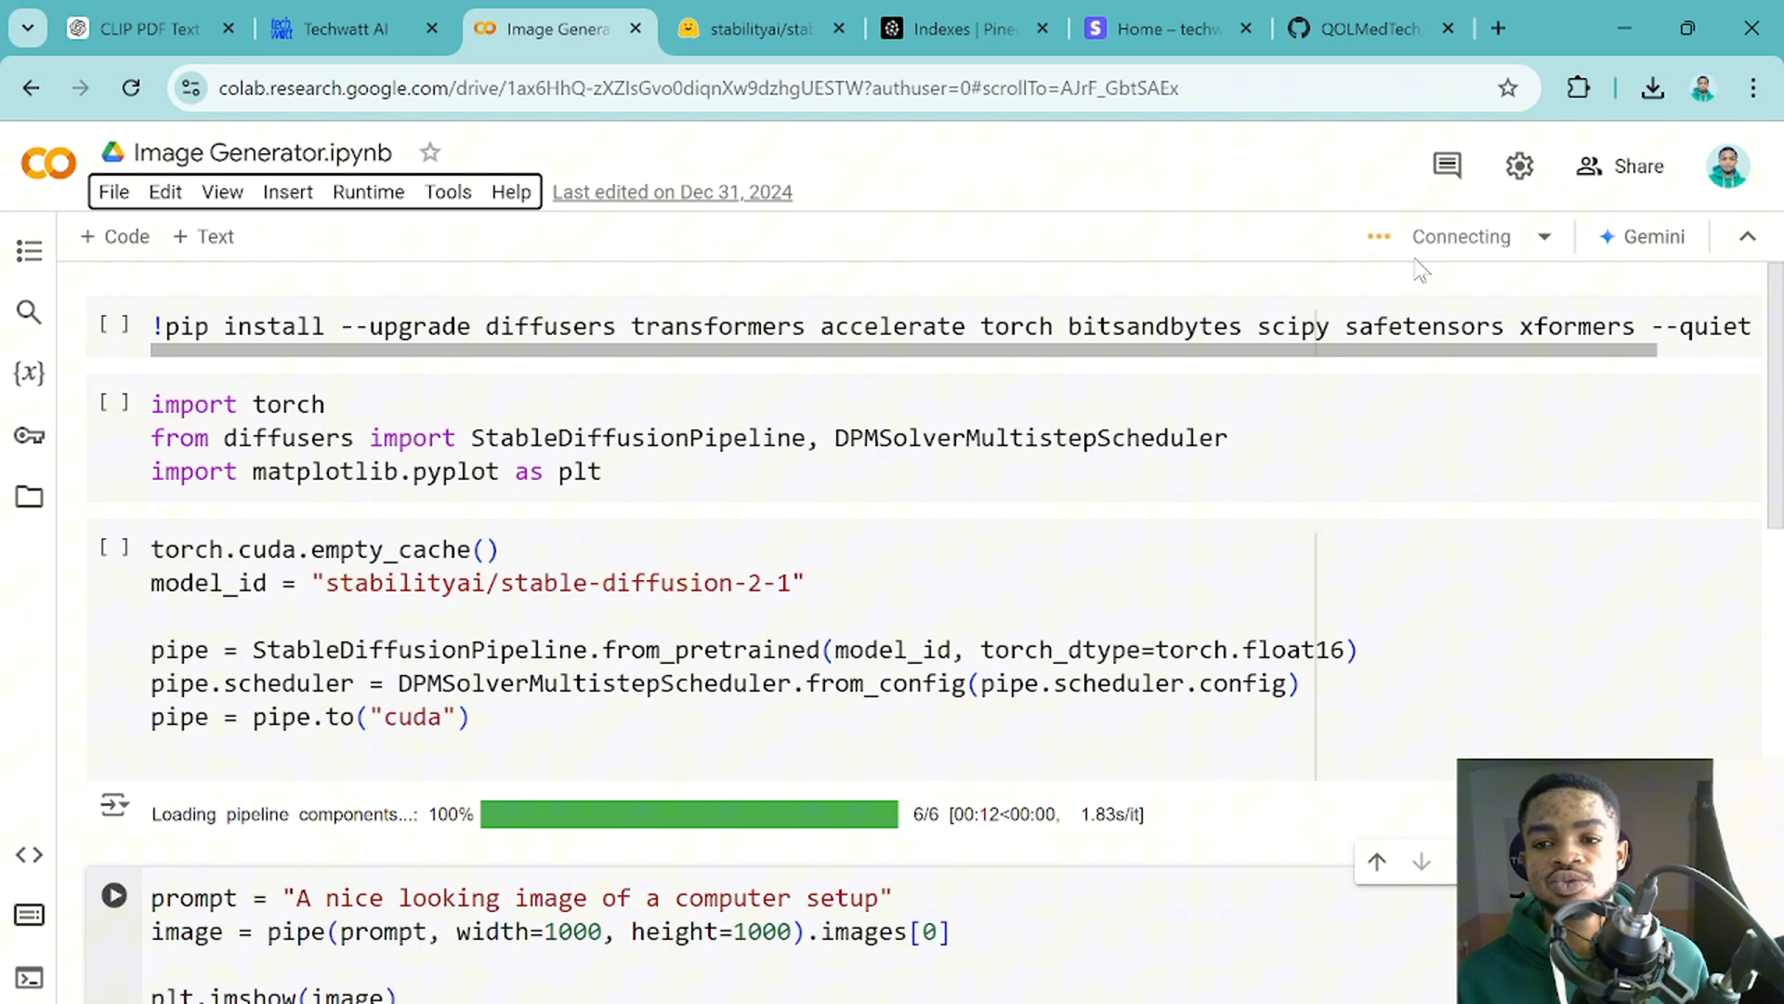
{"action": "mouse_move", "coordinate": [1463, 236]}
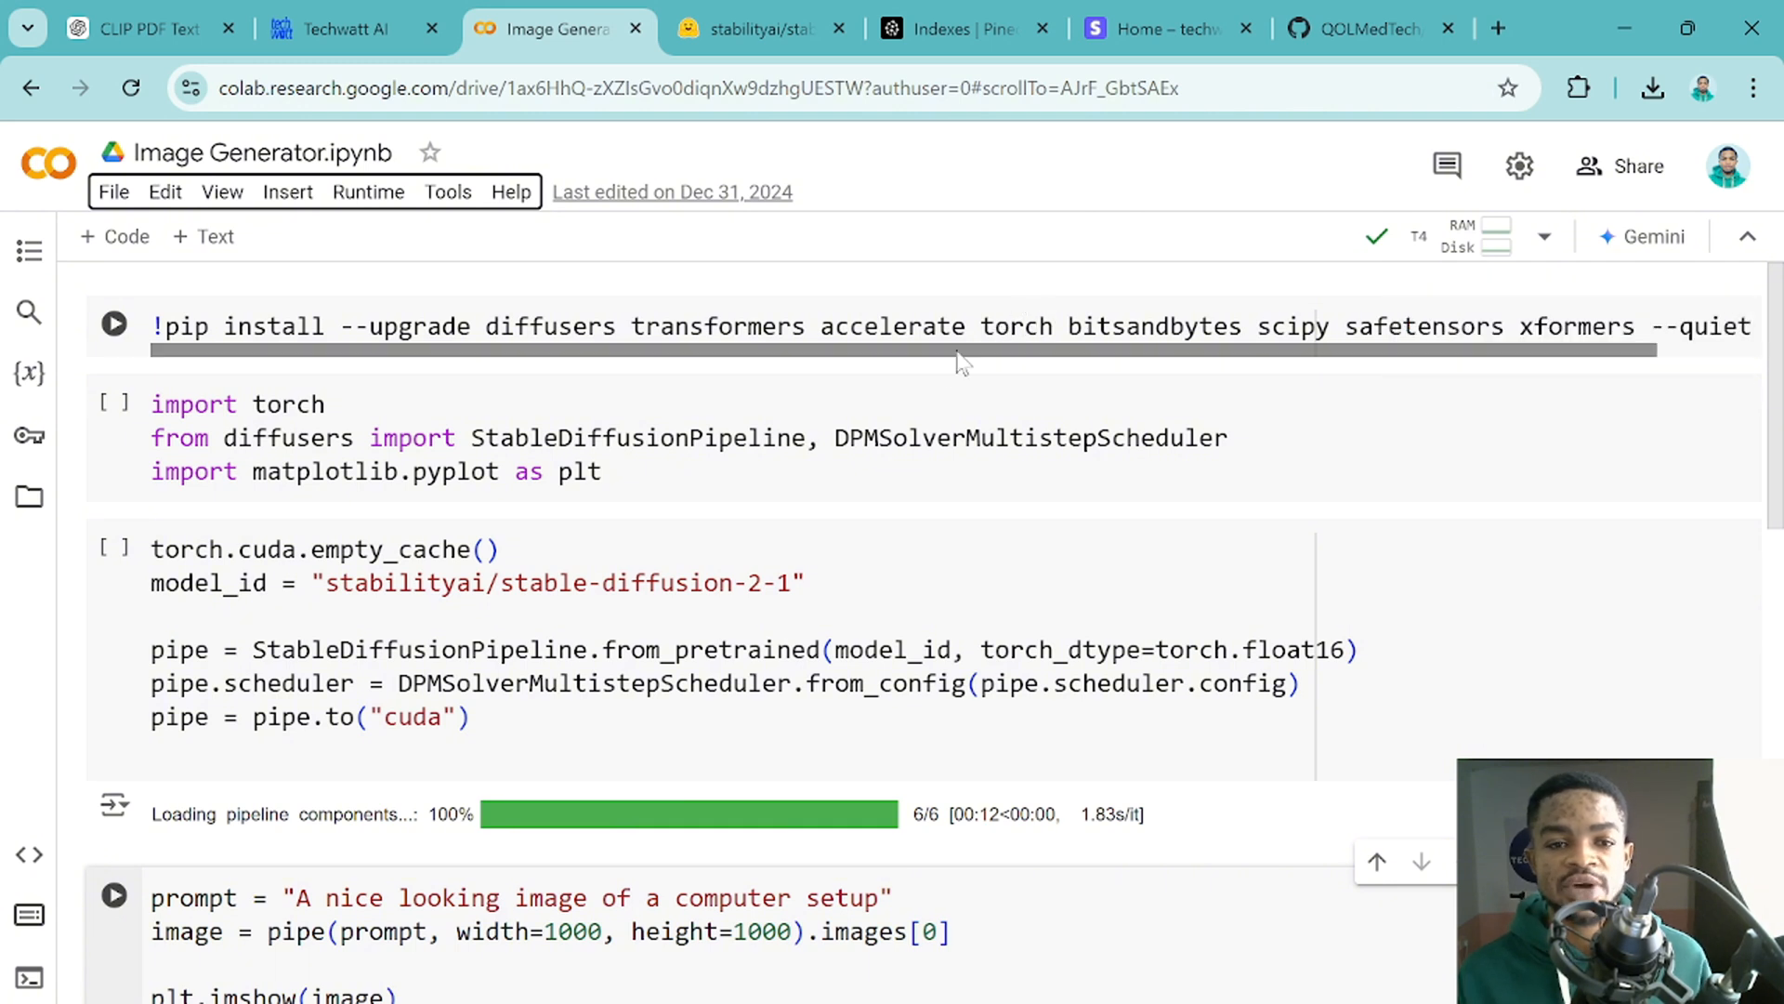
{"action": "mouse_move", "coordinate": [916, 348]}
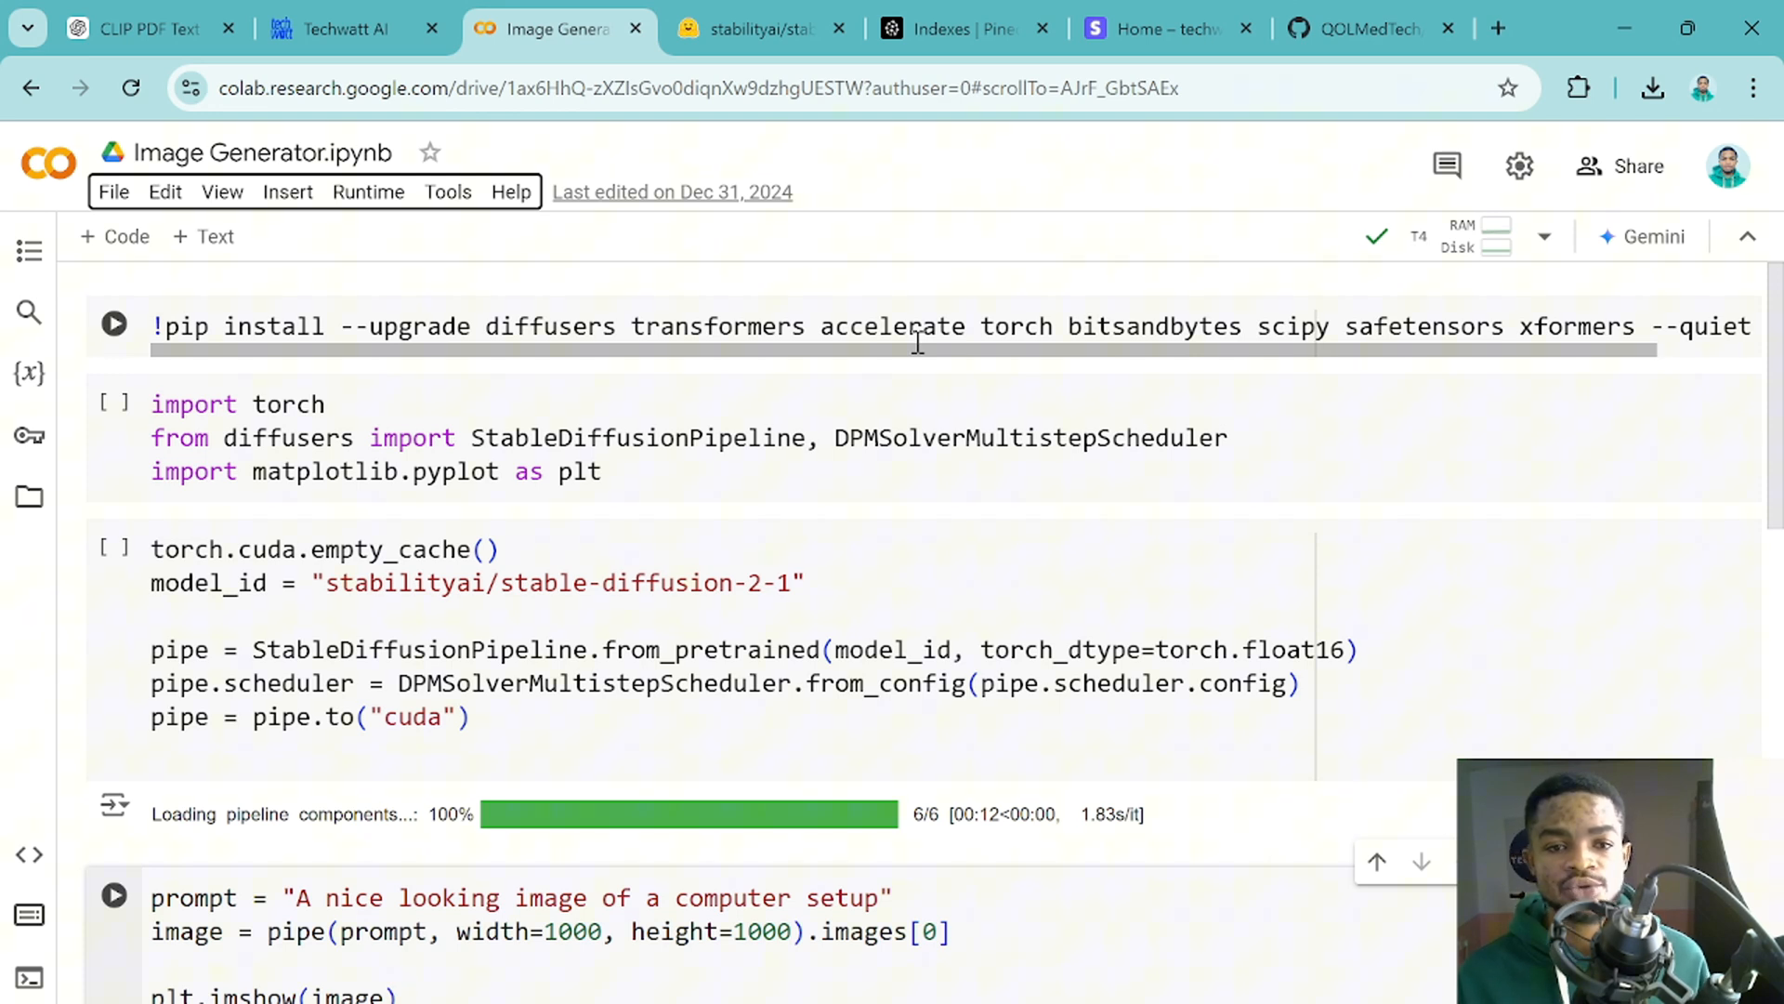
{"action": "mouse_move", "coordinate": [783, 365]}
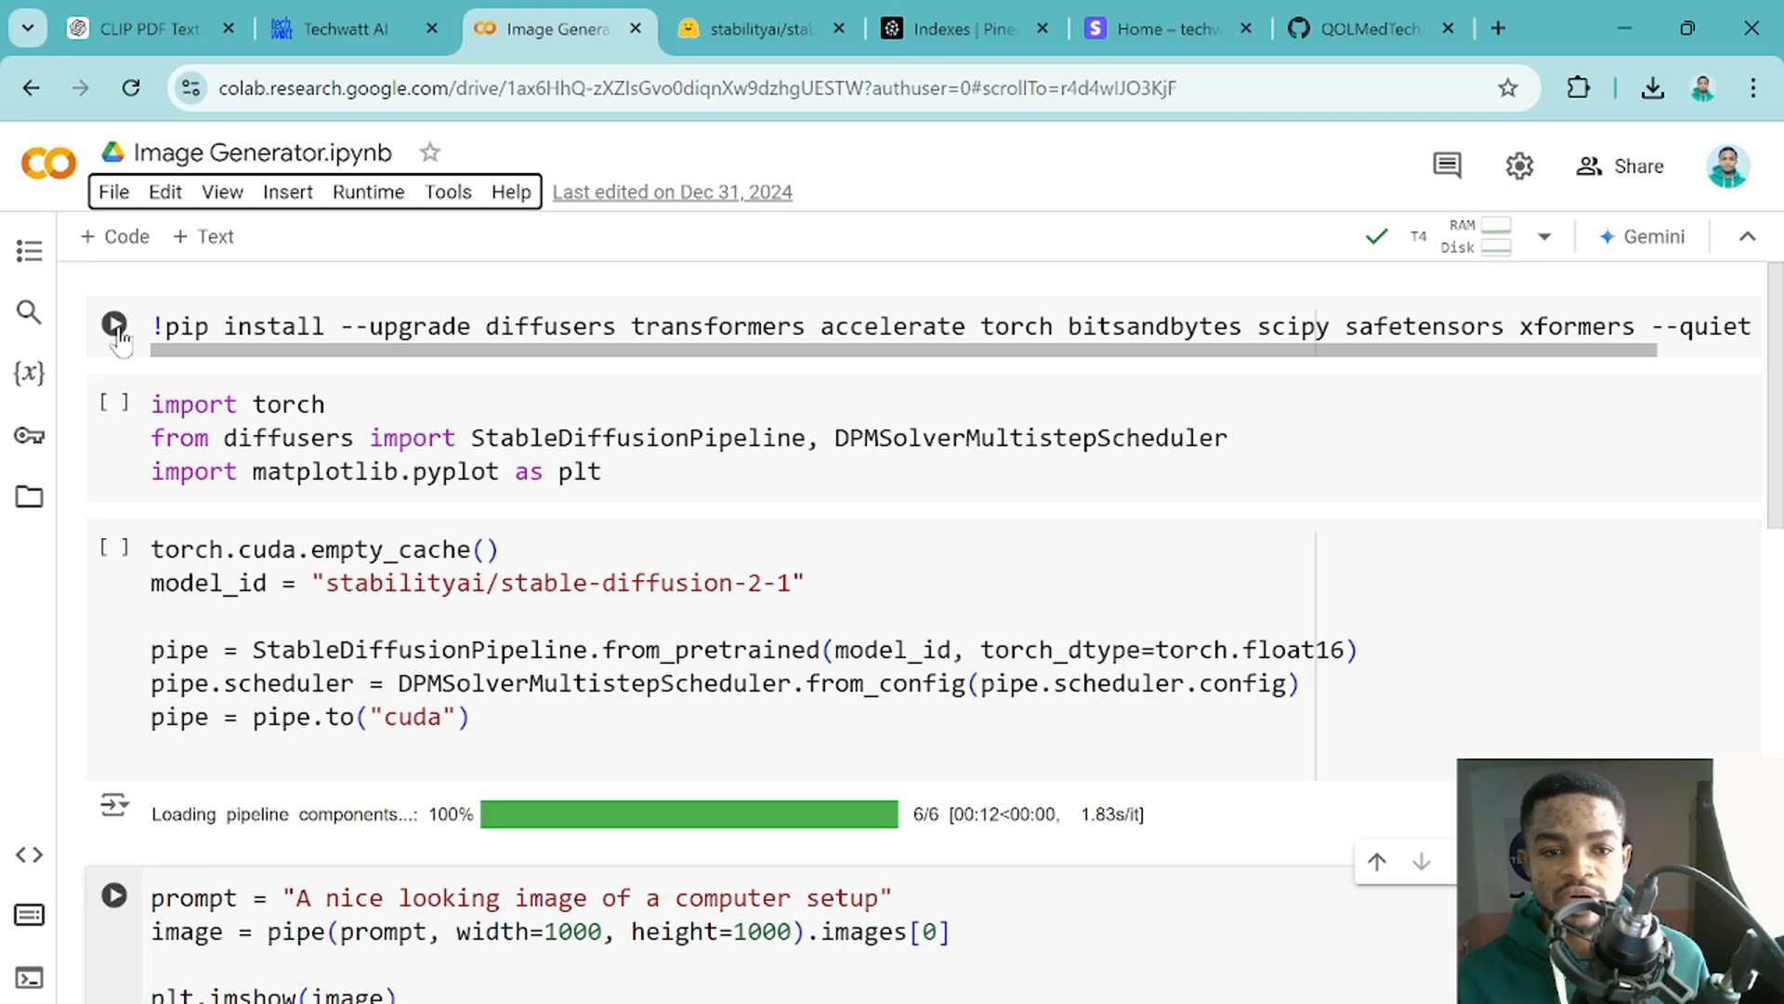
Run the !pip install cell for diffusers, transformers and torch and review its output.
{"action": "left_click", "coordinate": [113, 325]}
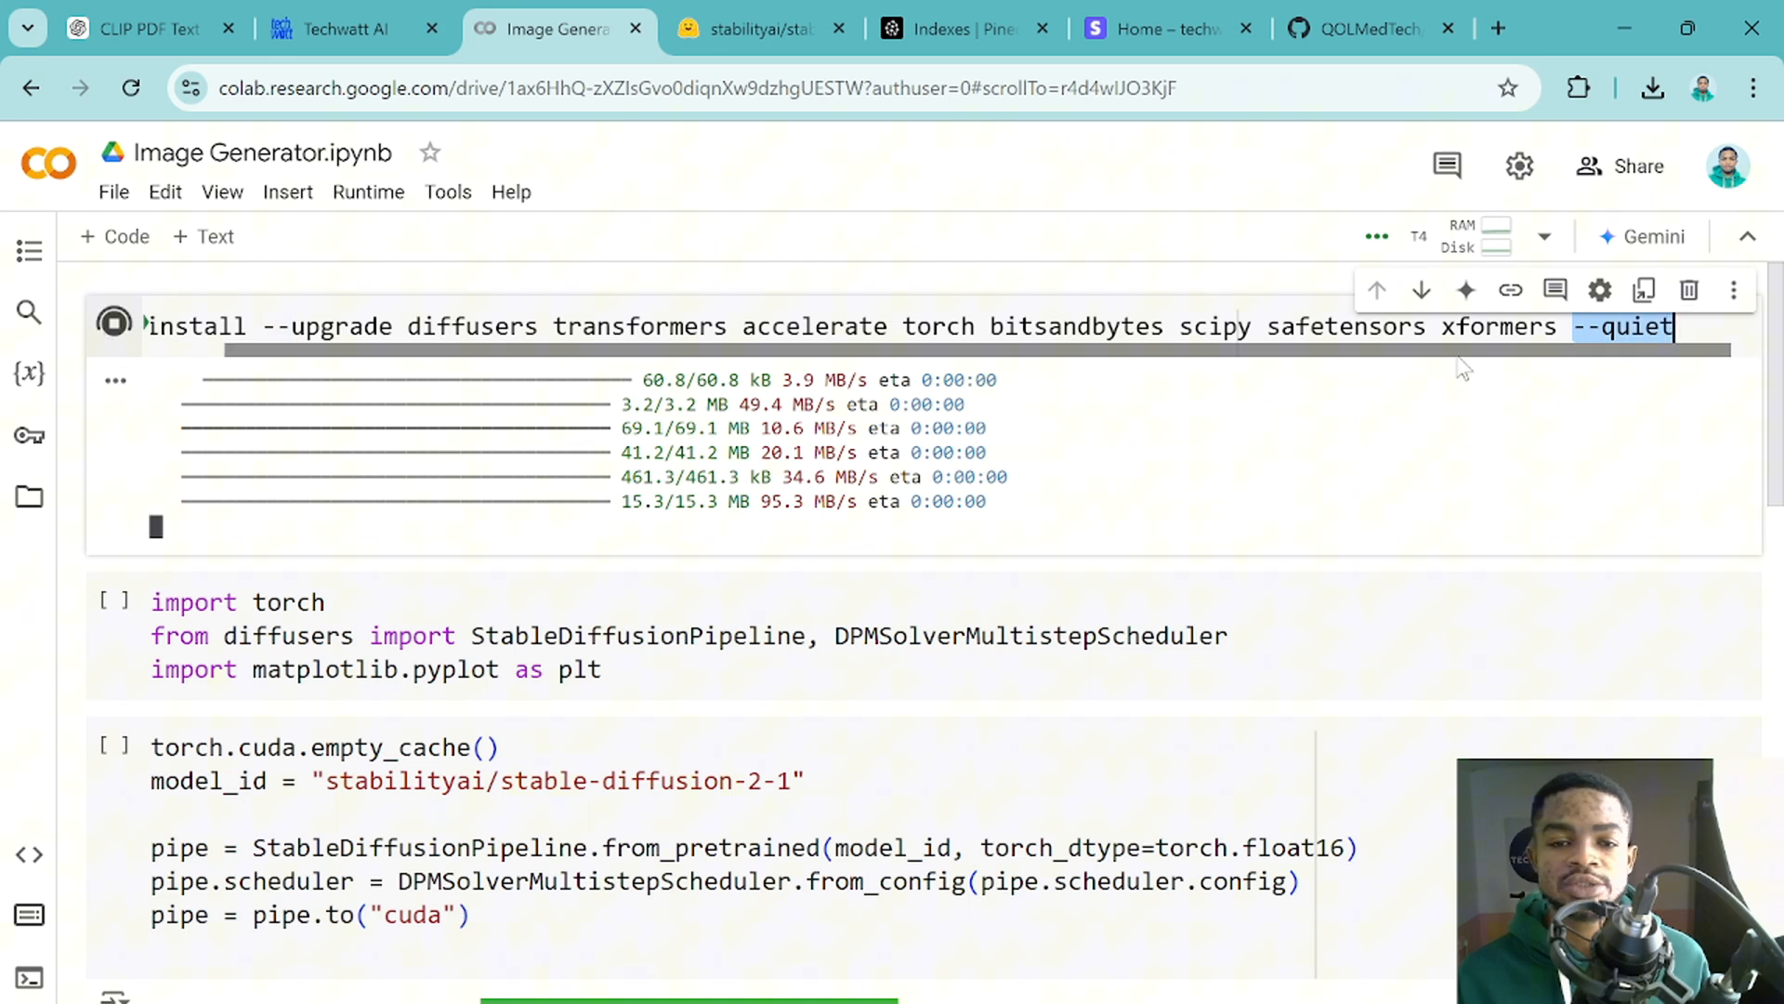
{"action": "mouse_move", "coordinate": [972, 418]}
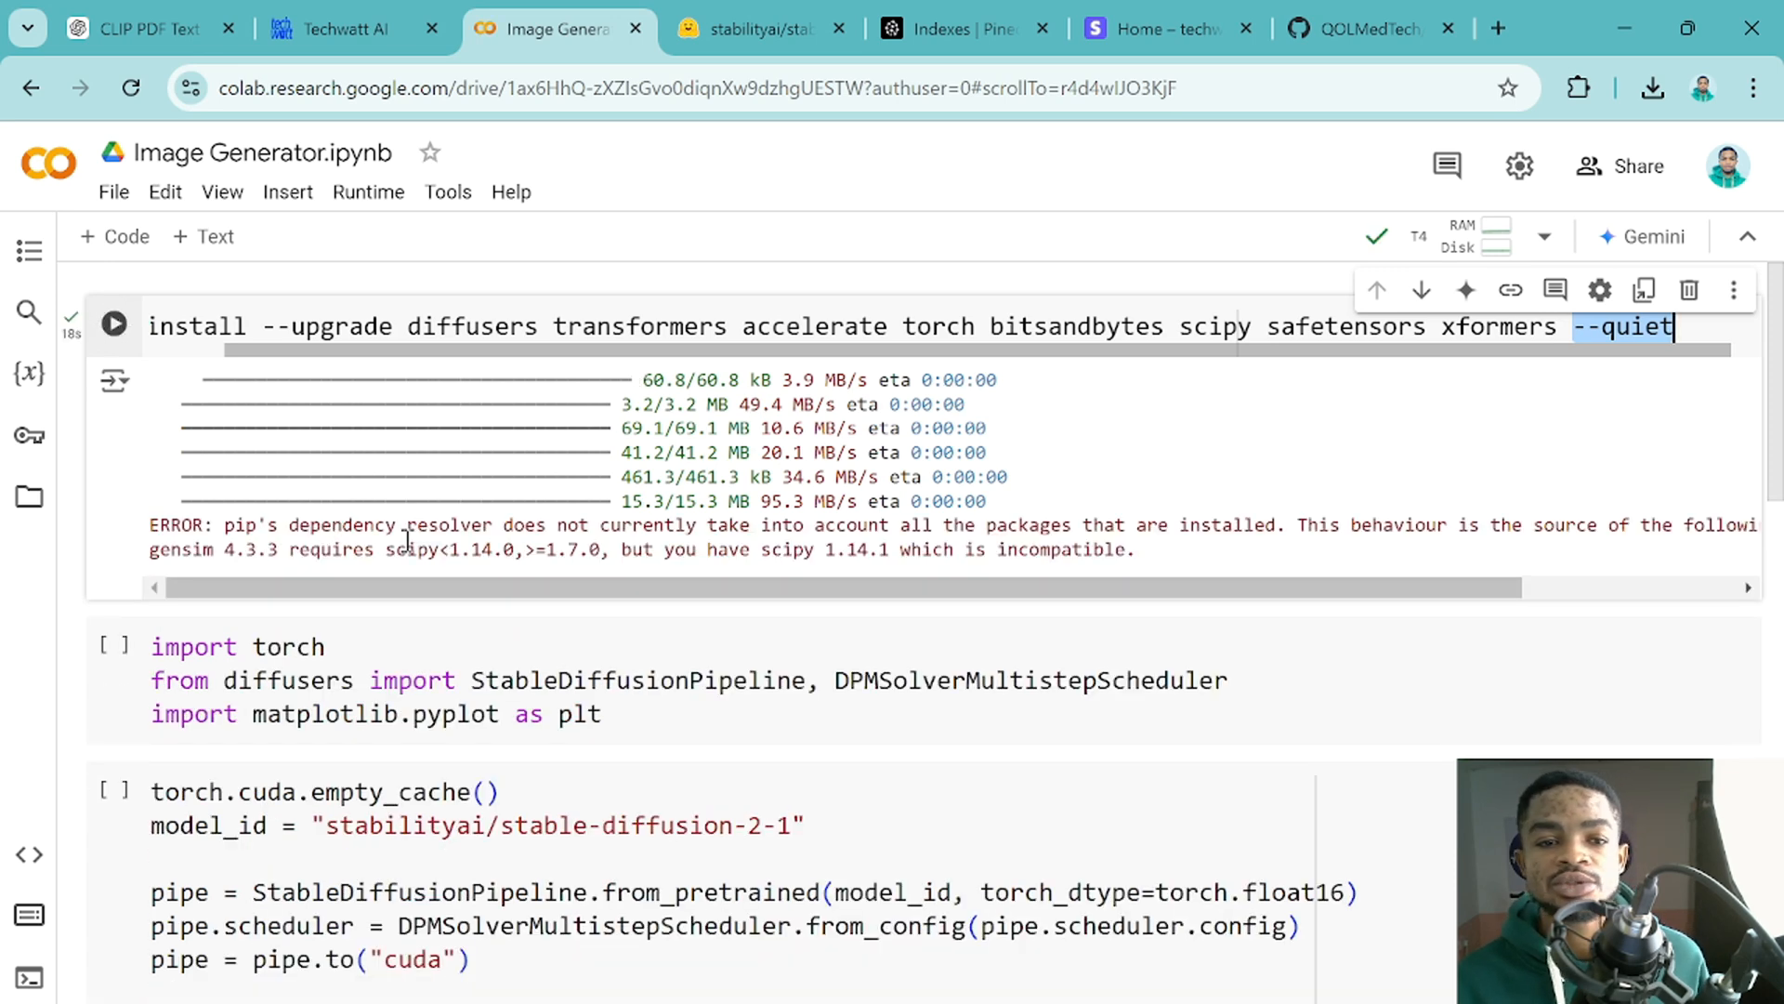
{"action": "scroll", "scroll_direction": "down", "scroll_amount": 3}
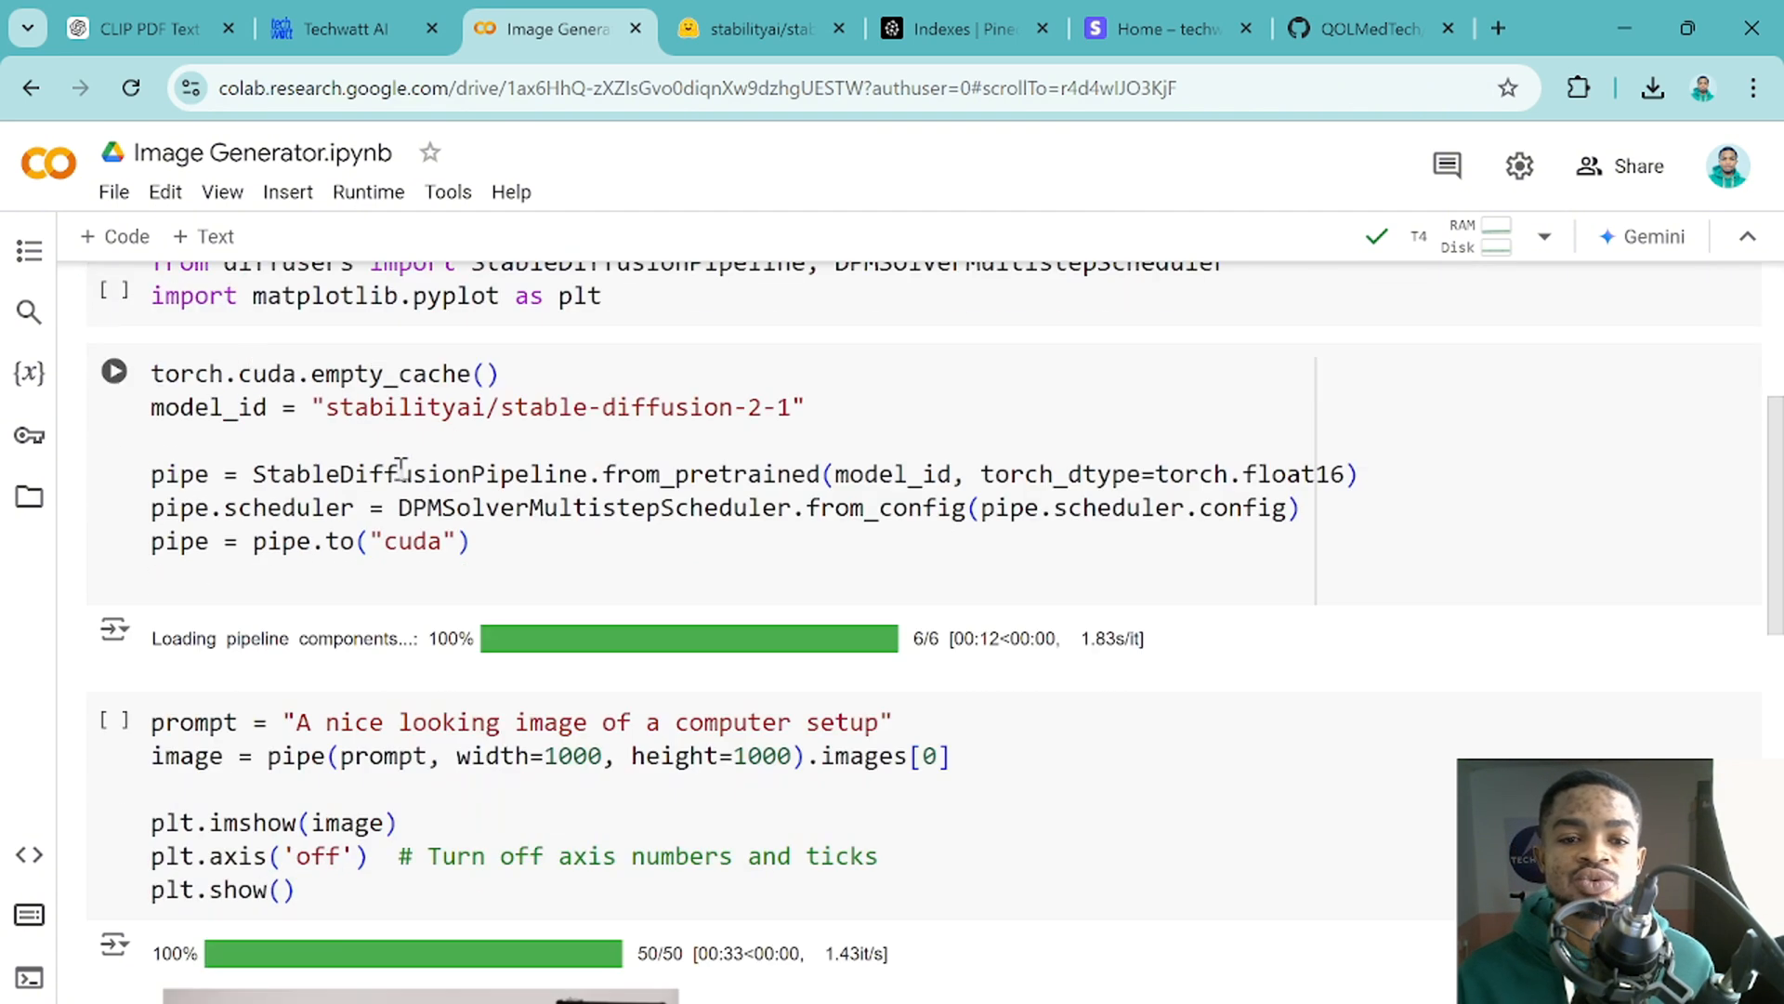
{"action": "scroll", "scroll_direction": "up", "scroll_amount": 3}
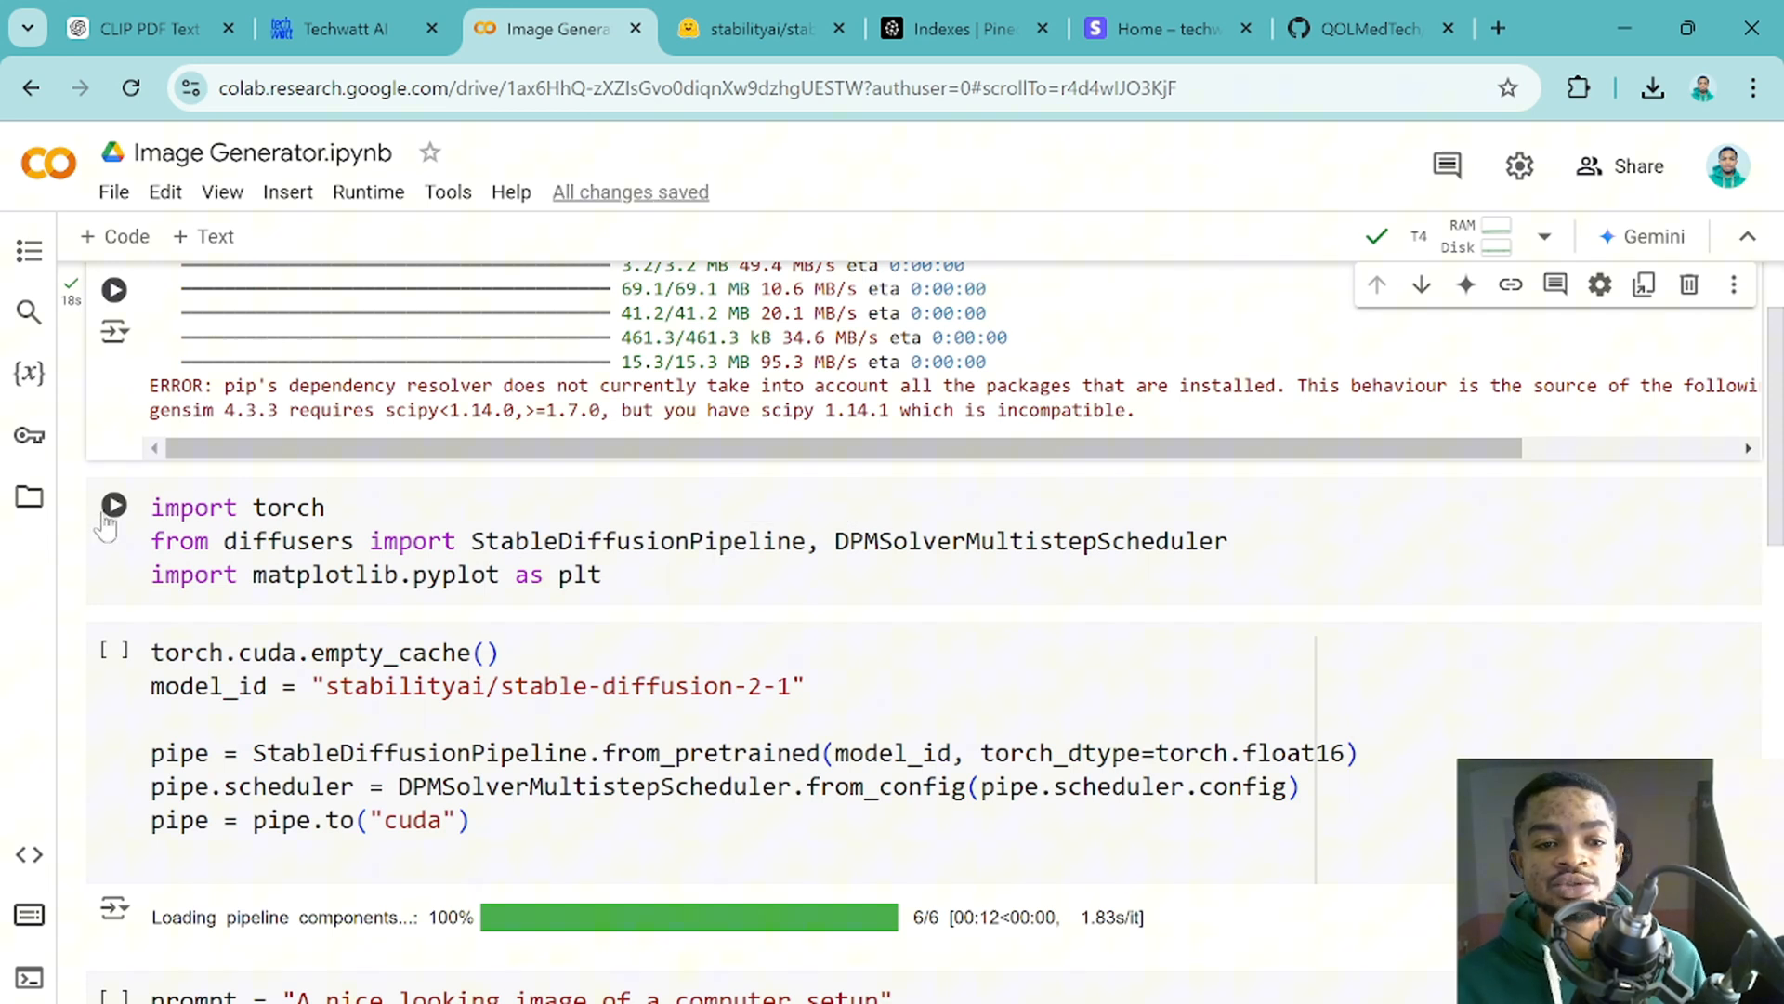
Run the torch, StableDiffusionPipeline and pyplot imports while glancing at the stable-diffusion-2-1 model card.
{"action": "left_click", "coordinate": [114, 506]}
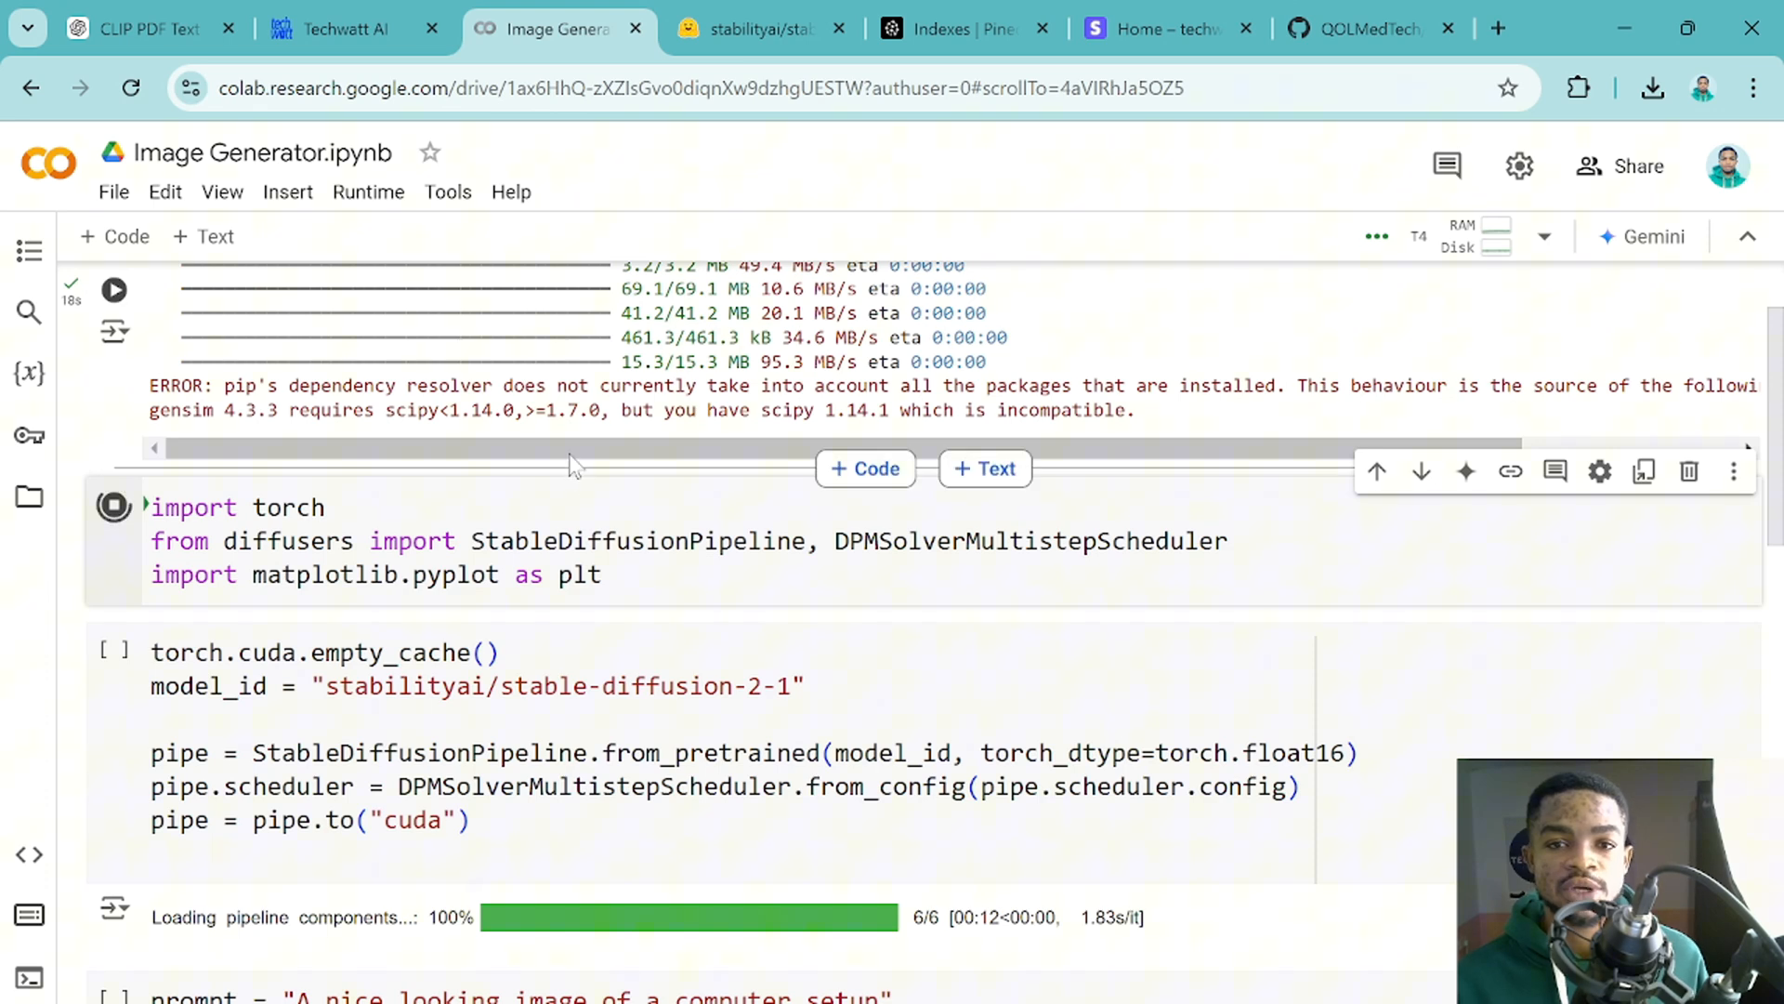
{"action": "left_click", "coordinate": [756, 28]}
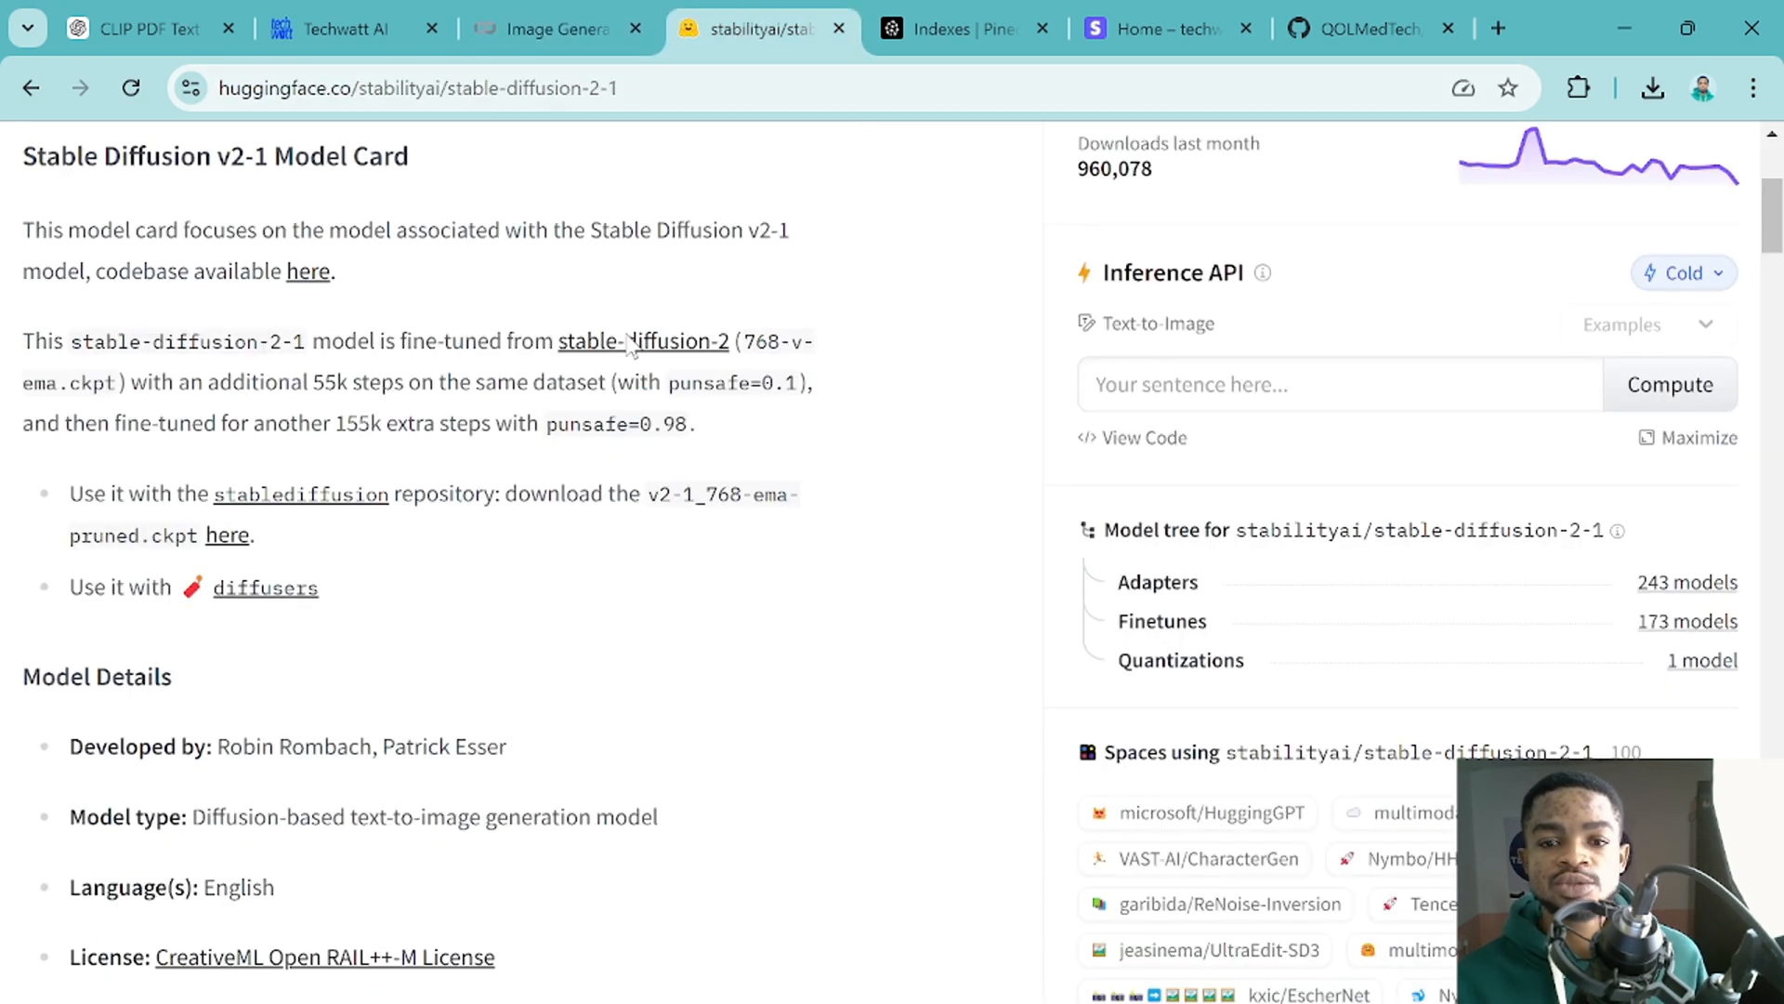
{"action": "scroll", "scroll_direction": "down", "scroll_amount": 3}
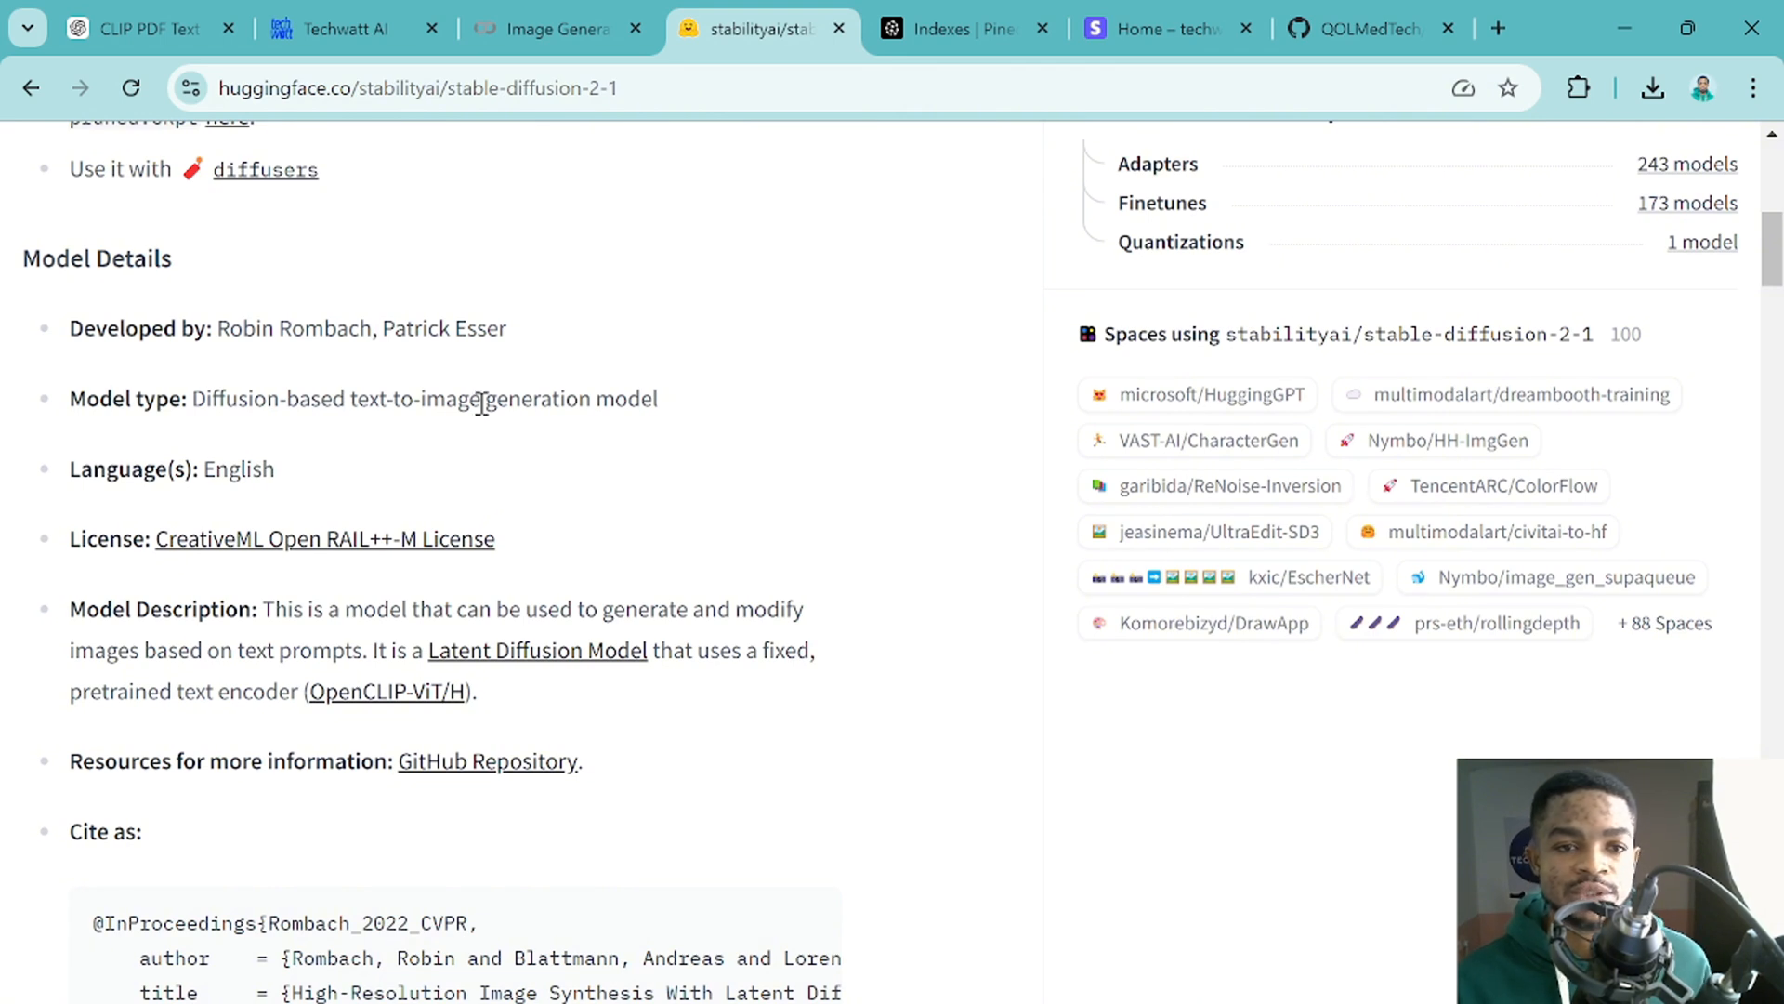
{"action": "mouse_move", "coordinate": [478, 489]}
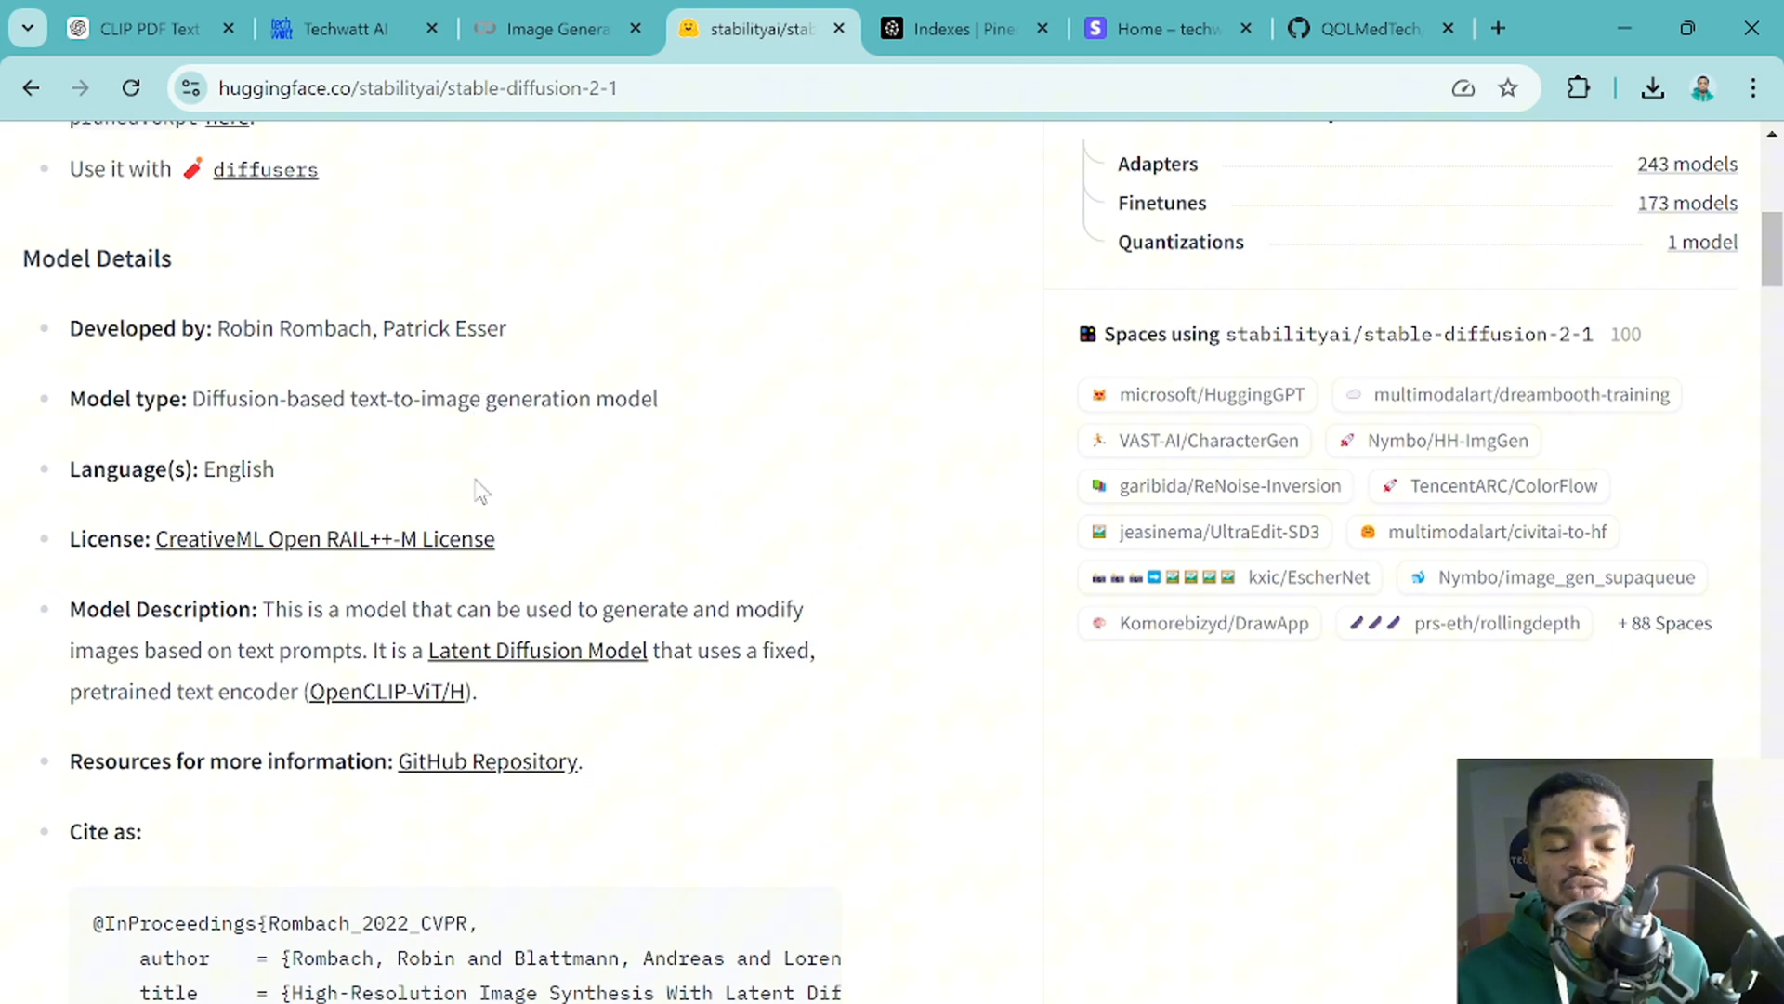
{"action": "left_click", "coordinate": [556, 28]}
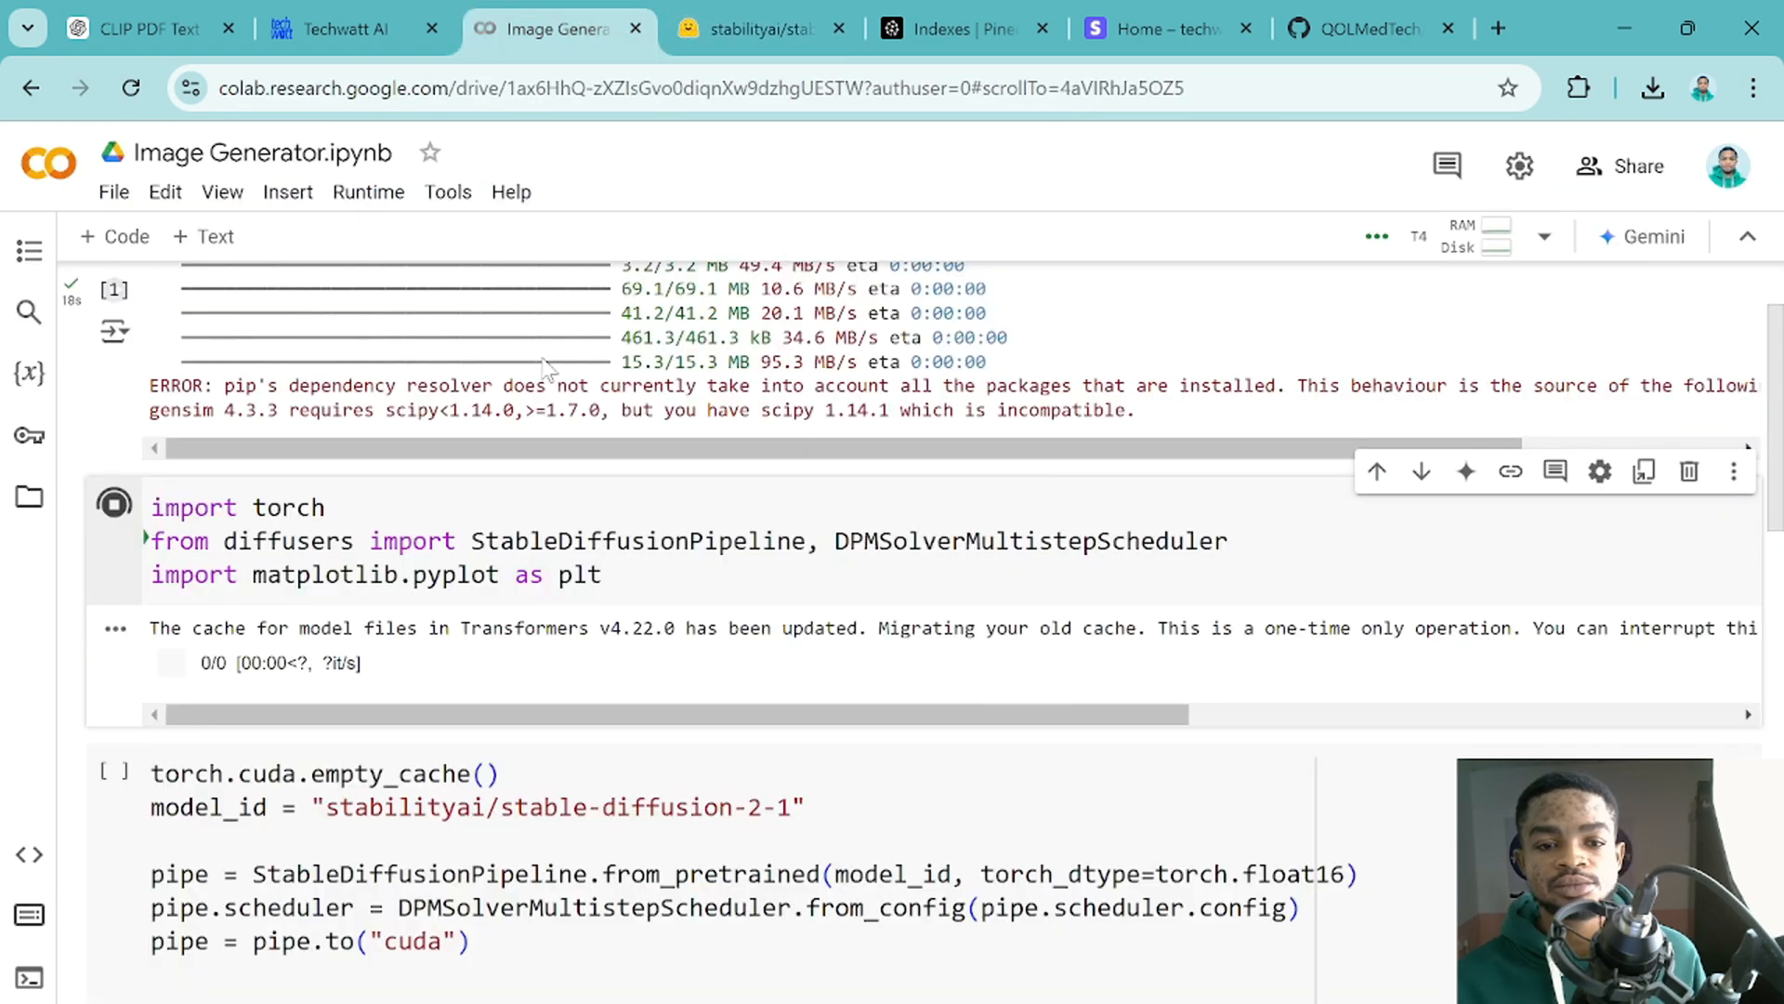
{"action": "scroll", "scroll_direction": "down", "scroll_amount": 3}
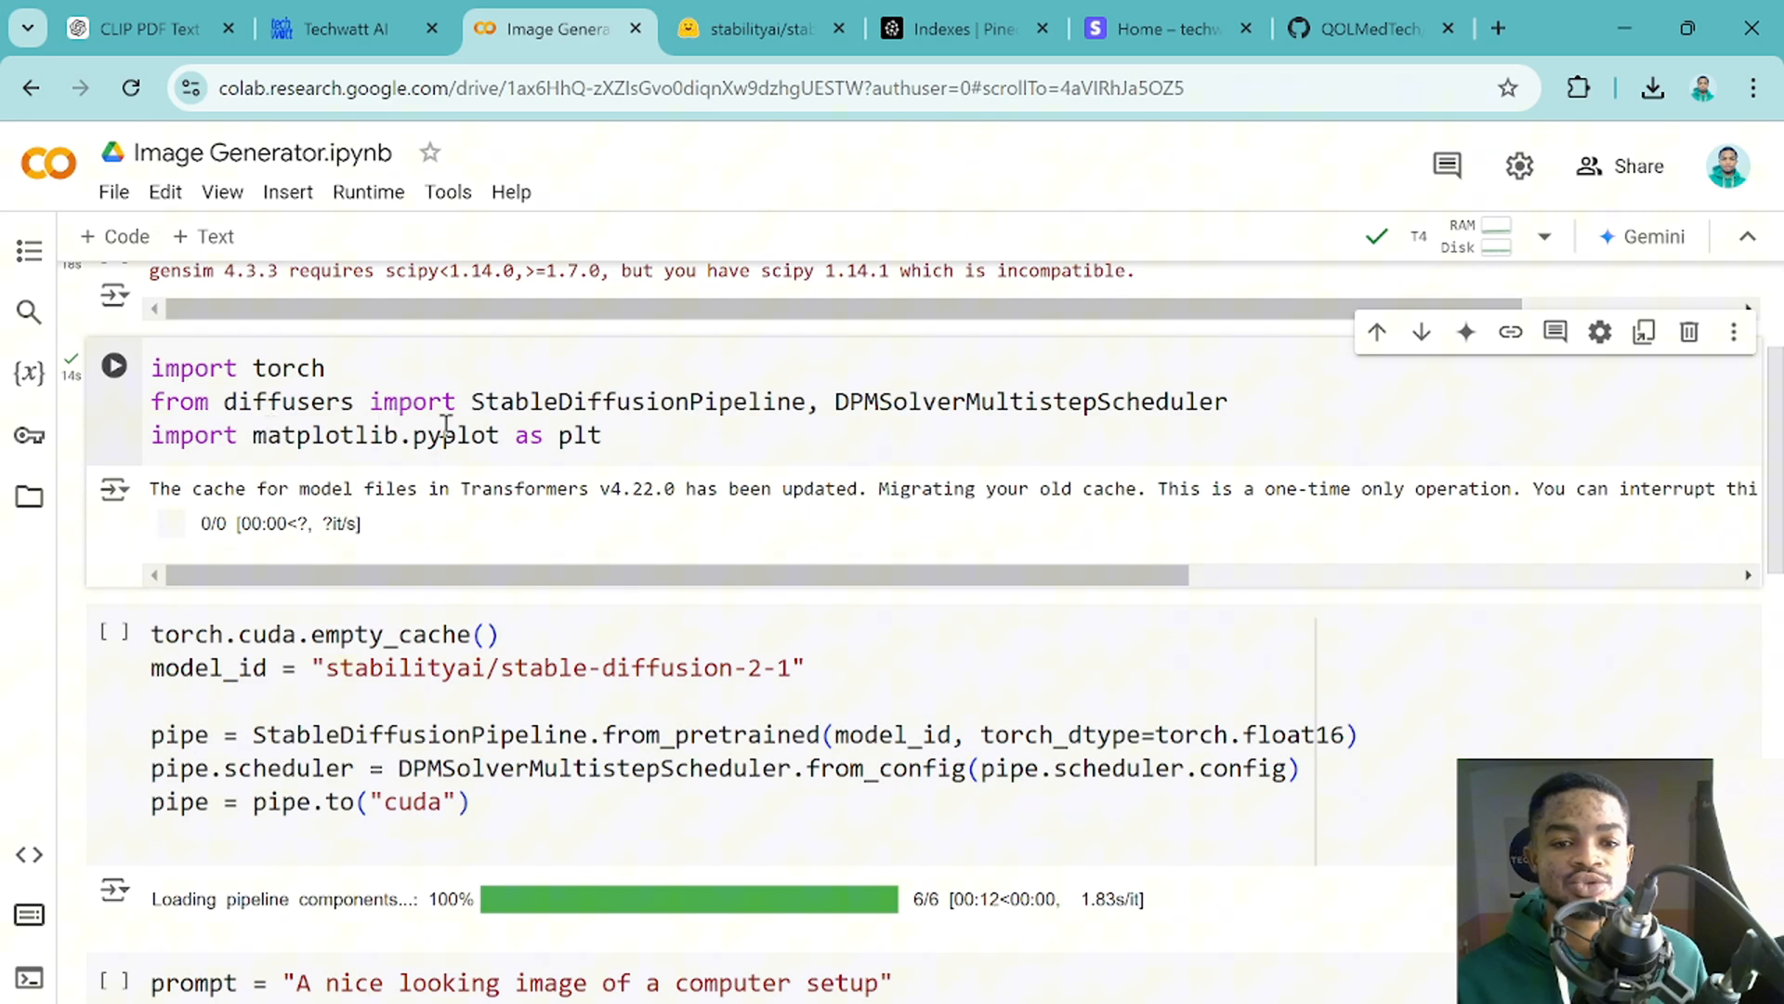
{"action": "scroll", "scroll_direction": "down", "scroll_amount": 3}
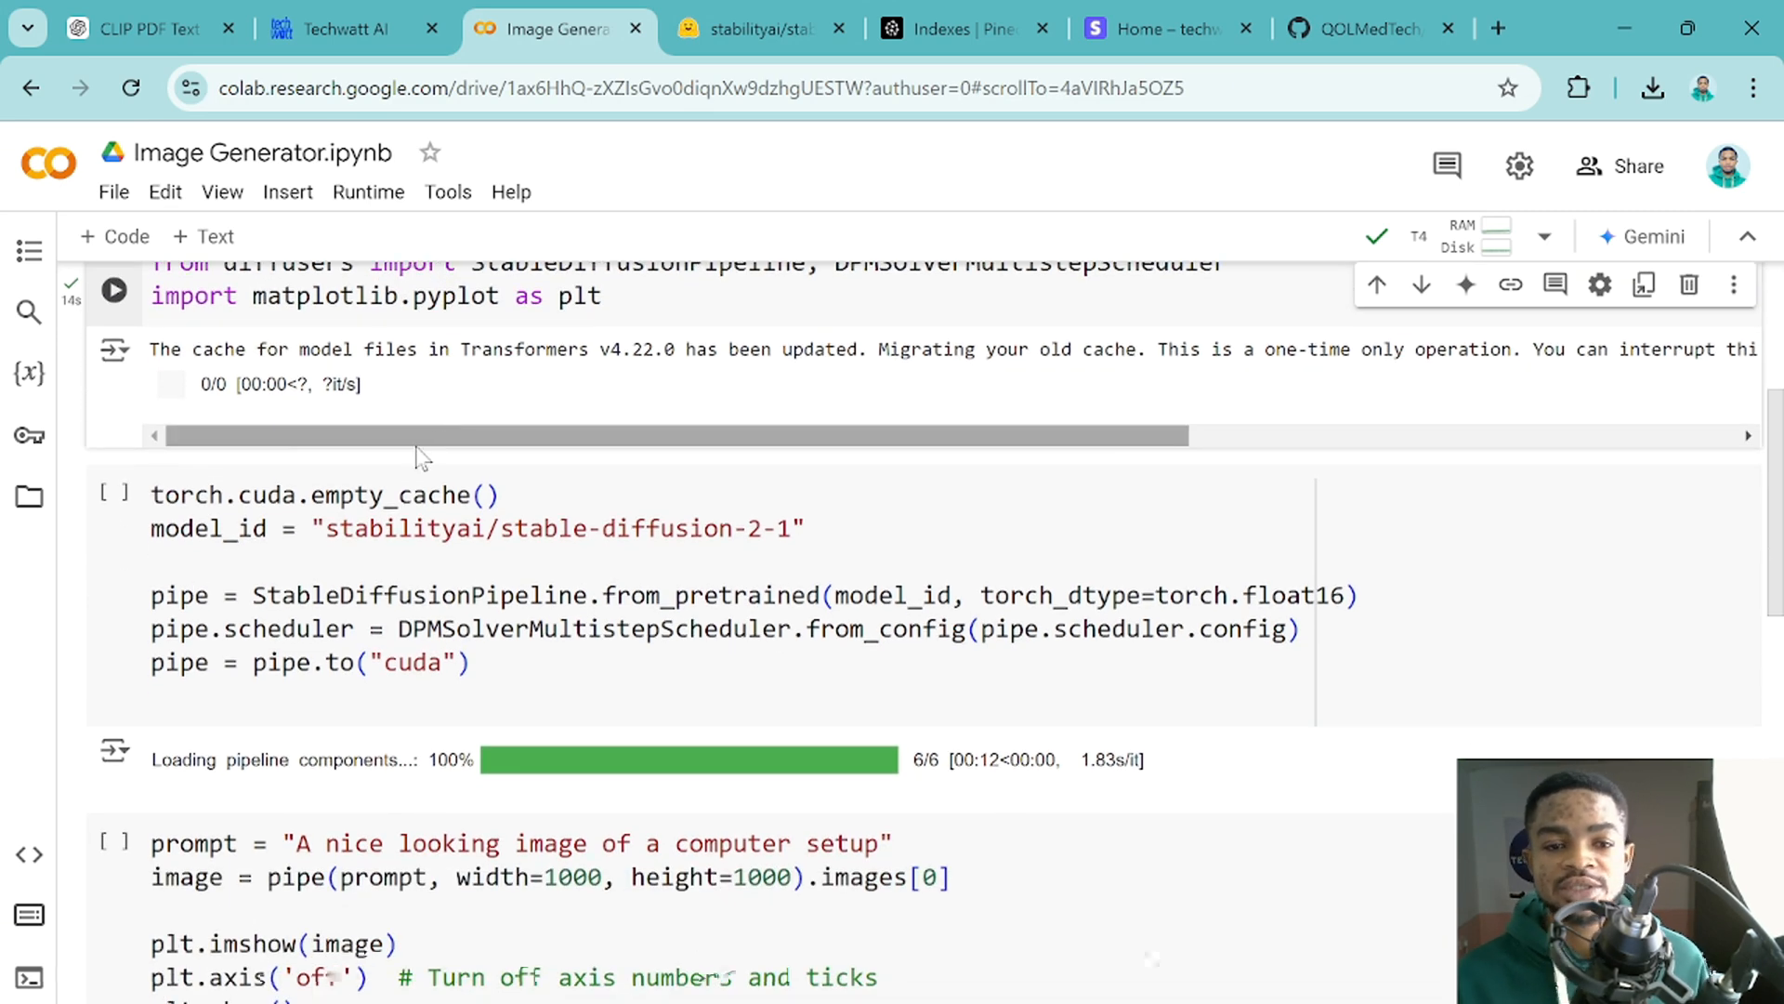
Run the cell loading the stable-diffusion-2-1 pipeline onto the GPU and watch the model files download.
{"action": "scroll", "scroll_direction": "down", "scroll_amount": 3}
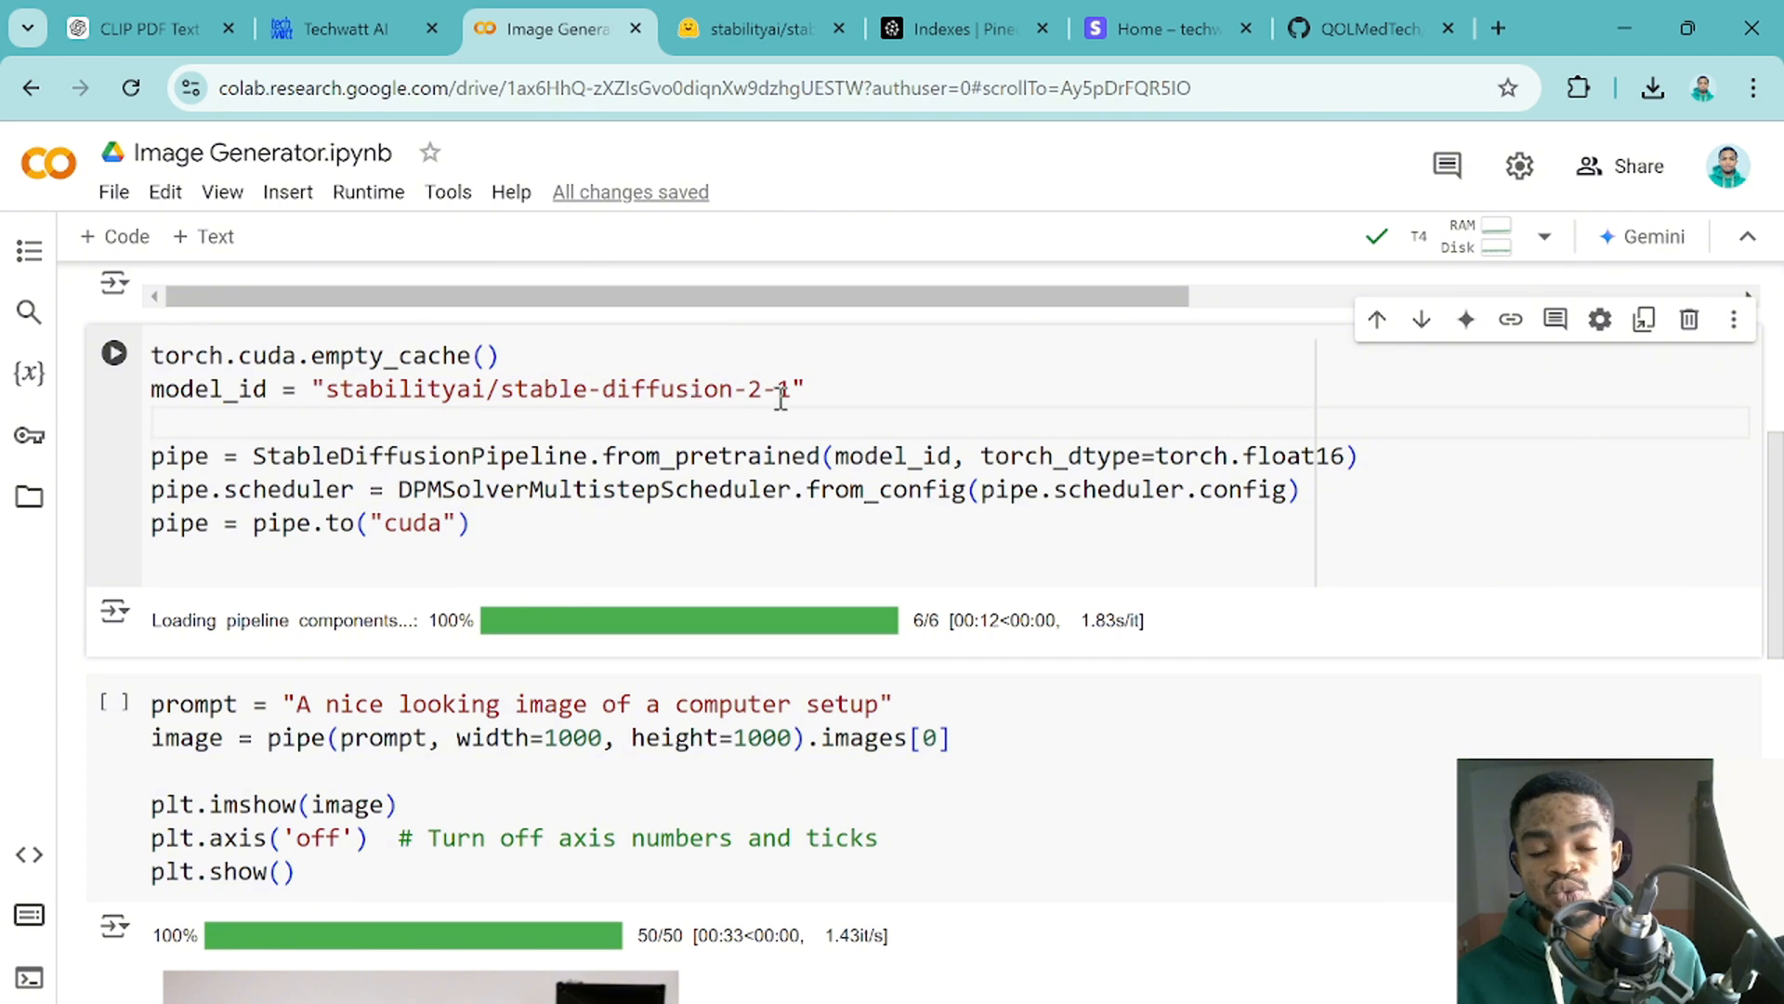
{"action": "mouse_move", "coordinate": [777, 400]}
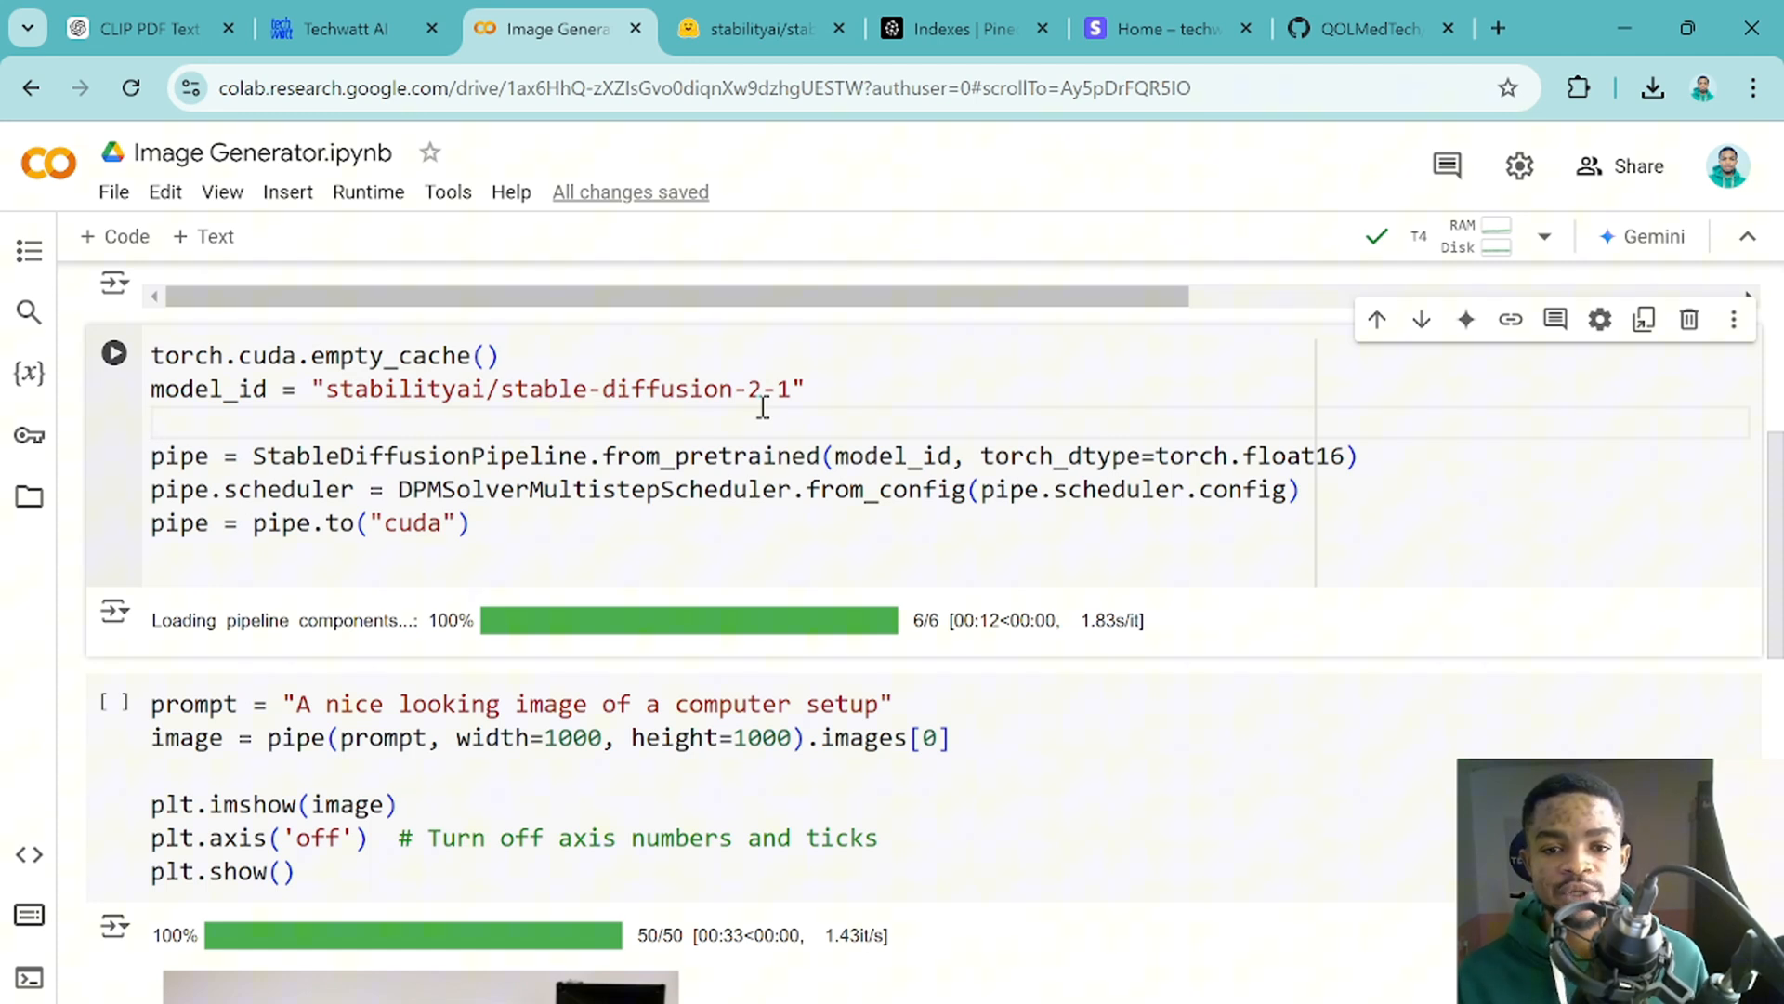
{"action": "mouse_move", "coordinate": [671, 428]}
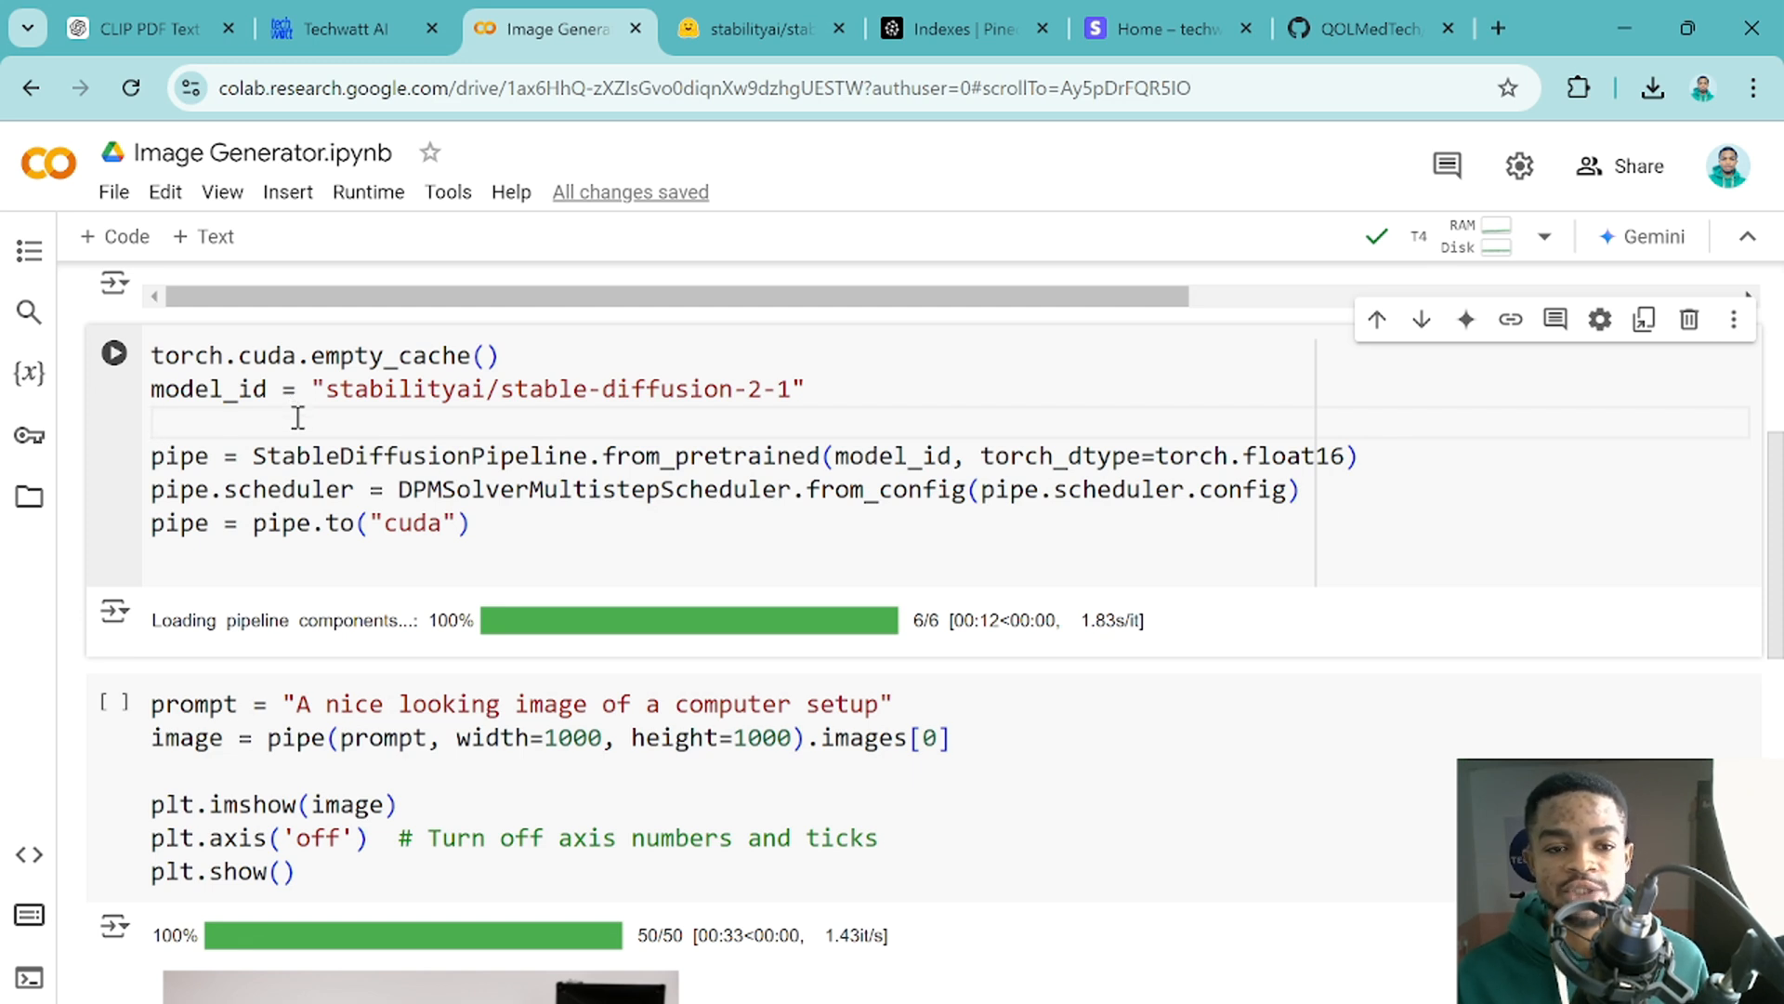
{"action": "mouse_move", "coordinate": [110, 370]}
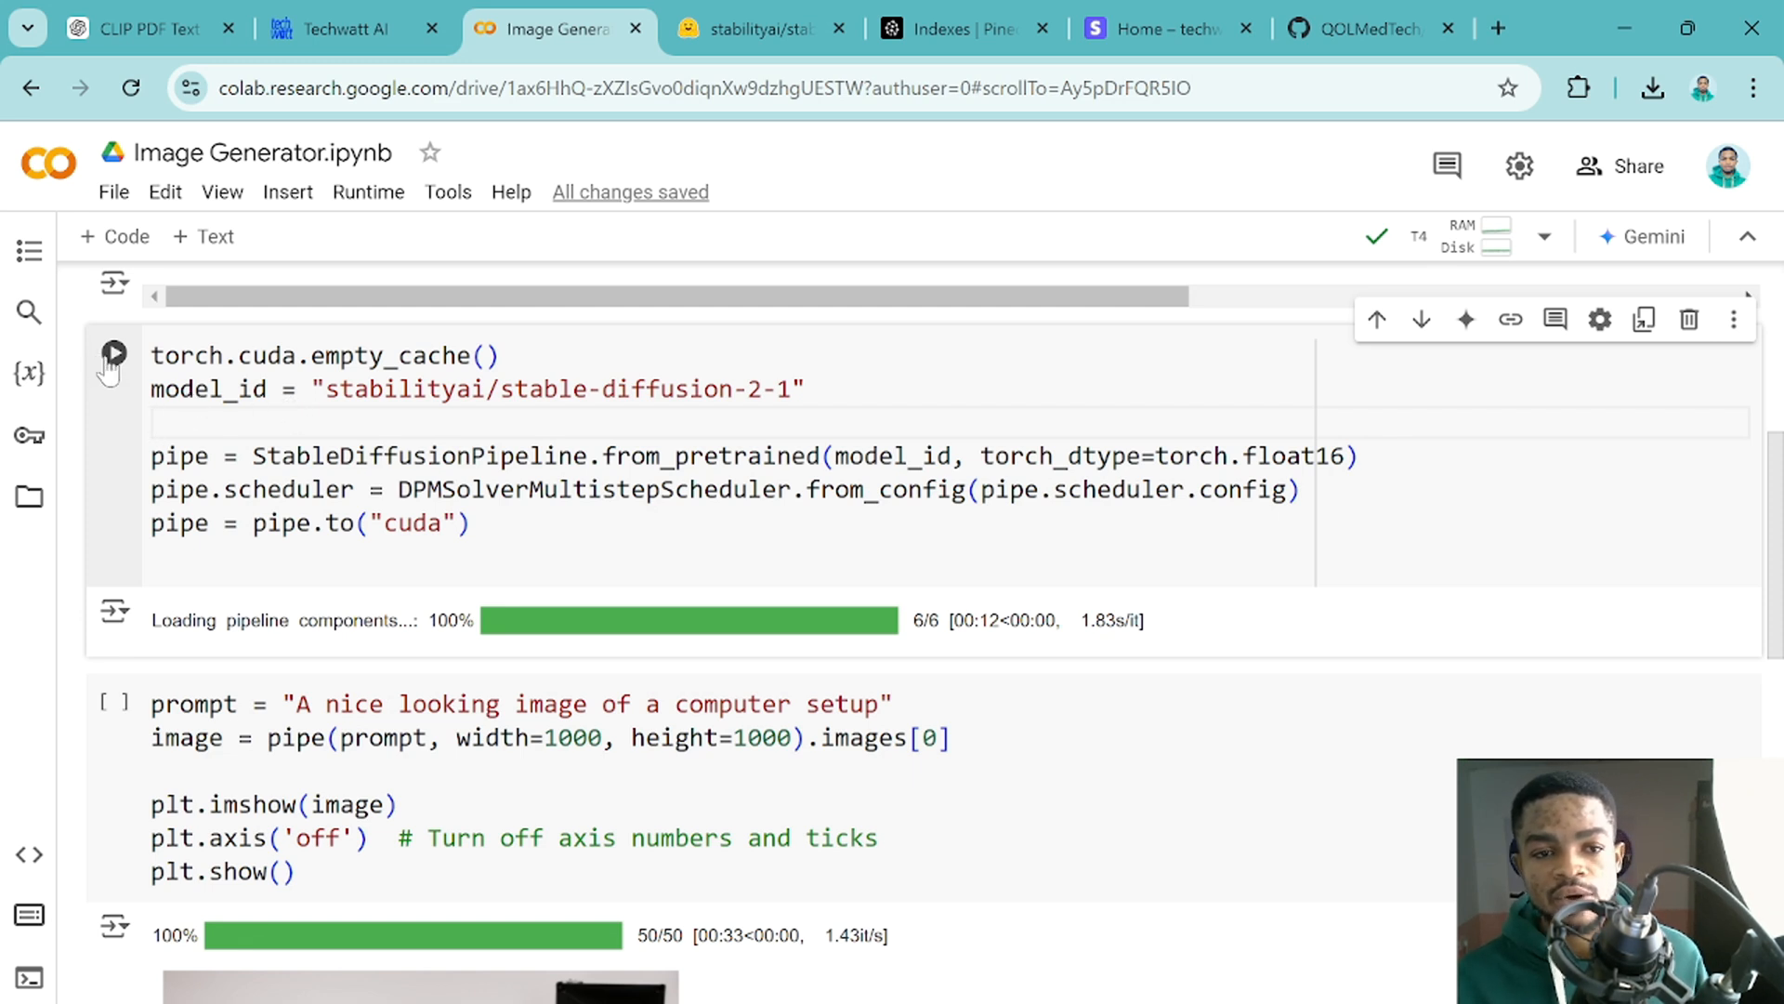
{"action": "left_click", "coordinate": [114, 353]}
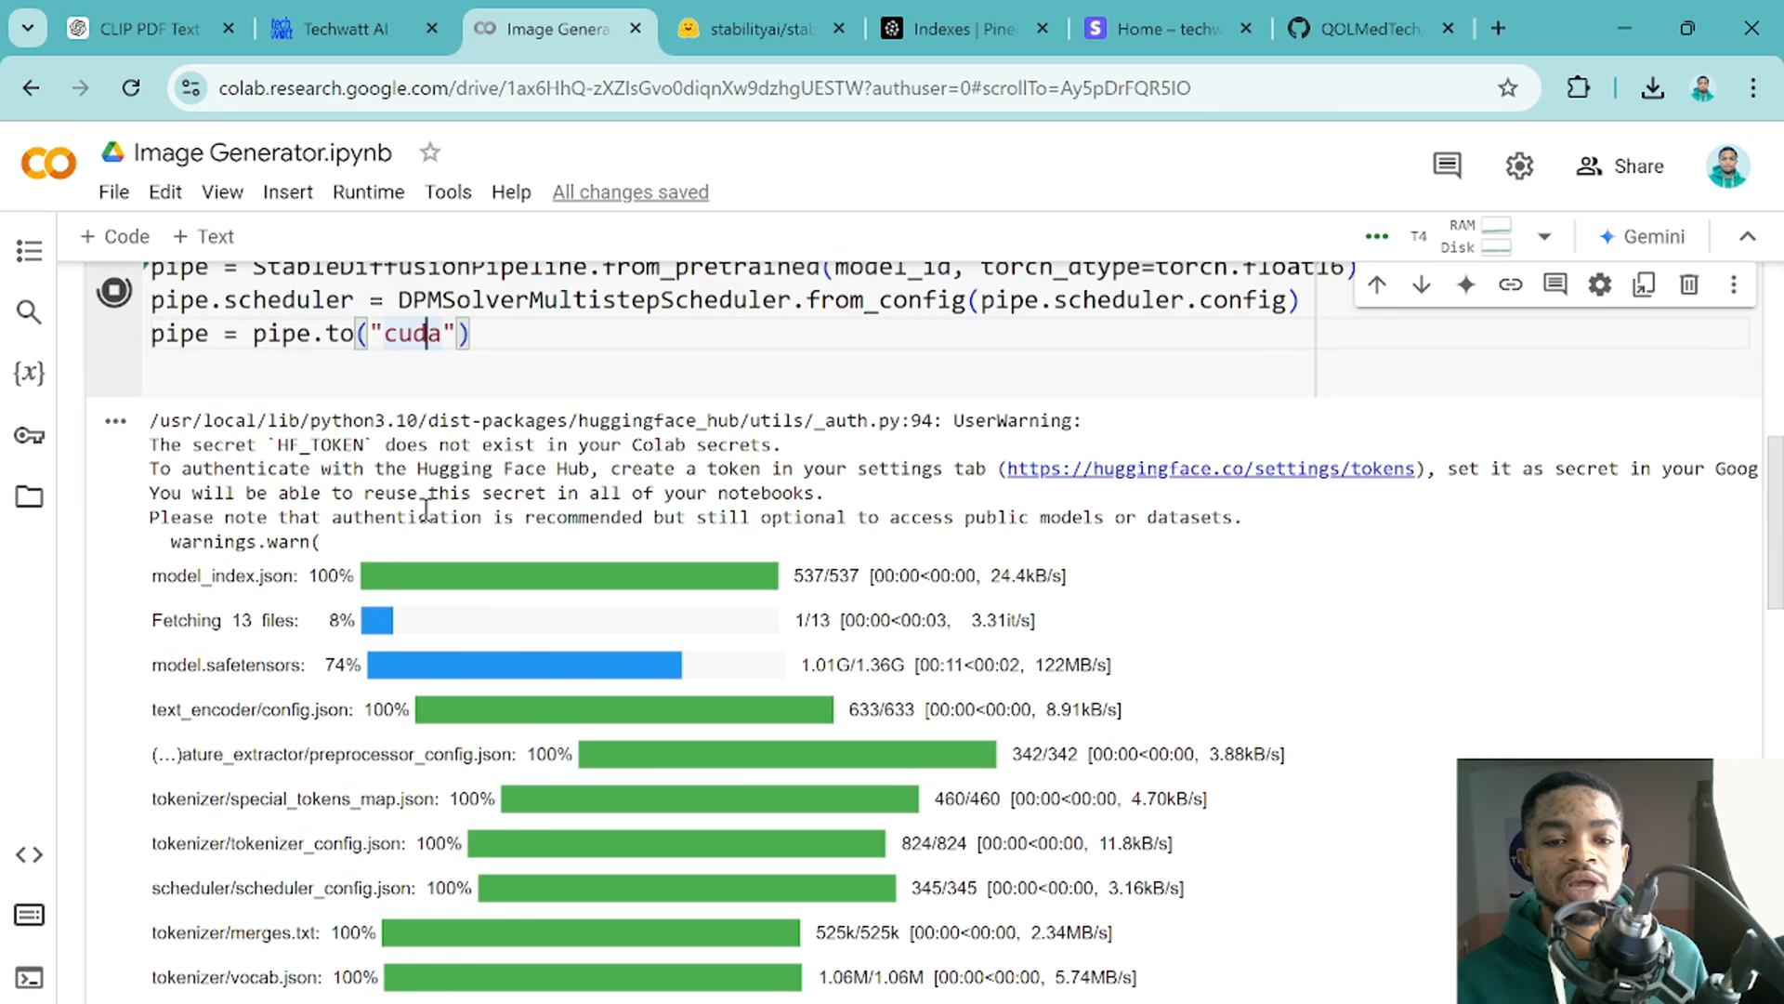
{"action": "scroll", "scroll_direction": "down", "scroll_amount": 3}
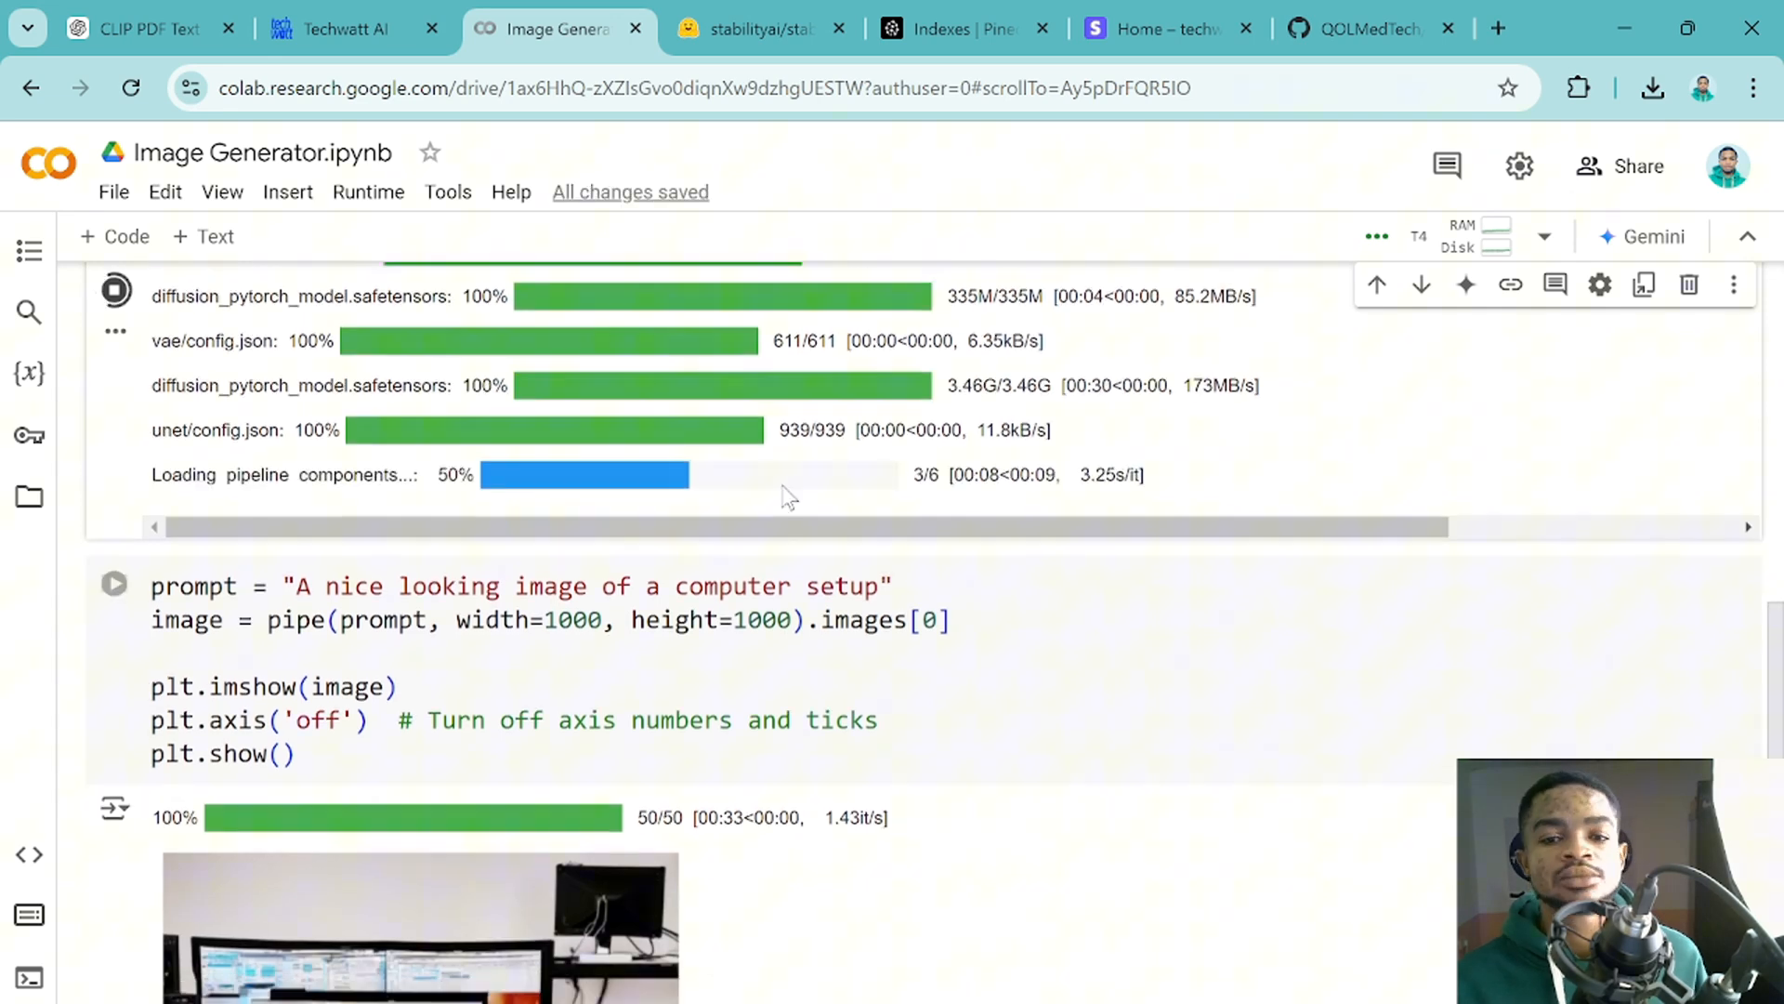
{"action": "scroll", "scroll_direction": "up", "scroll_amount": 3}
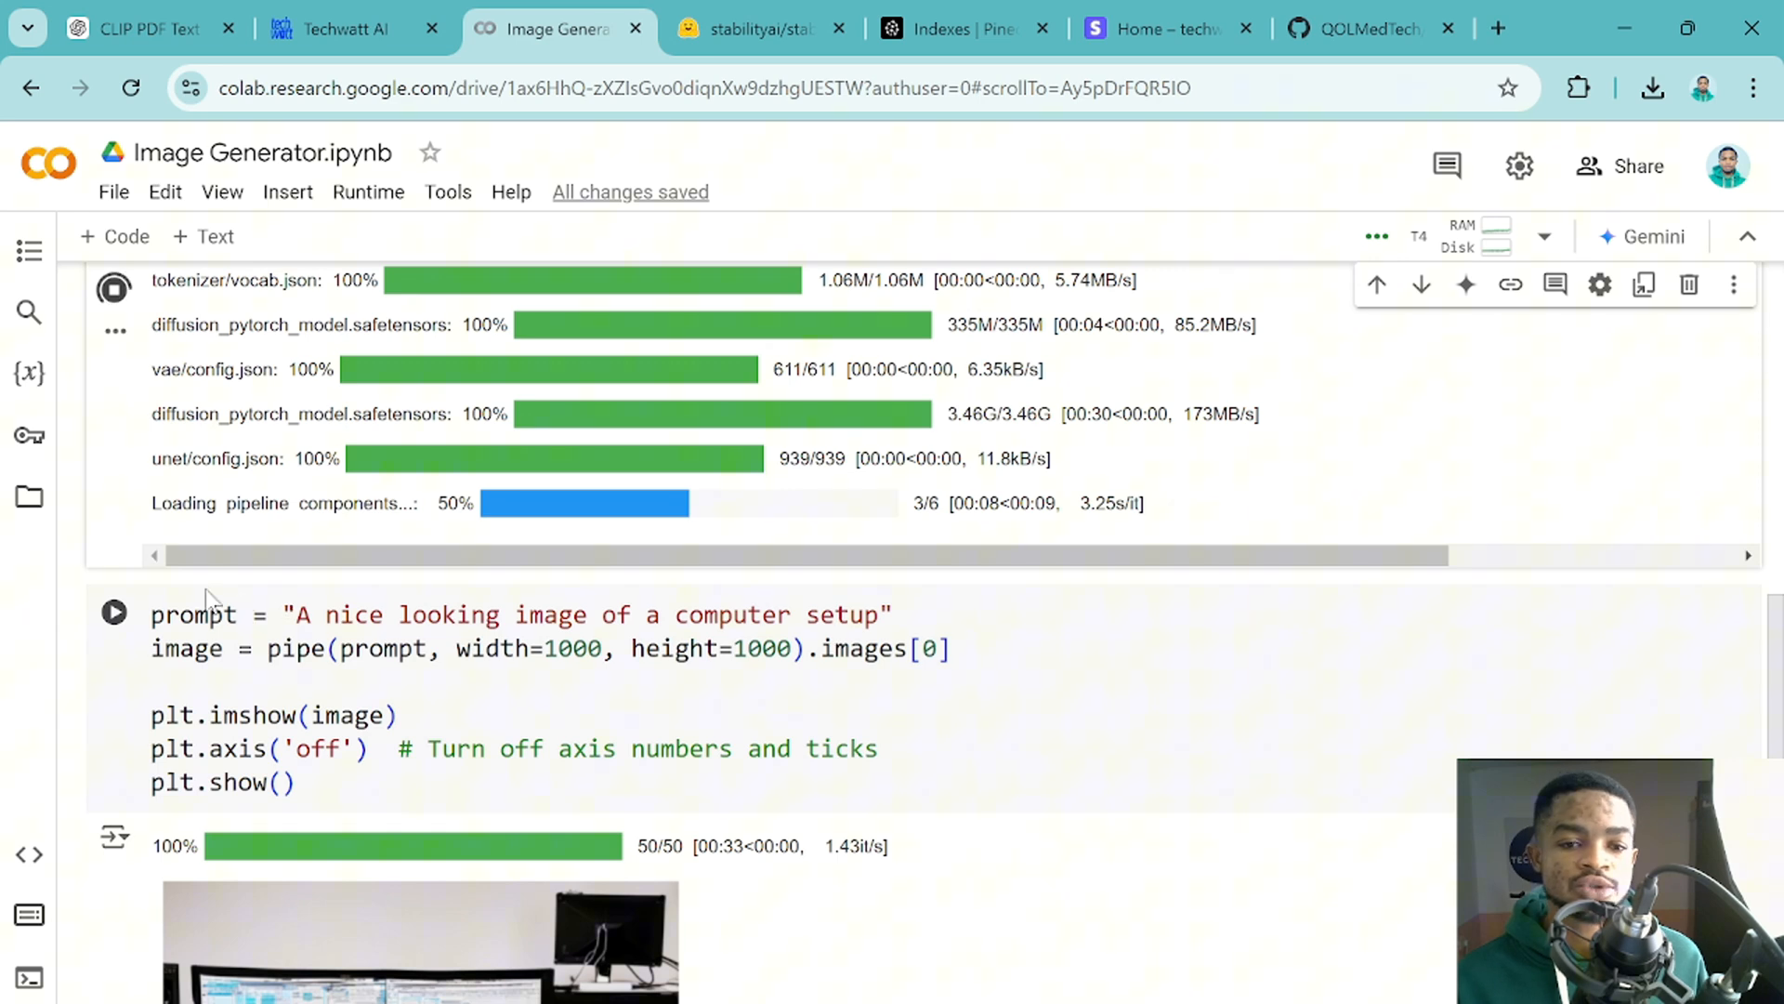
Replace the prompt string with 'Generate image of cat sitting close to a dog'.
{"action": "left_click", "coordinate": [307, 615]}
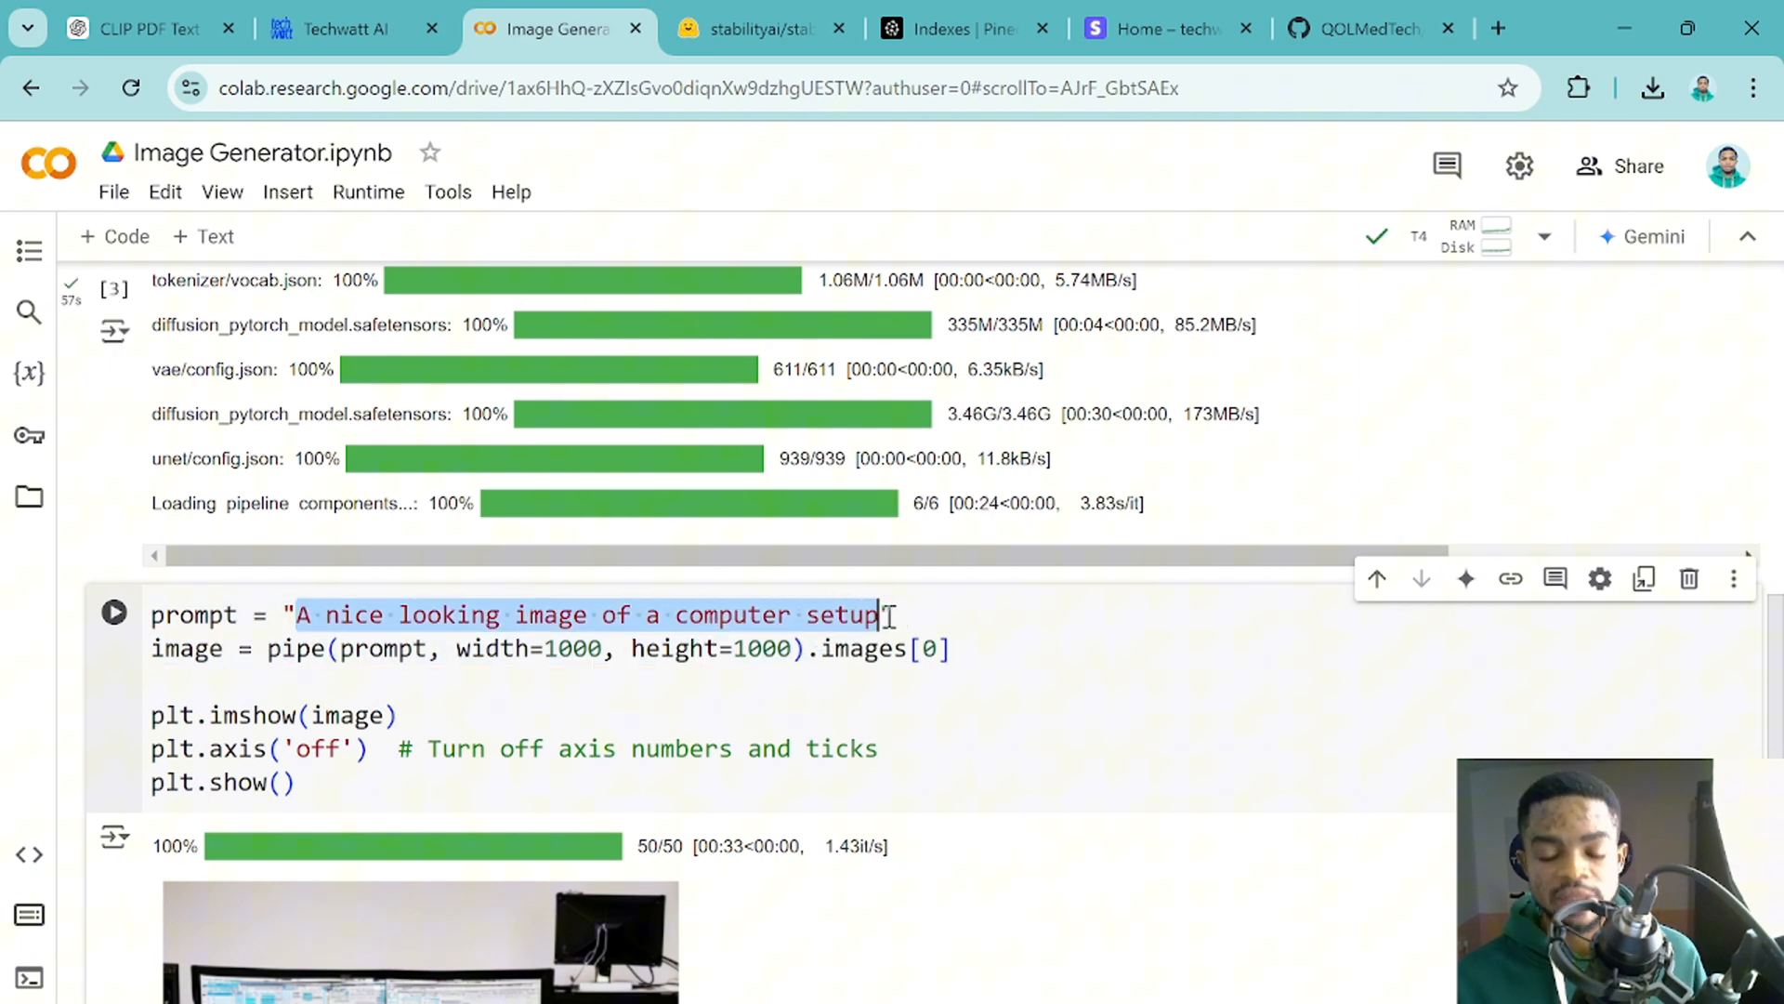
{"action": "type", "text": "Generate image of cat sitting close to a dog"}
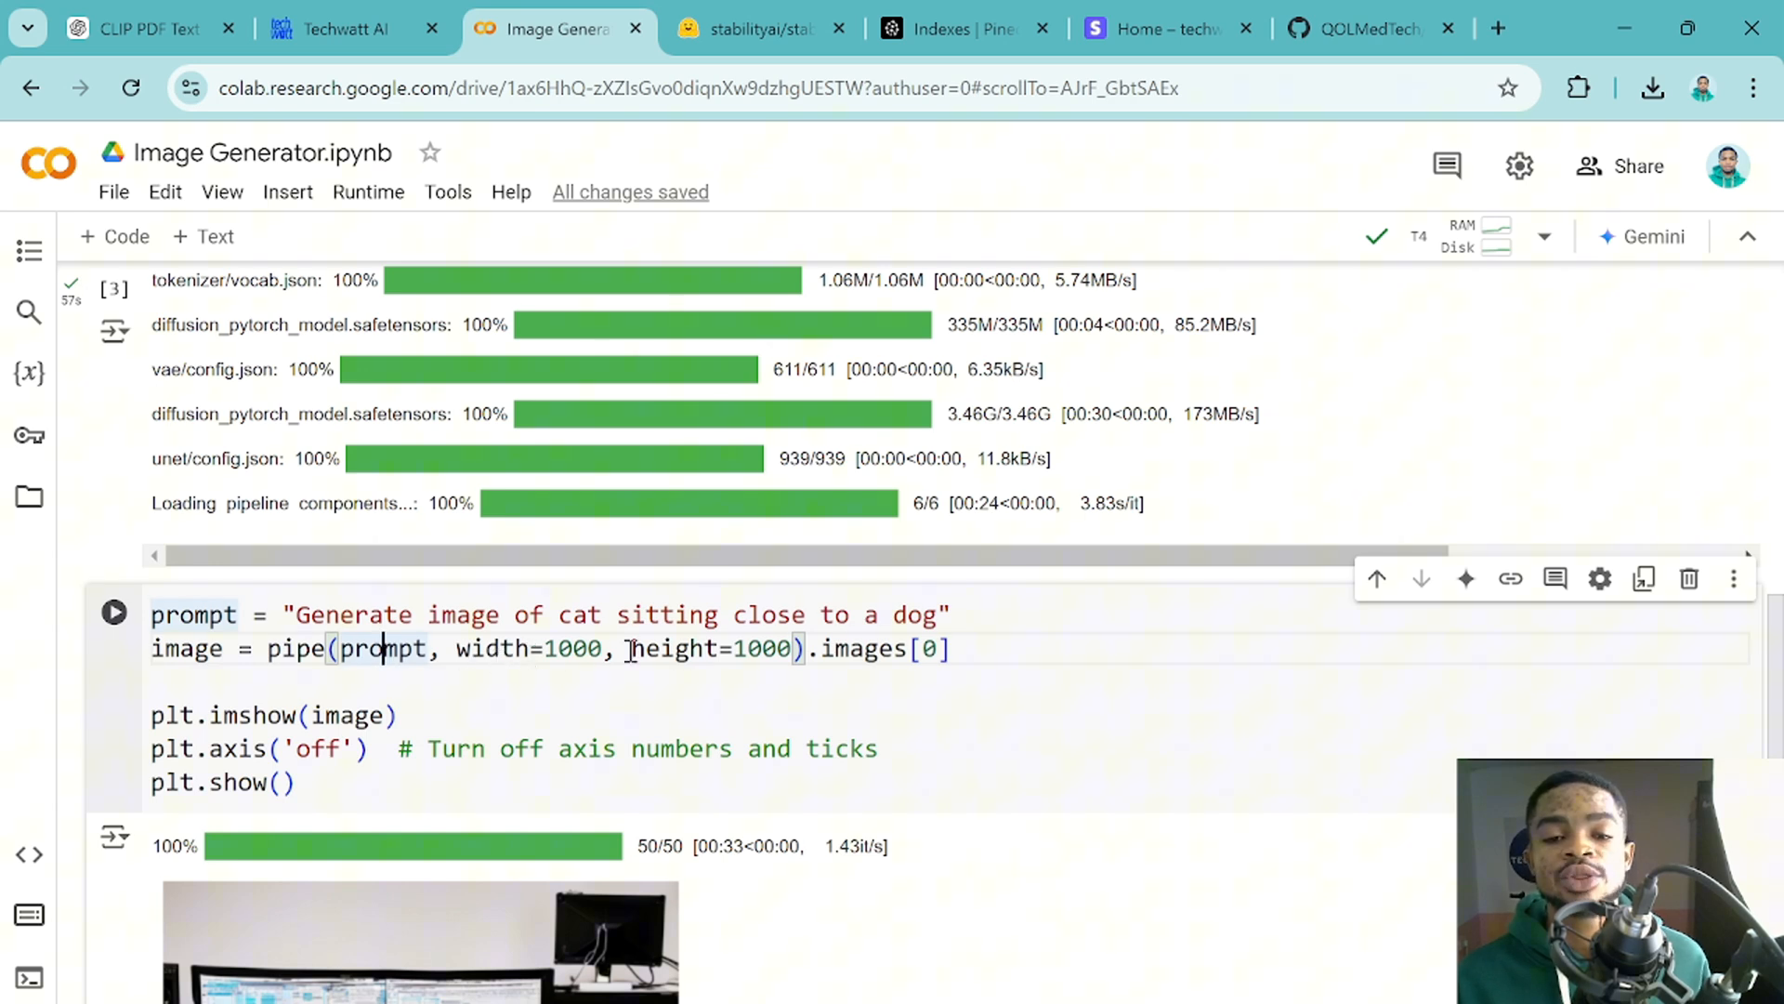
{"action": "mouse_move", "coordinate": [782, 660]}
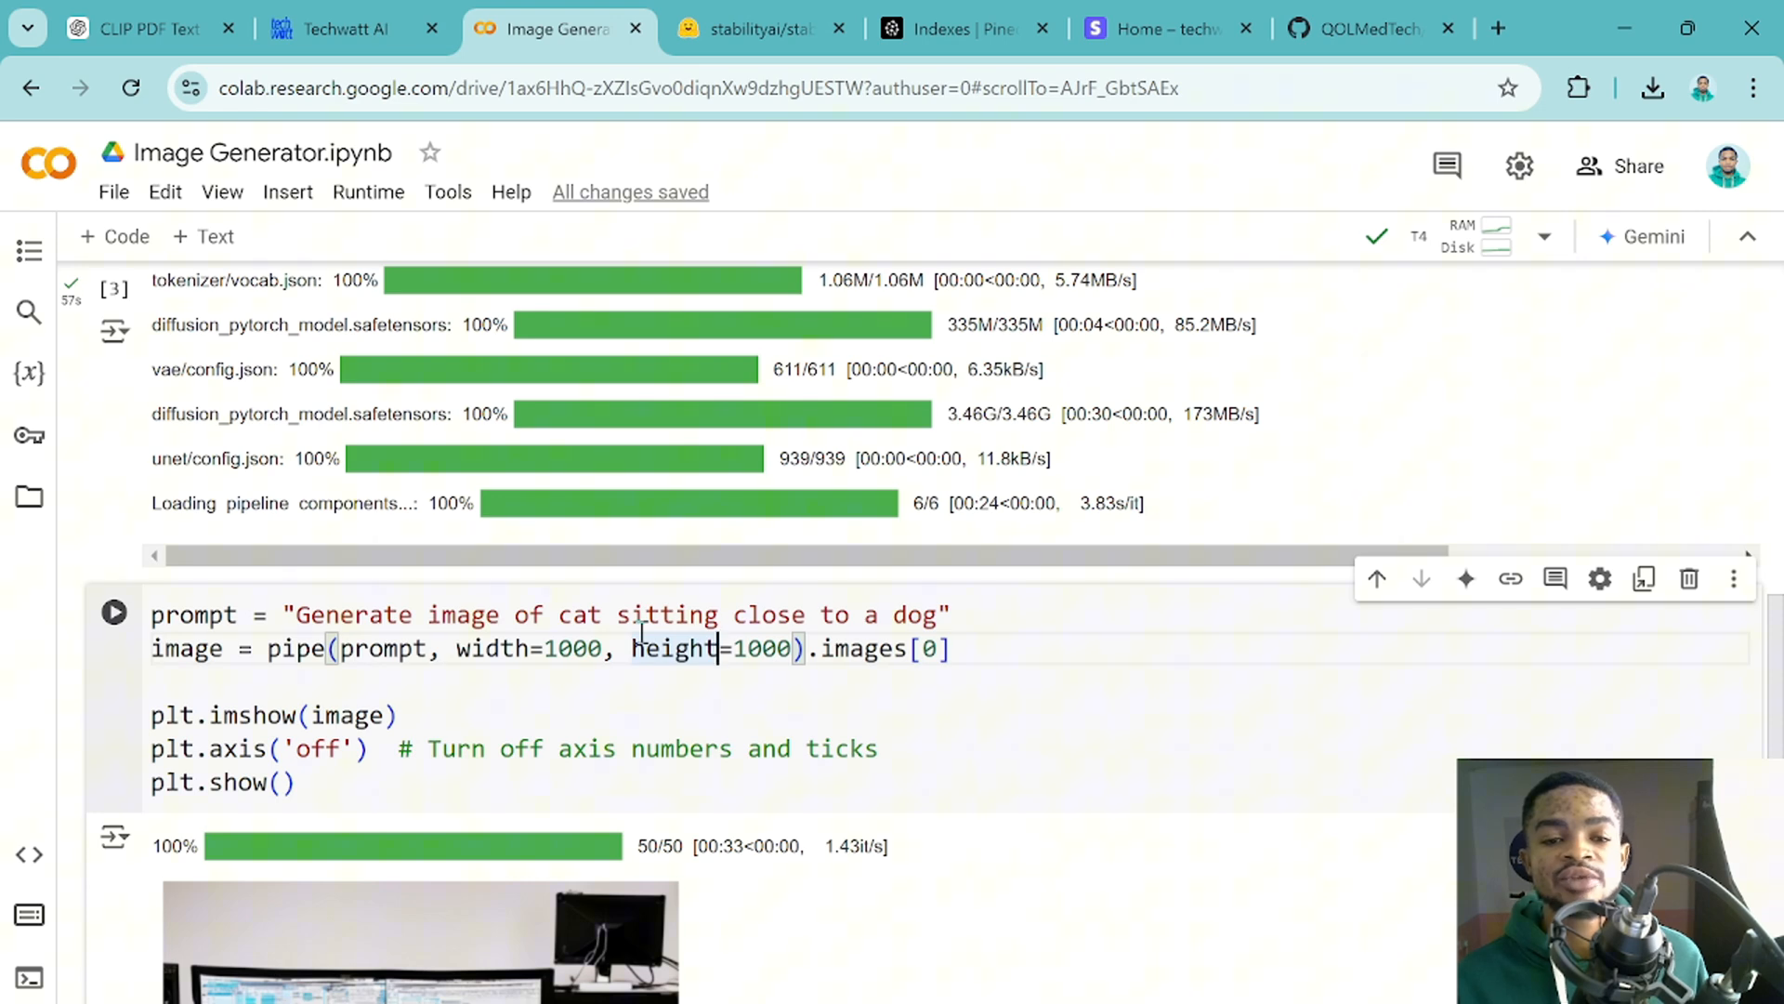
{"action": "scroll", "scroll_direction": "down", "scroll_amount": 3}
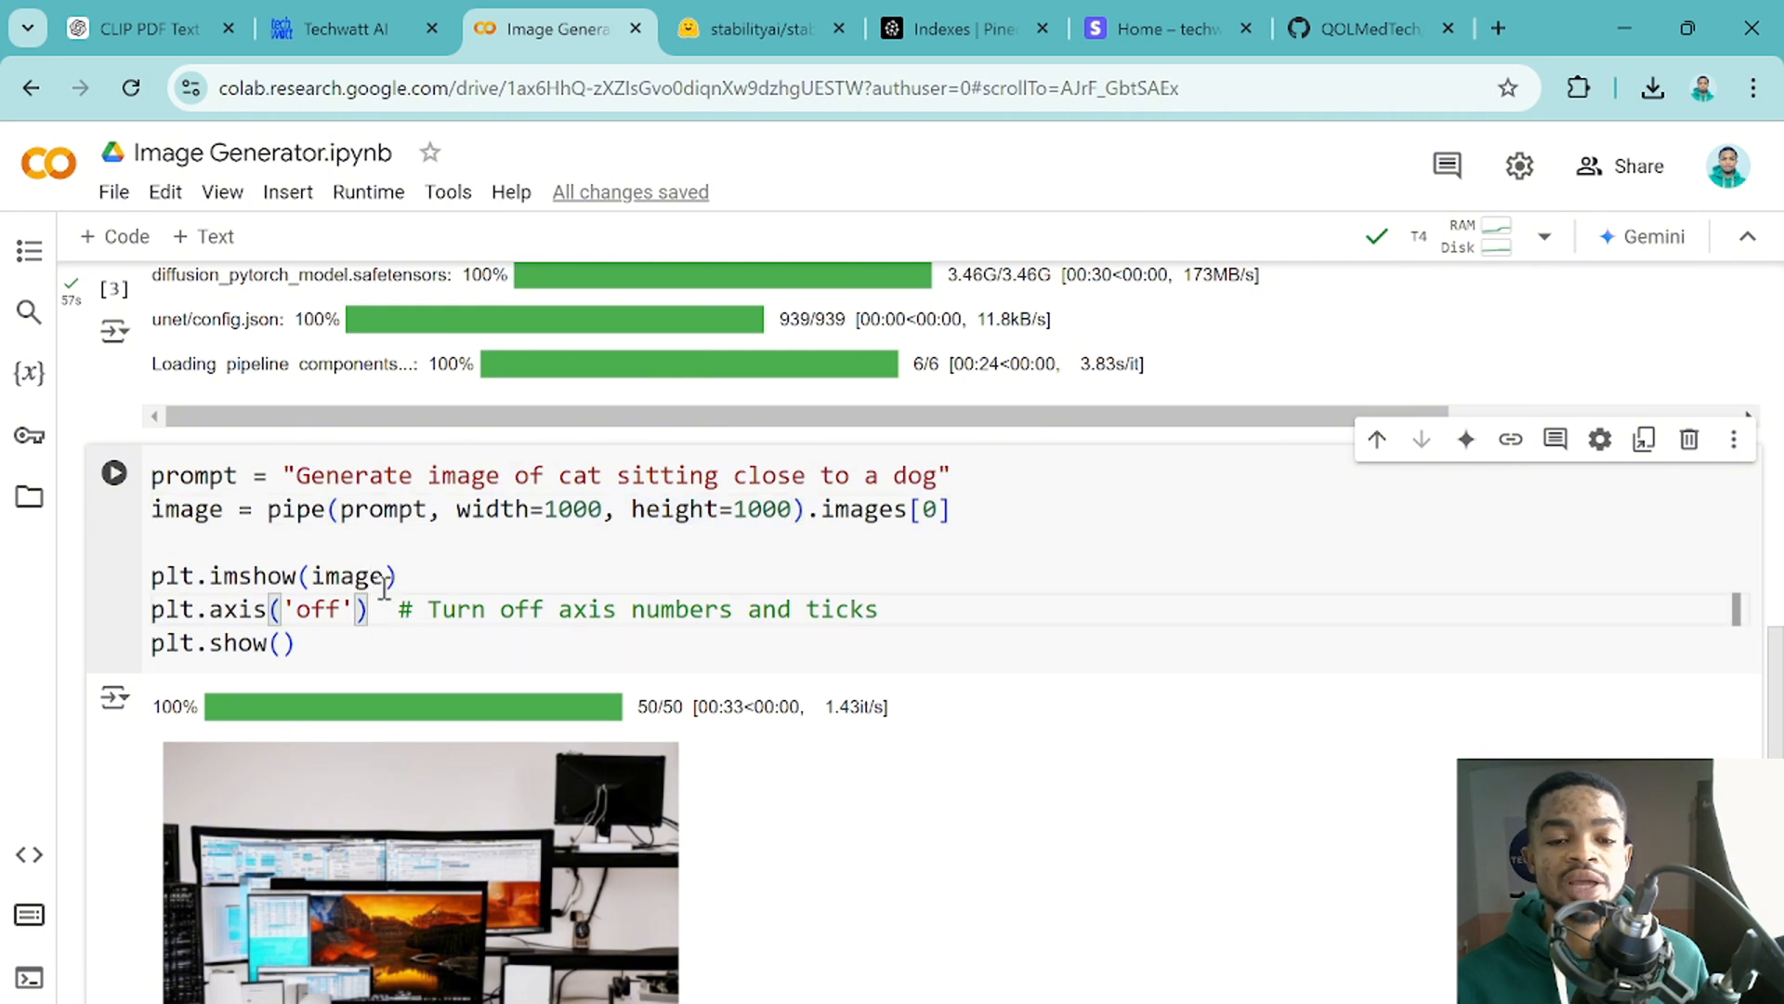
{"action": "mouse_move", "coordinate": [235, 546]}
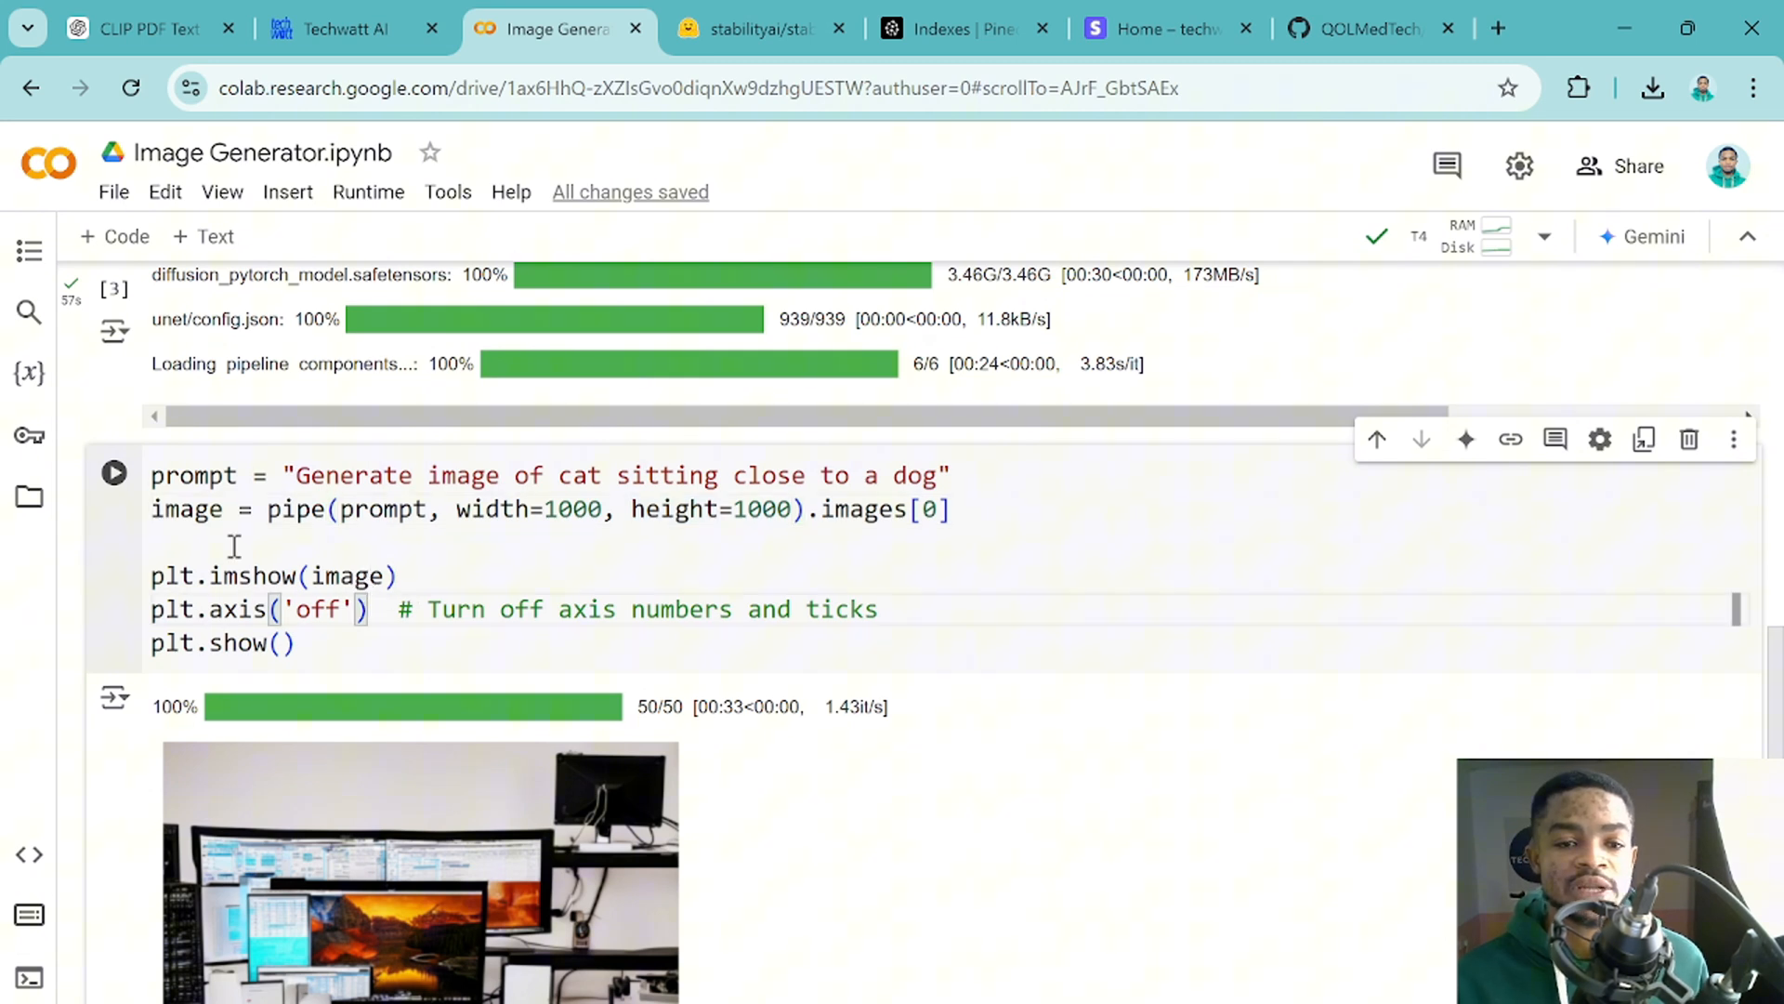
Run the generation cell so a cat-and-dog picture appears in the output.
{"action": "left_click", "coordinate": [114, 474]}
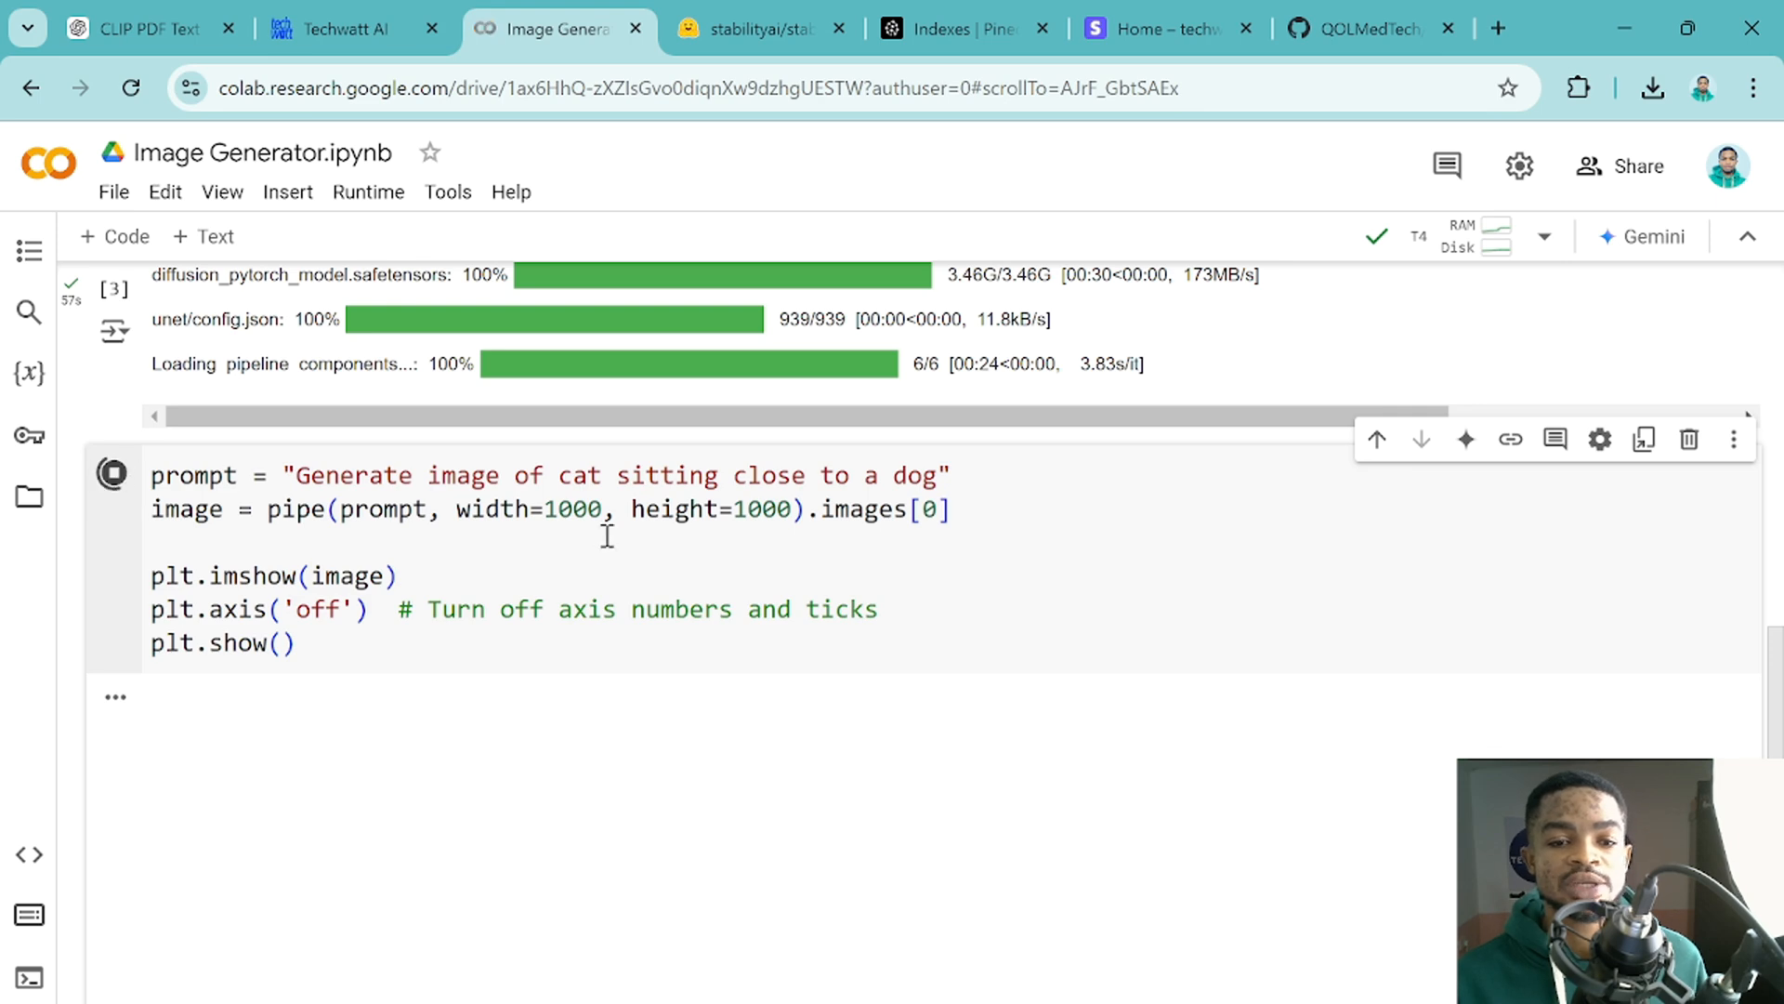
{"action": "left_click", "coordinate": [113, 474]}
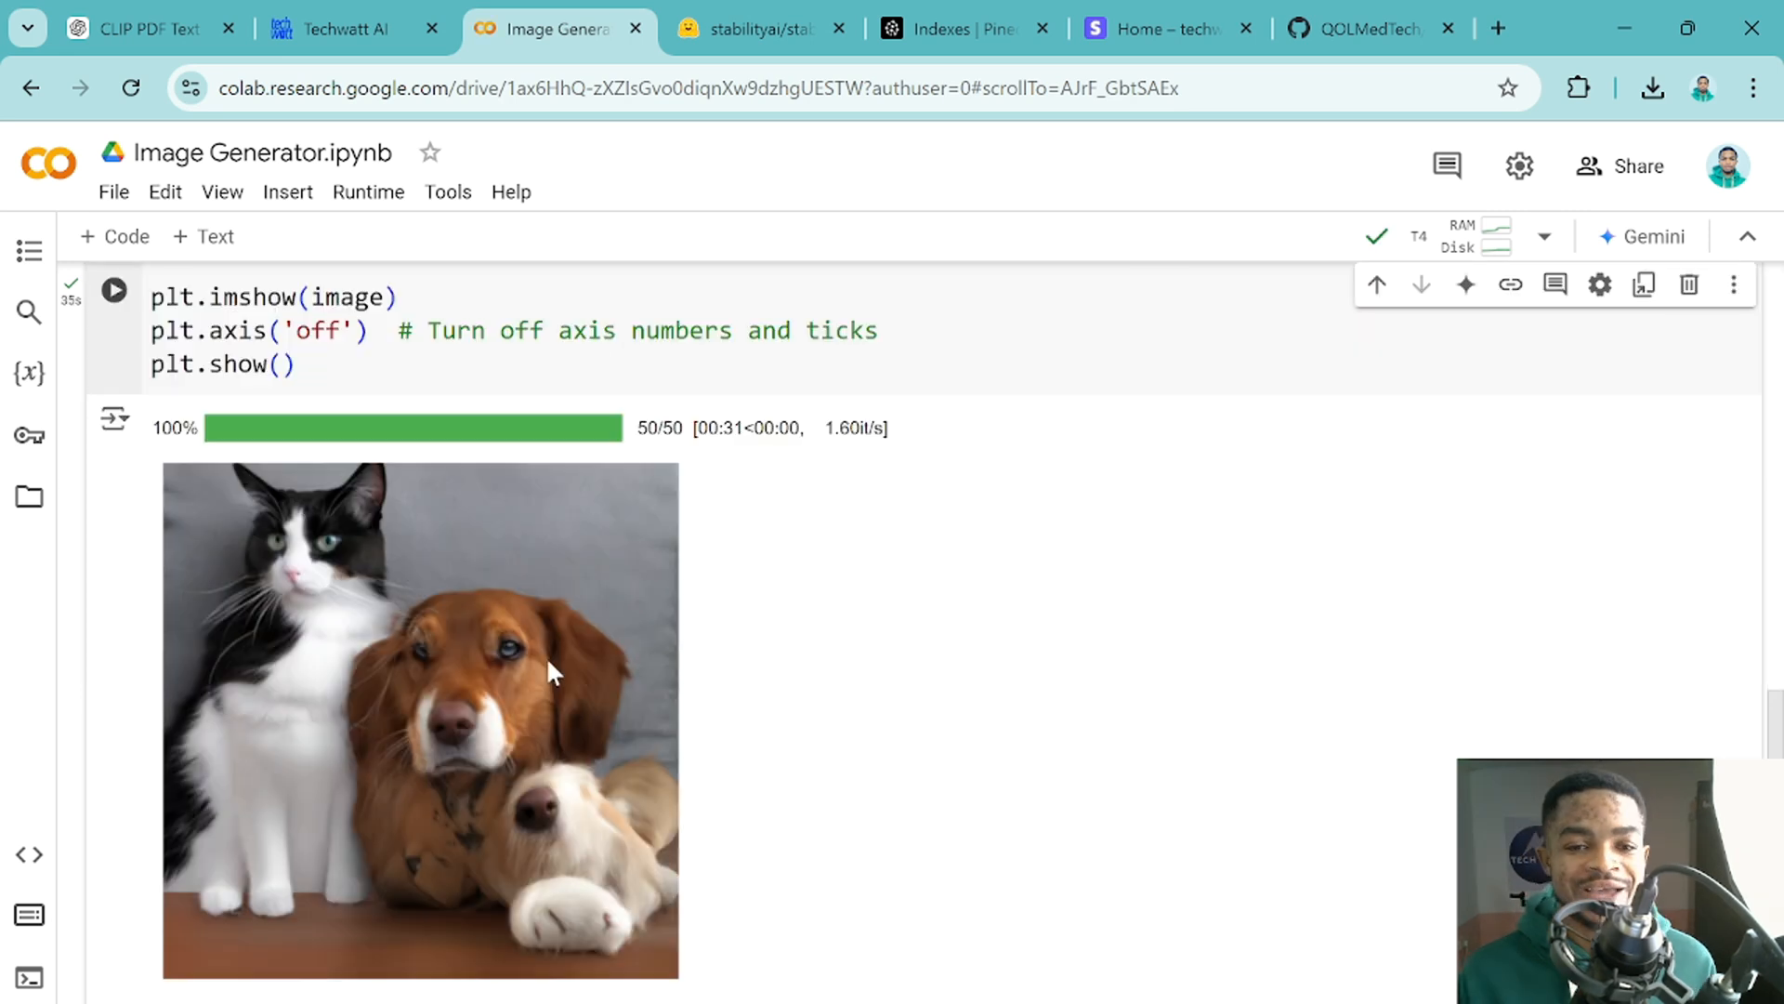
{"action": "mouse_move", "coordinate": [430, 660]}
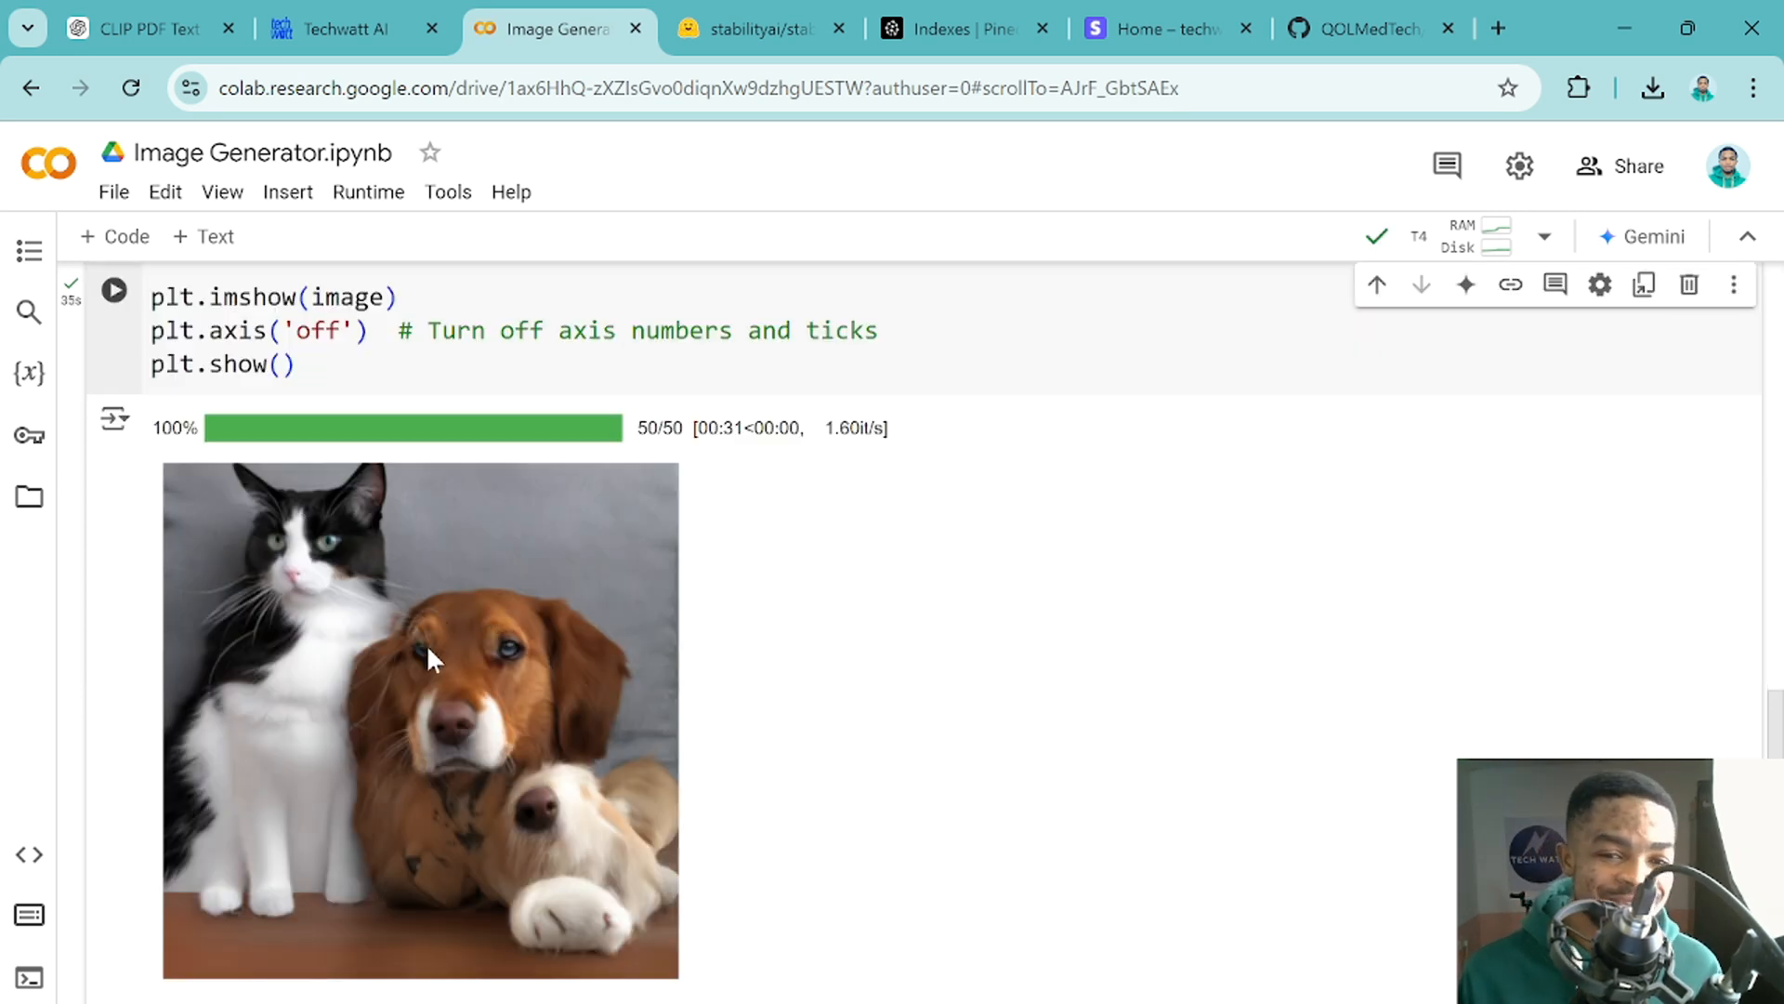
{"action": "mouse_move", "coordinate": [552, 734]}
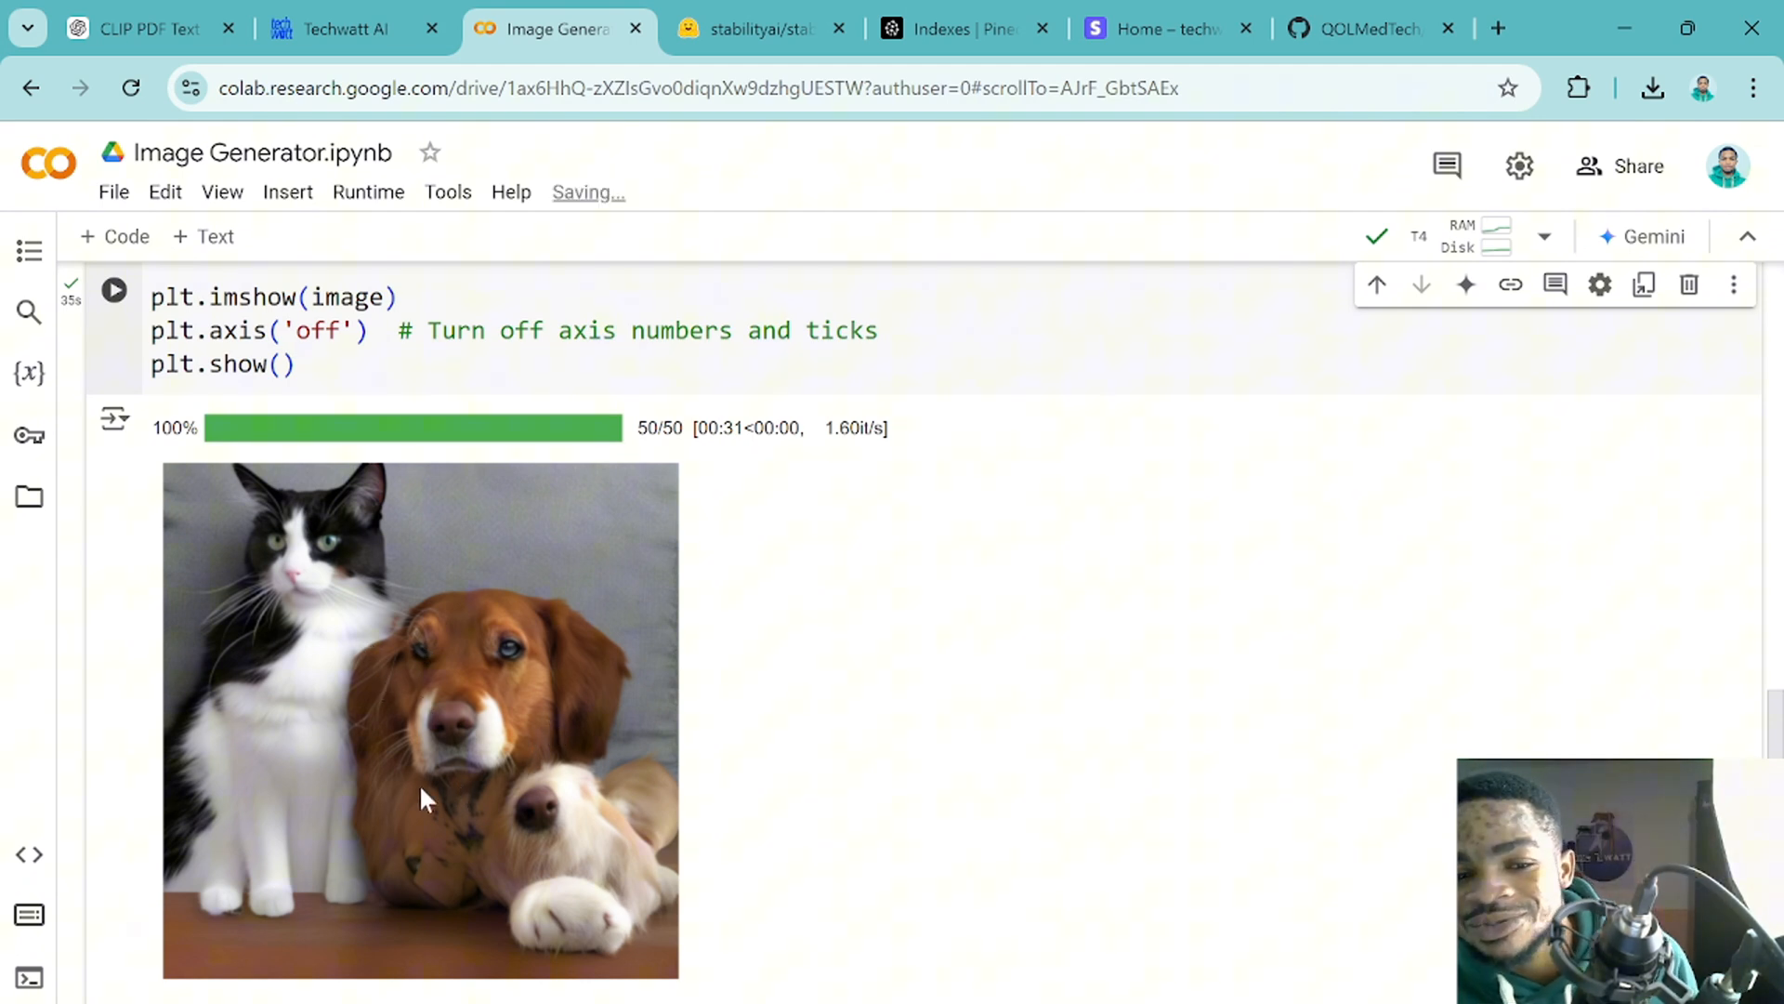
Rerun the generation cell to get a new cat-and-dog image on a sofa.
{"action": "left_click", "coordinate": [113, 290]}
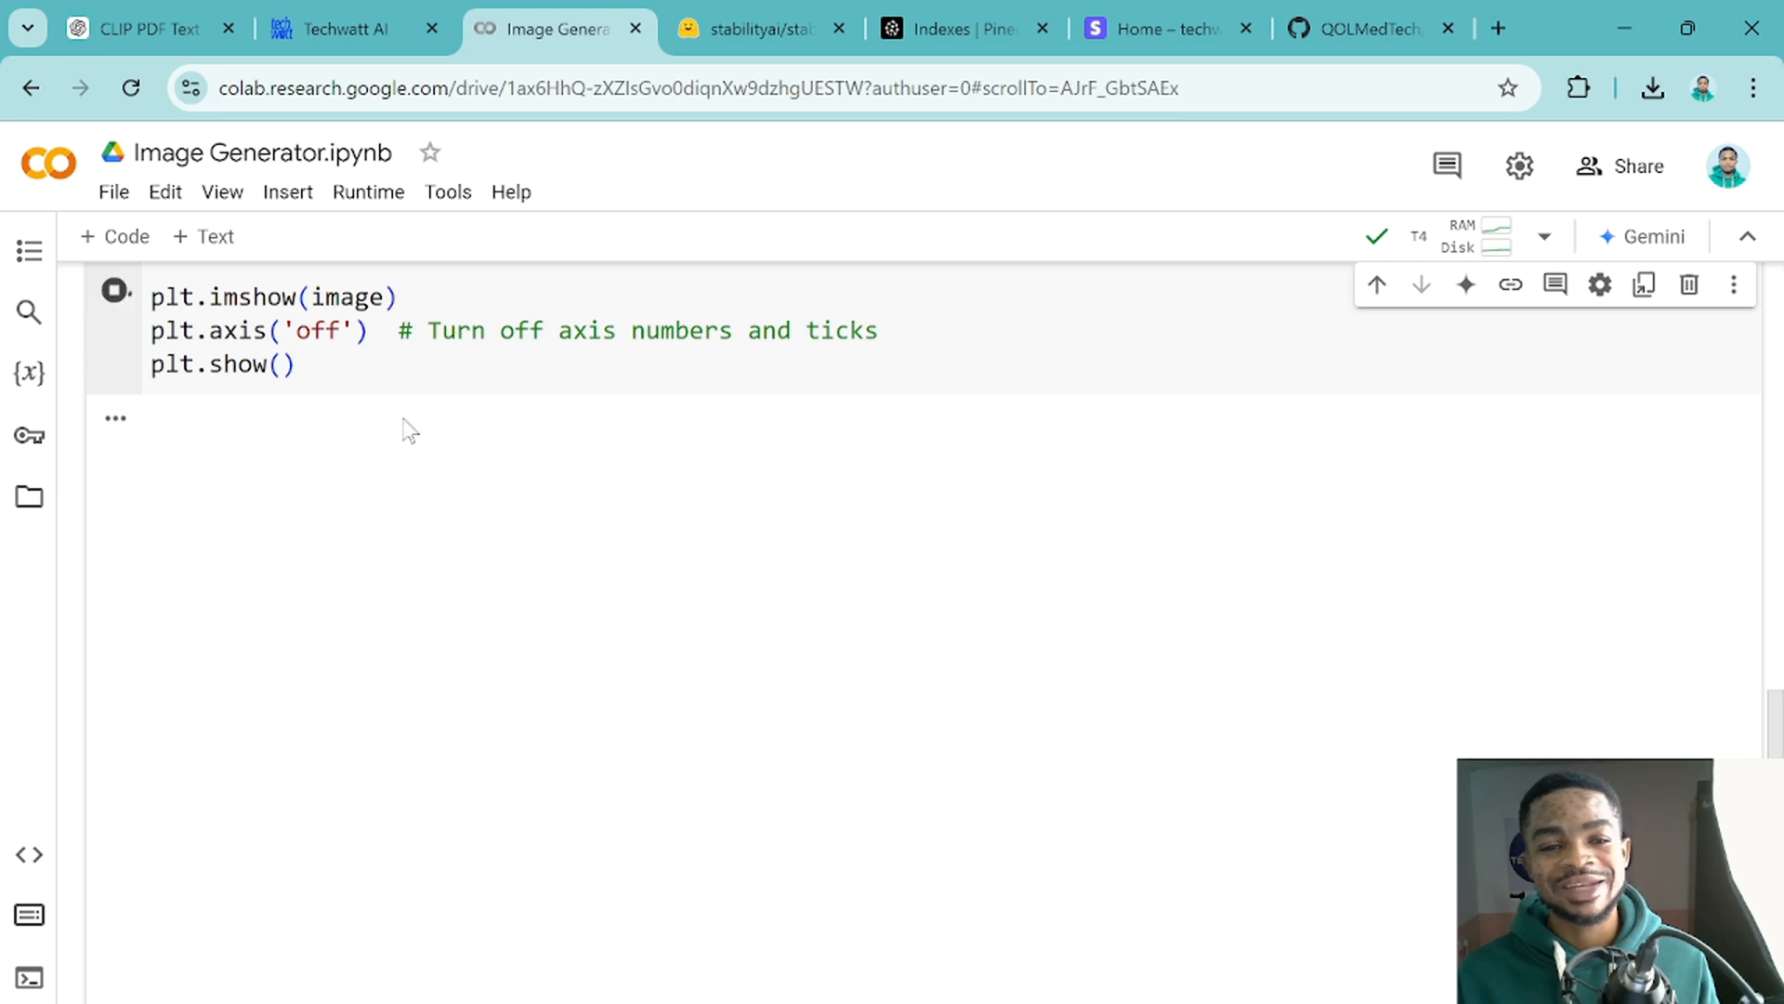
{"action": "left_click", "coordinate": [115, 290]}
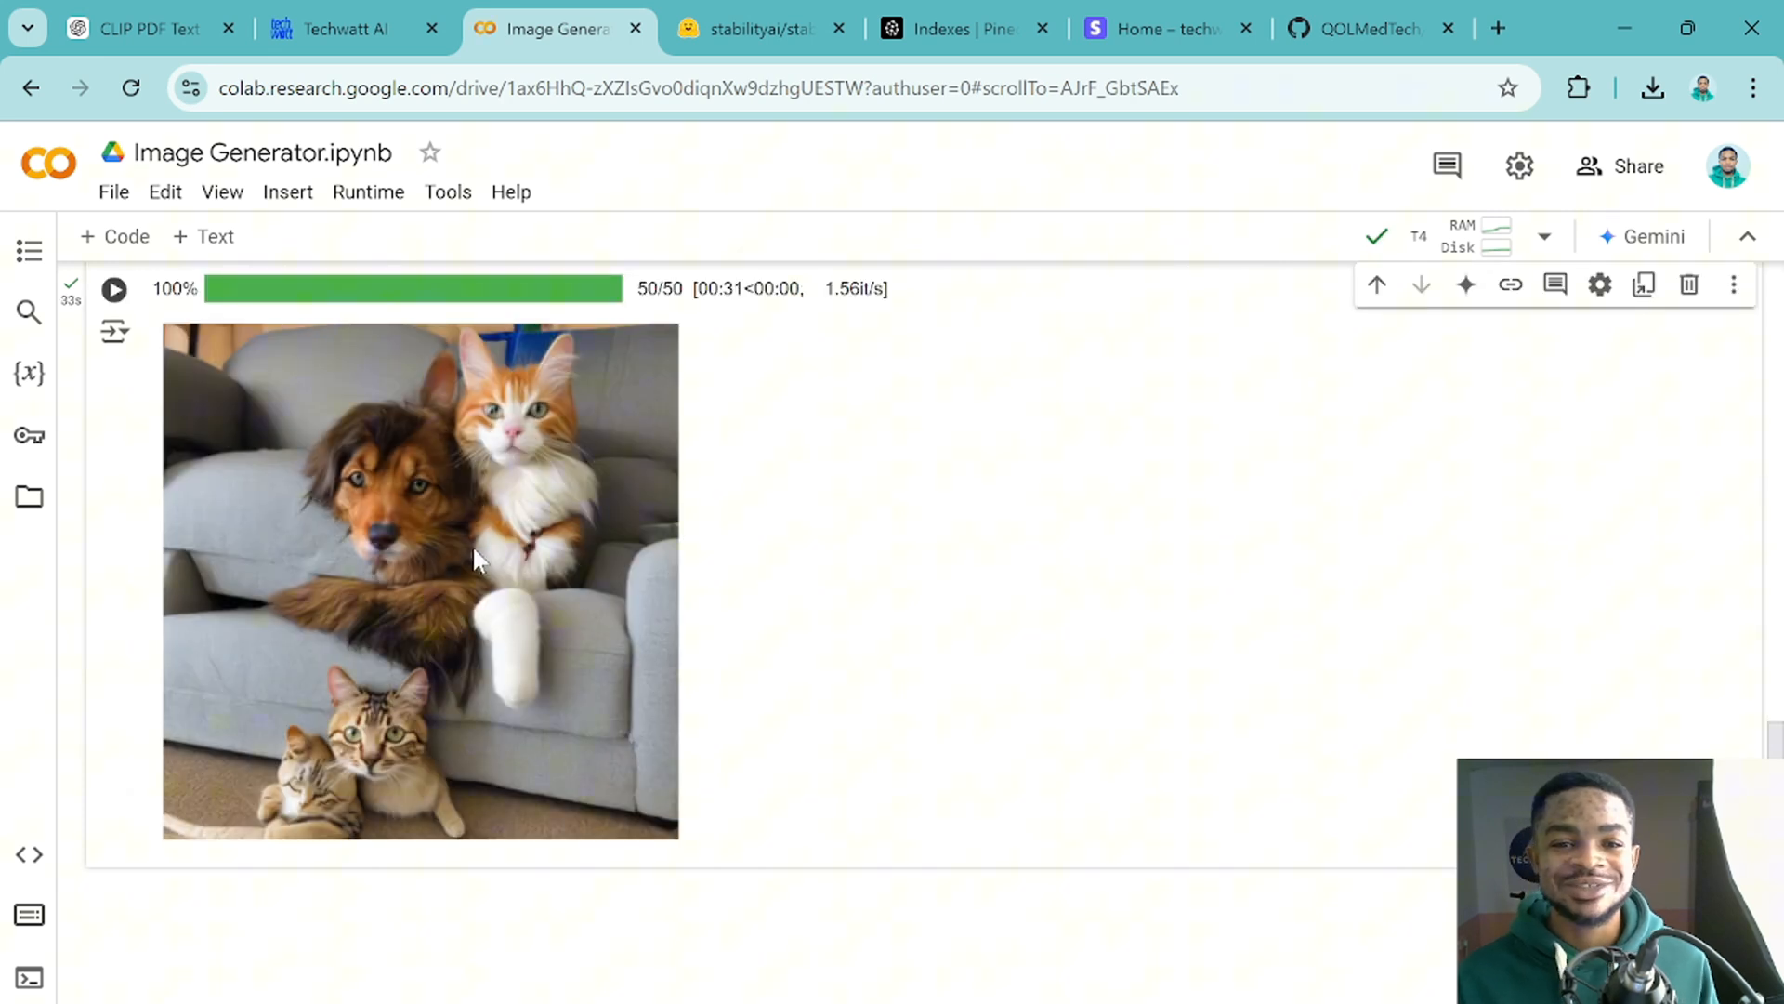
{"action": "mouse_move", "coordinate": [383, 520]}
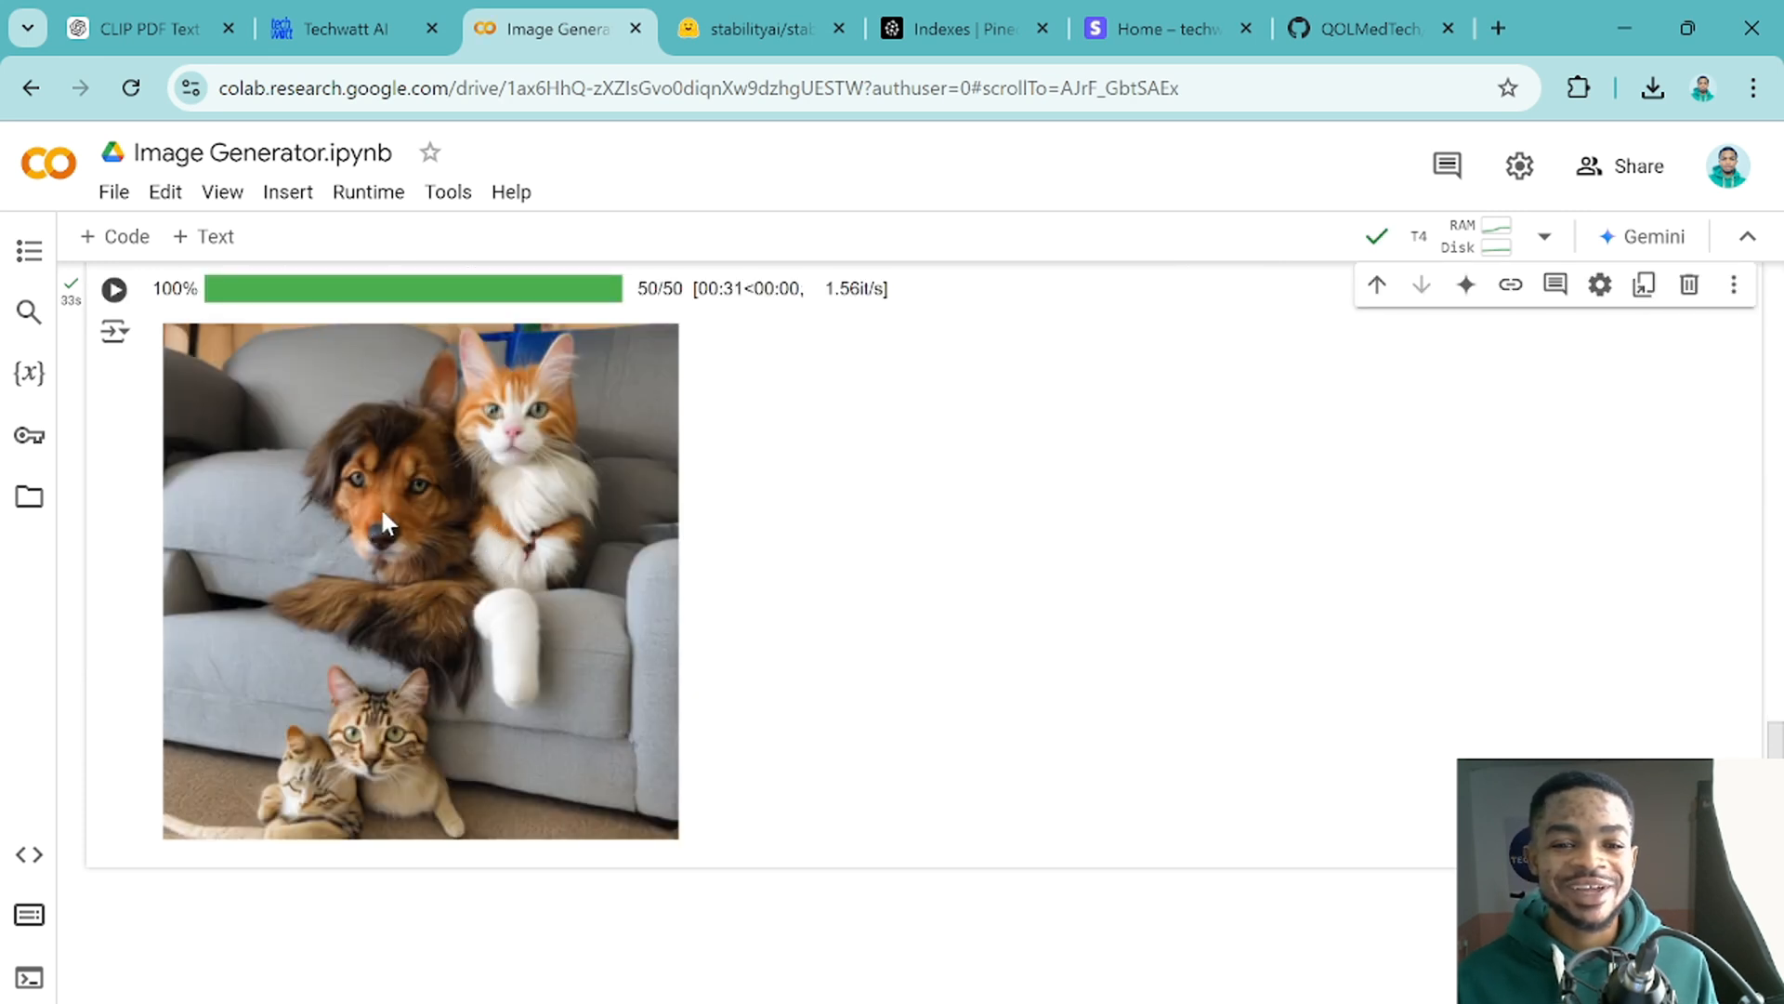
{"action": "mouse_move", "coordinate": [450, 809]}
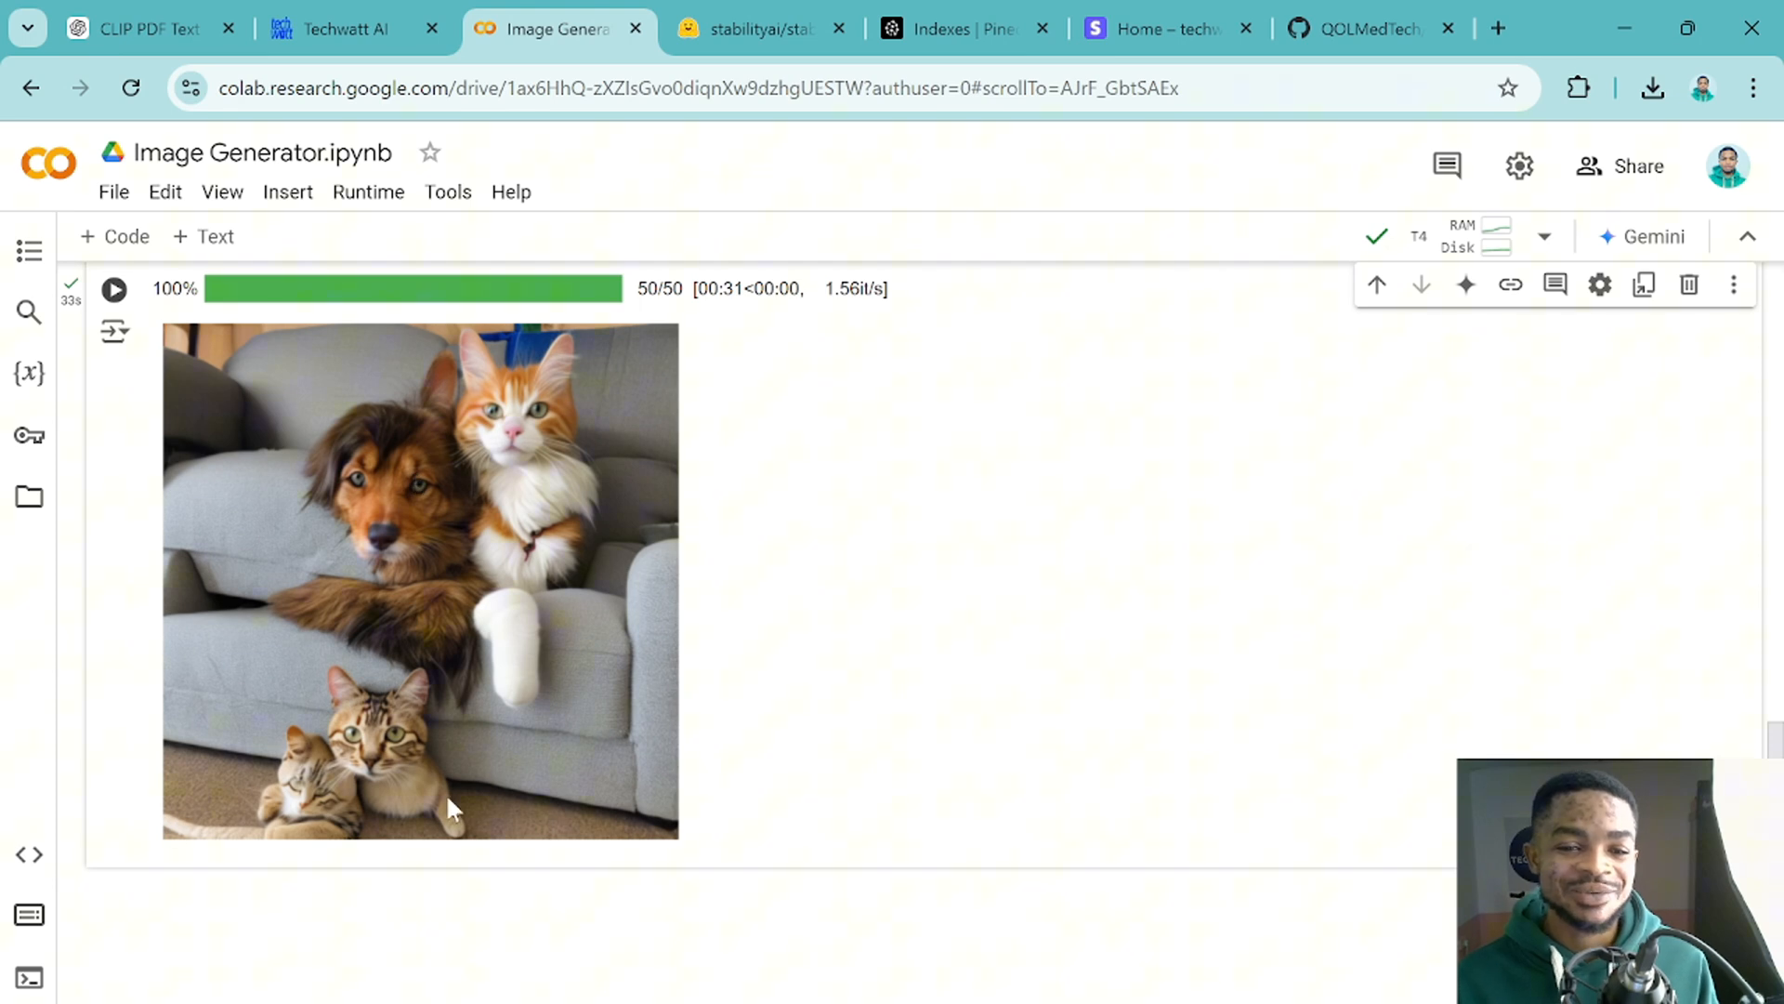
{"action": "mouse_move", "coordinate": [398, 762]}
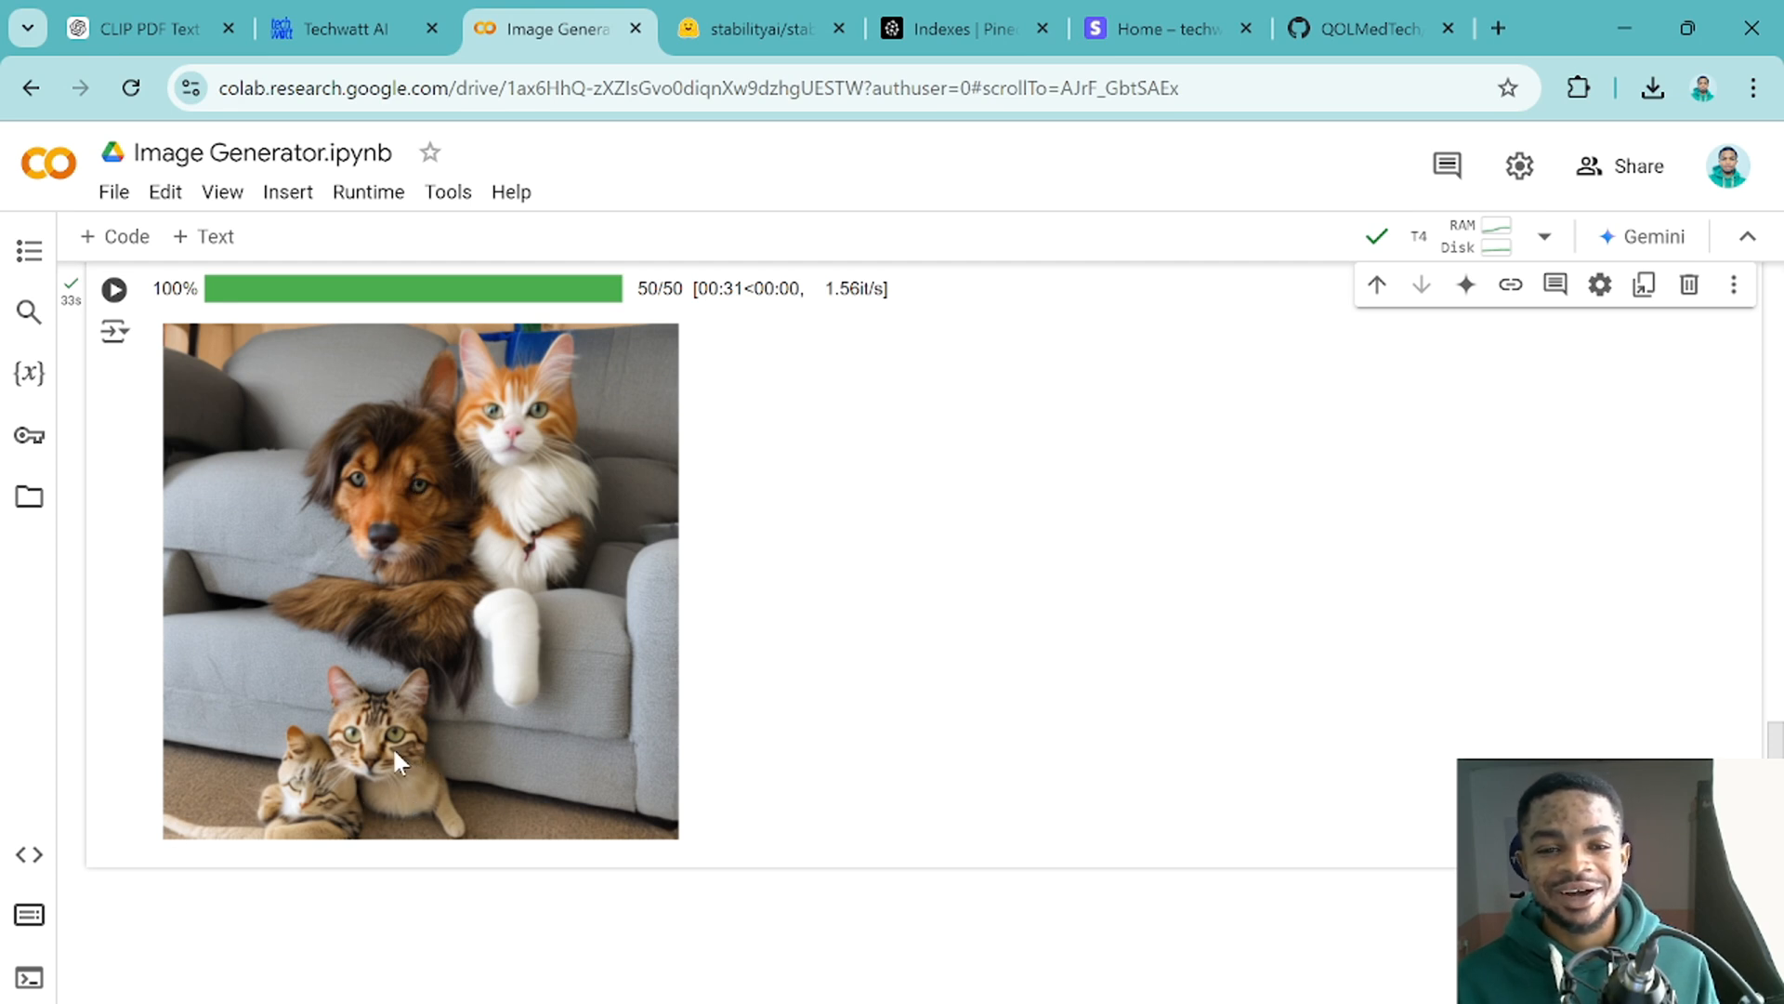
{"action": "mouse_move", "coordinate": [418, 777]}
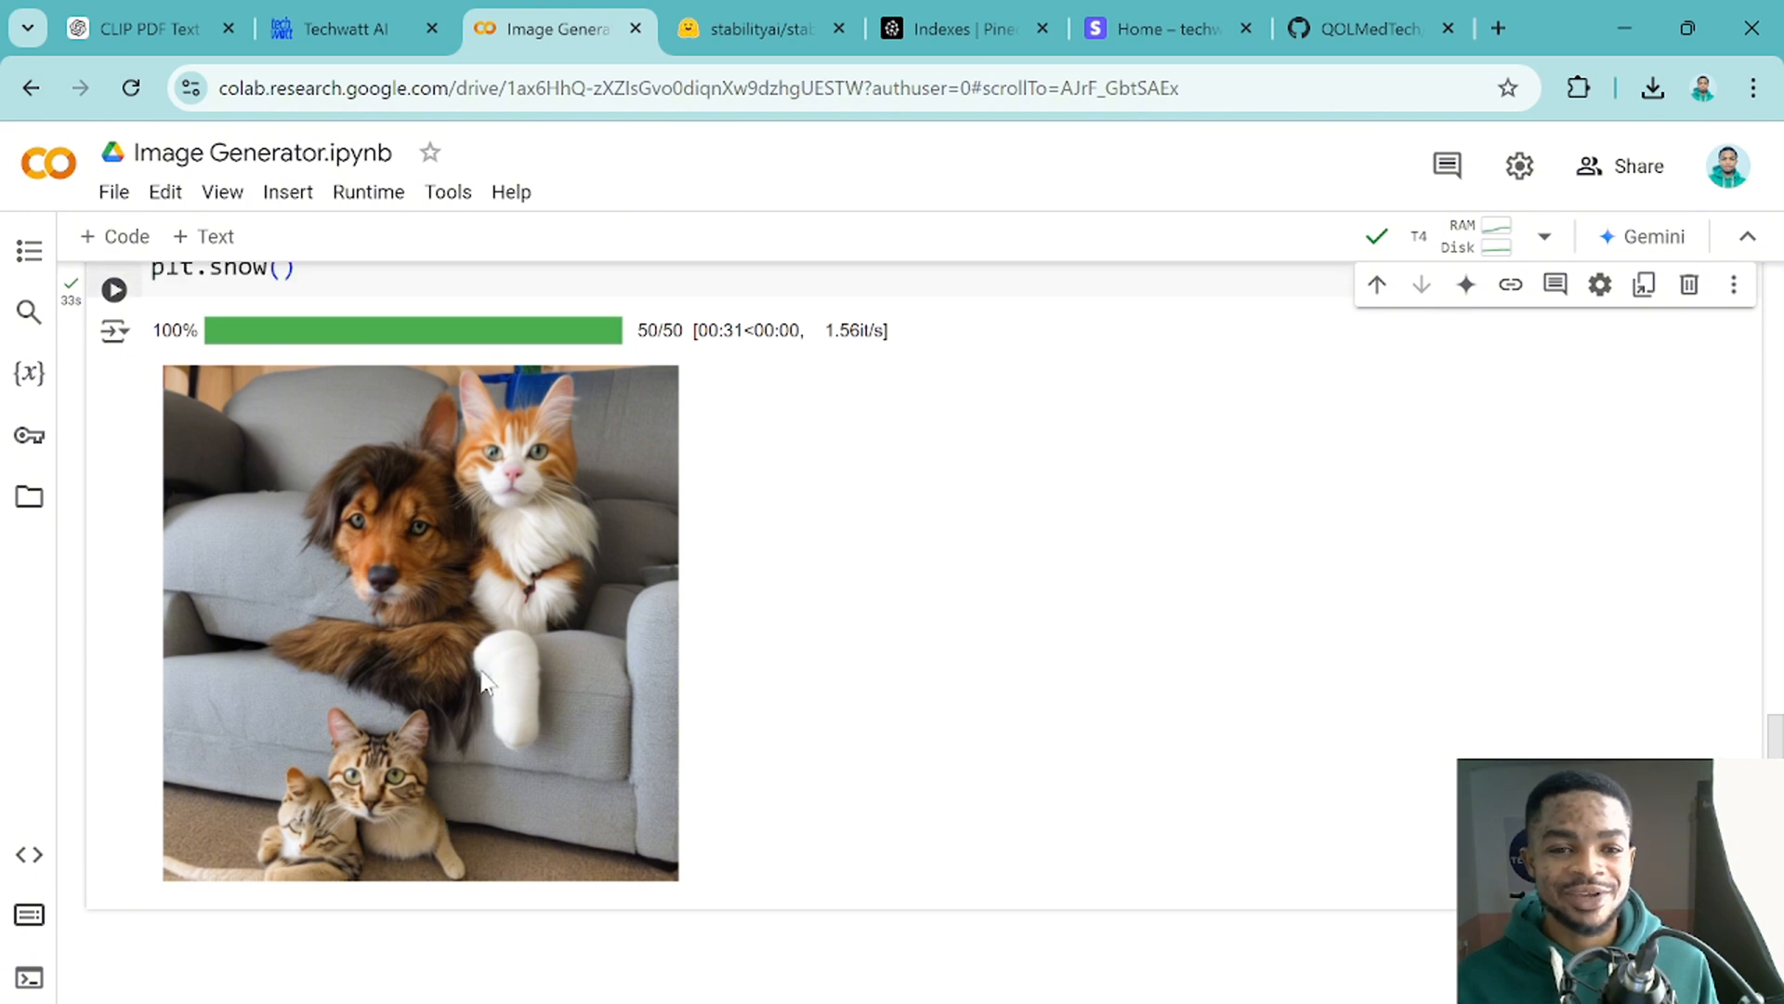
{"action": "scroll", "scroll_direction": "up", "scroll_amount": 3}
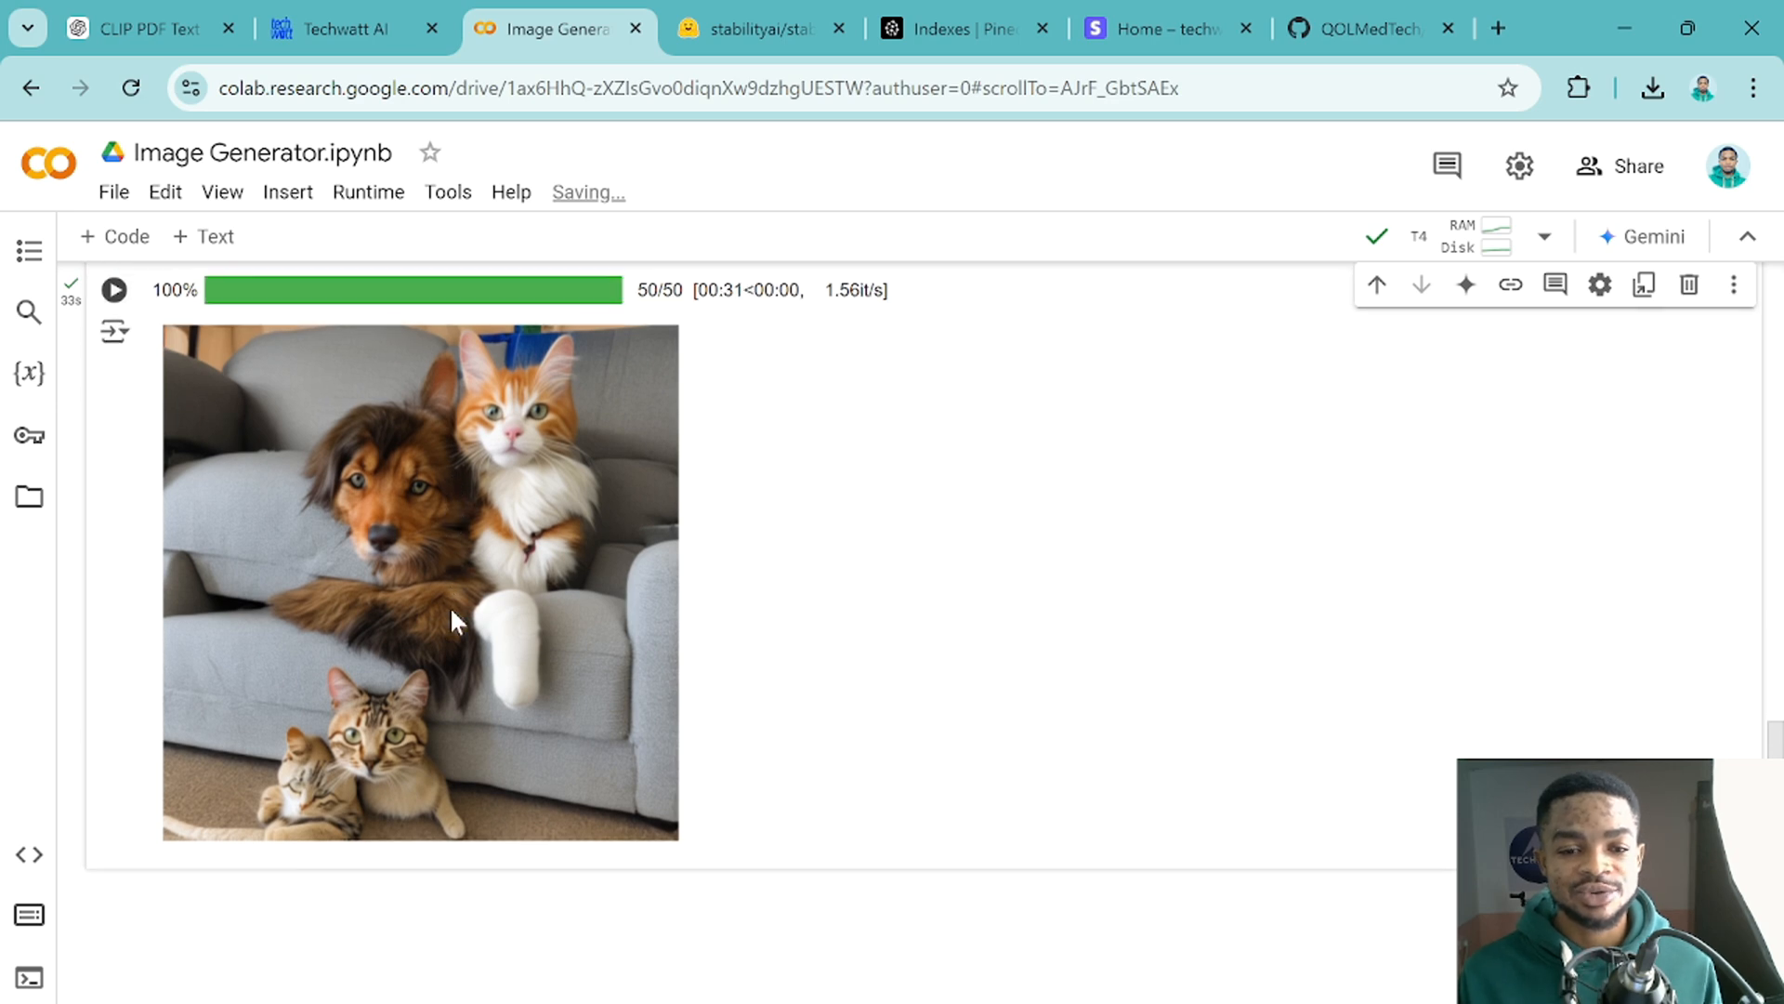
Save the generated sofa image to the Desktop as imagesss.png via Save image as.
{"action": "right_click", "coordinate": [456, 621]}
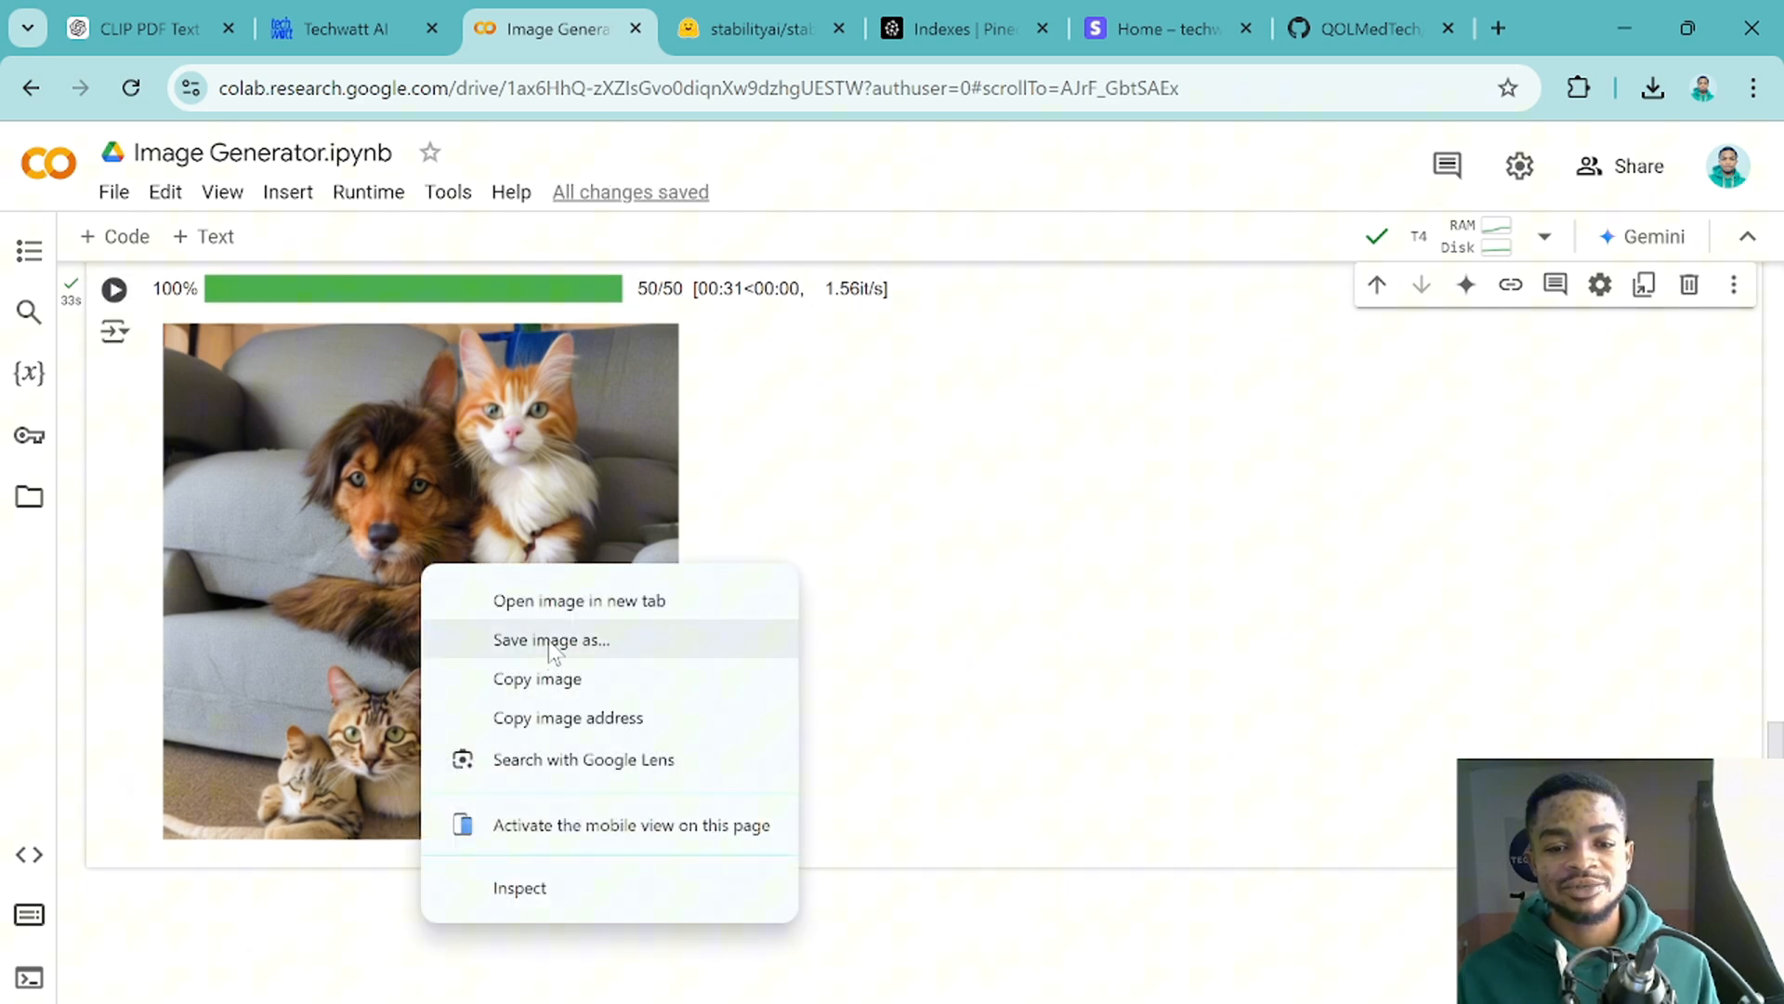
{"action": "left_click", "coordinate": [550, 639]}
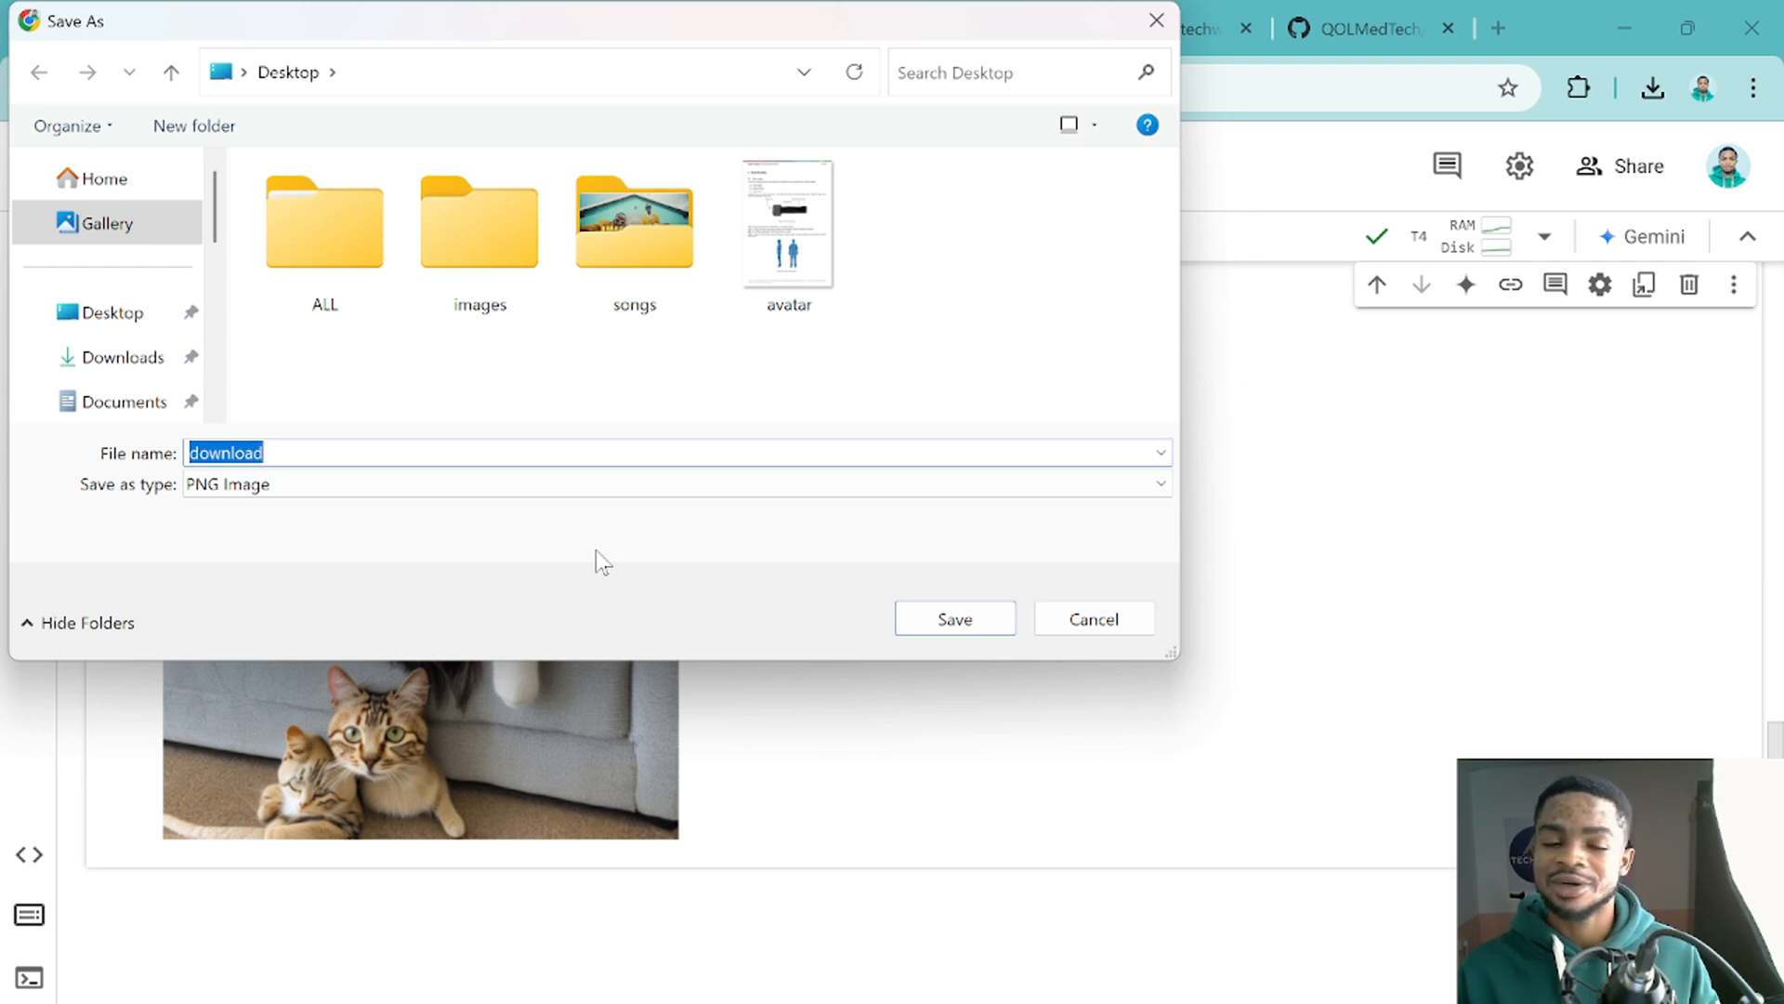
{"action": "type", "text": "ima"}
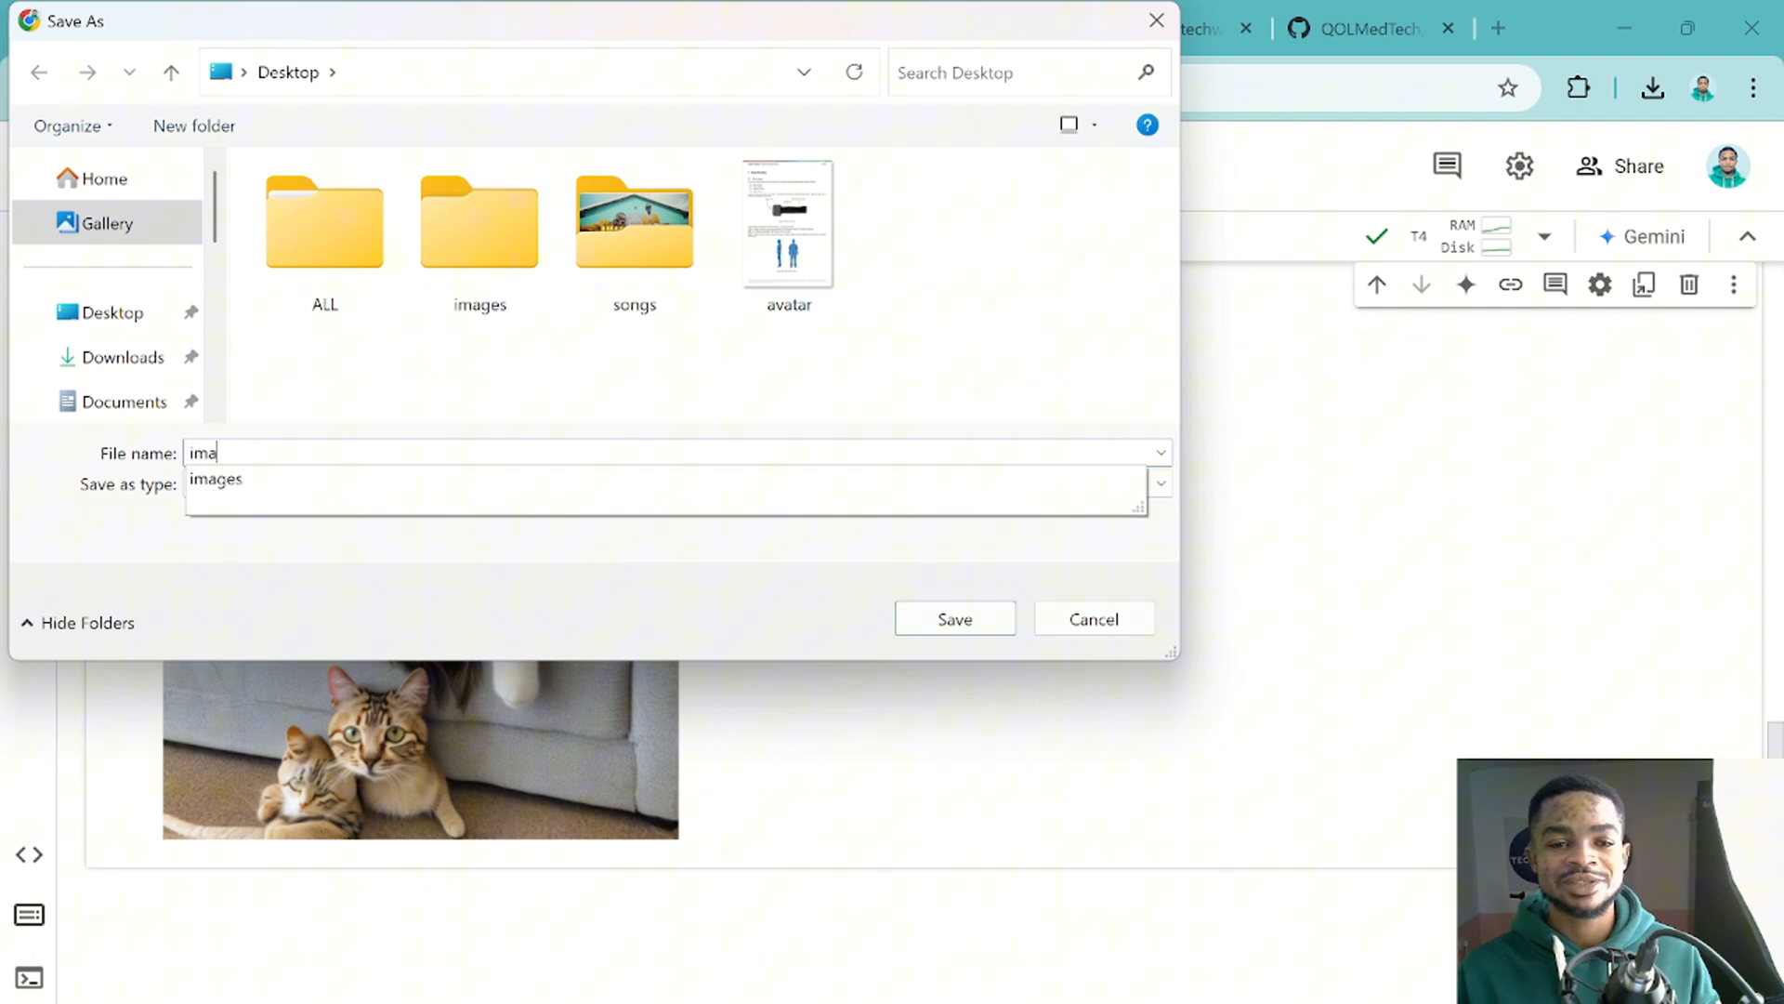
{"action": "type", "text": "gesss"}
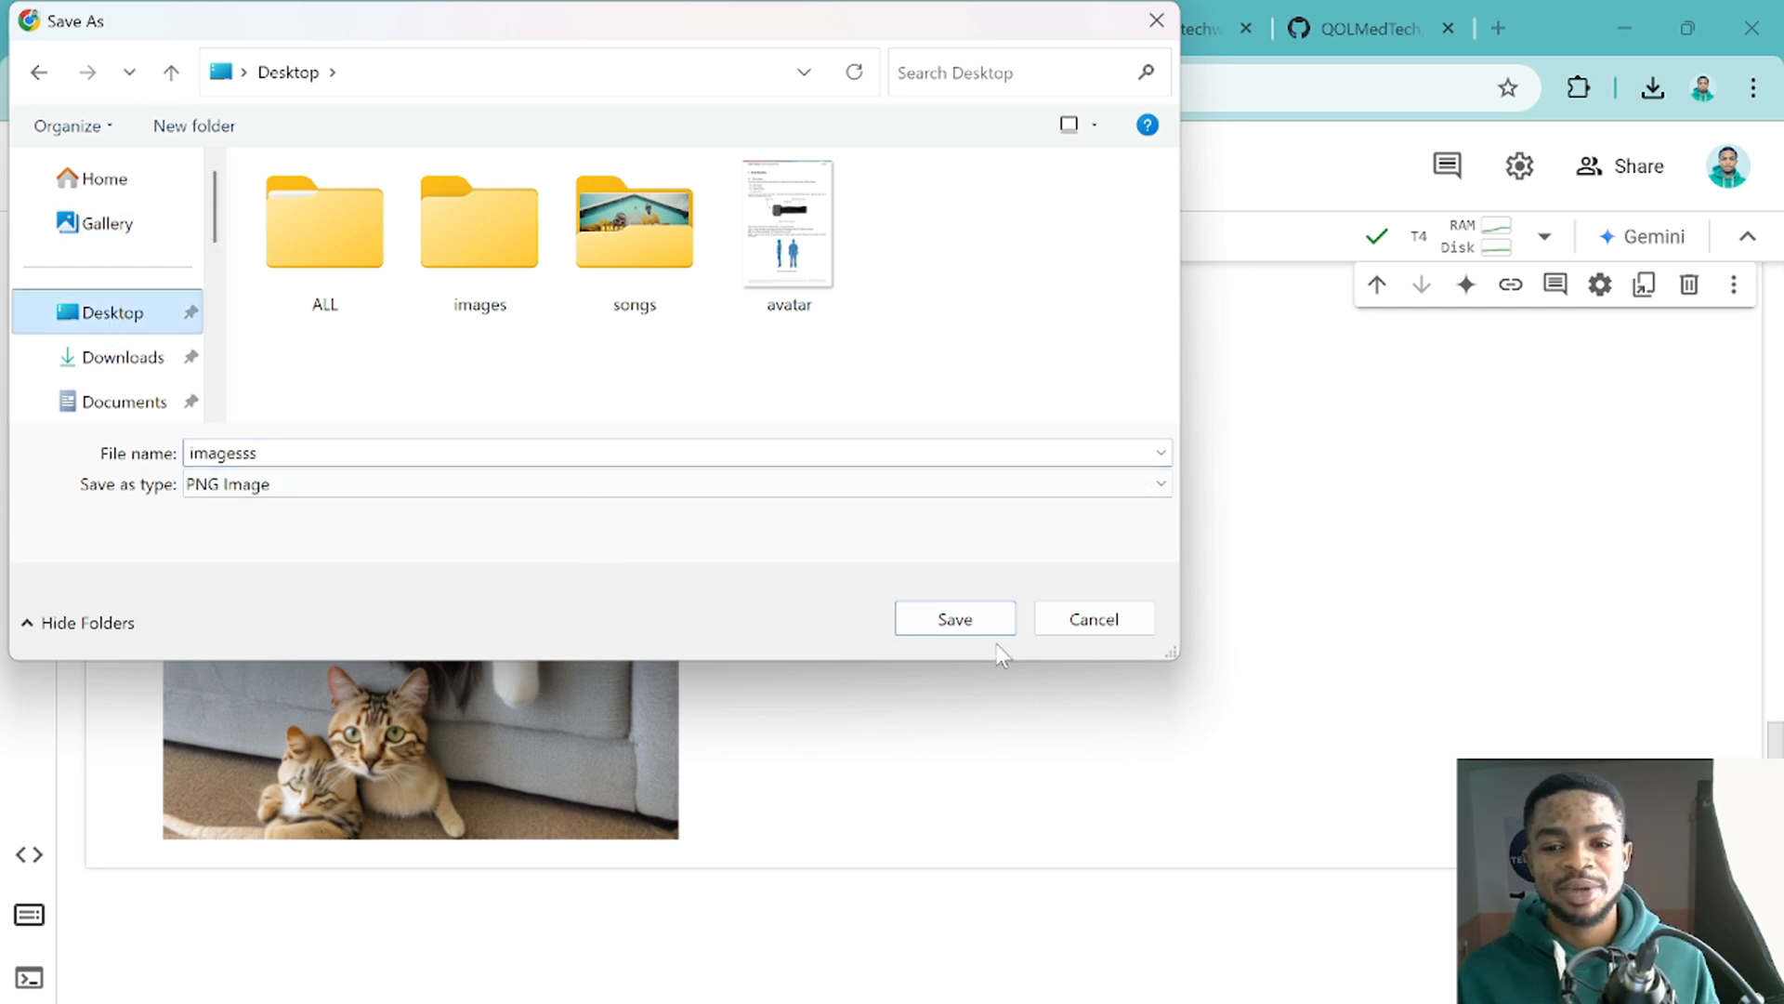
{"action": "left_click", "coordinate": [953, 617]}
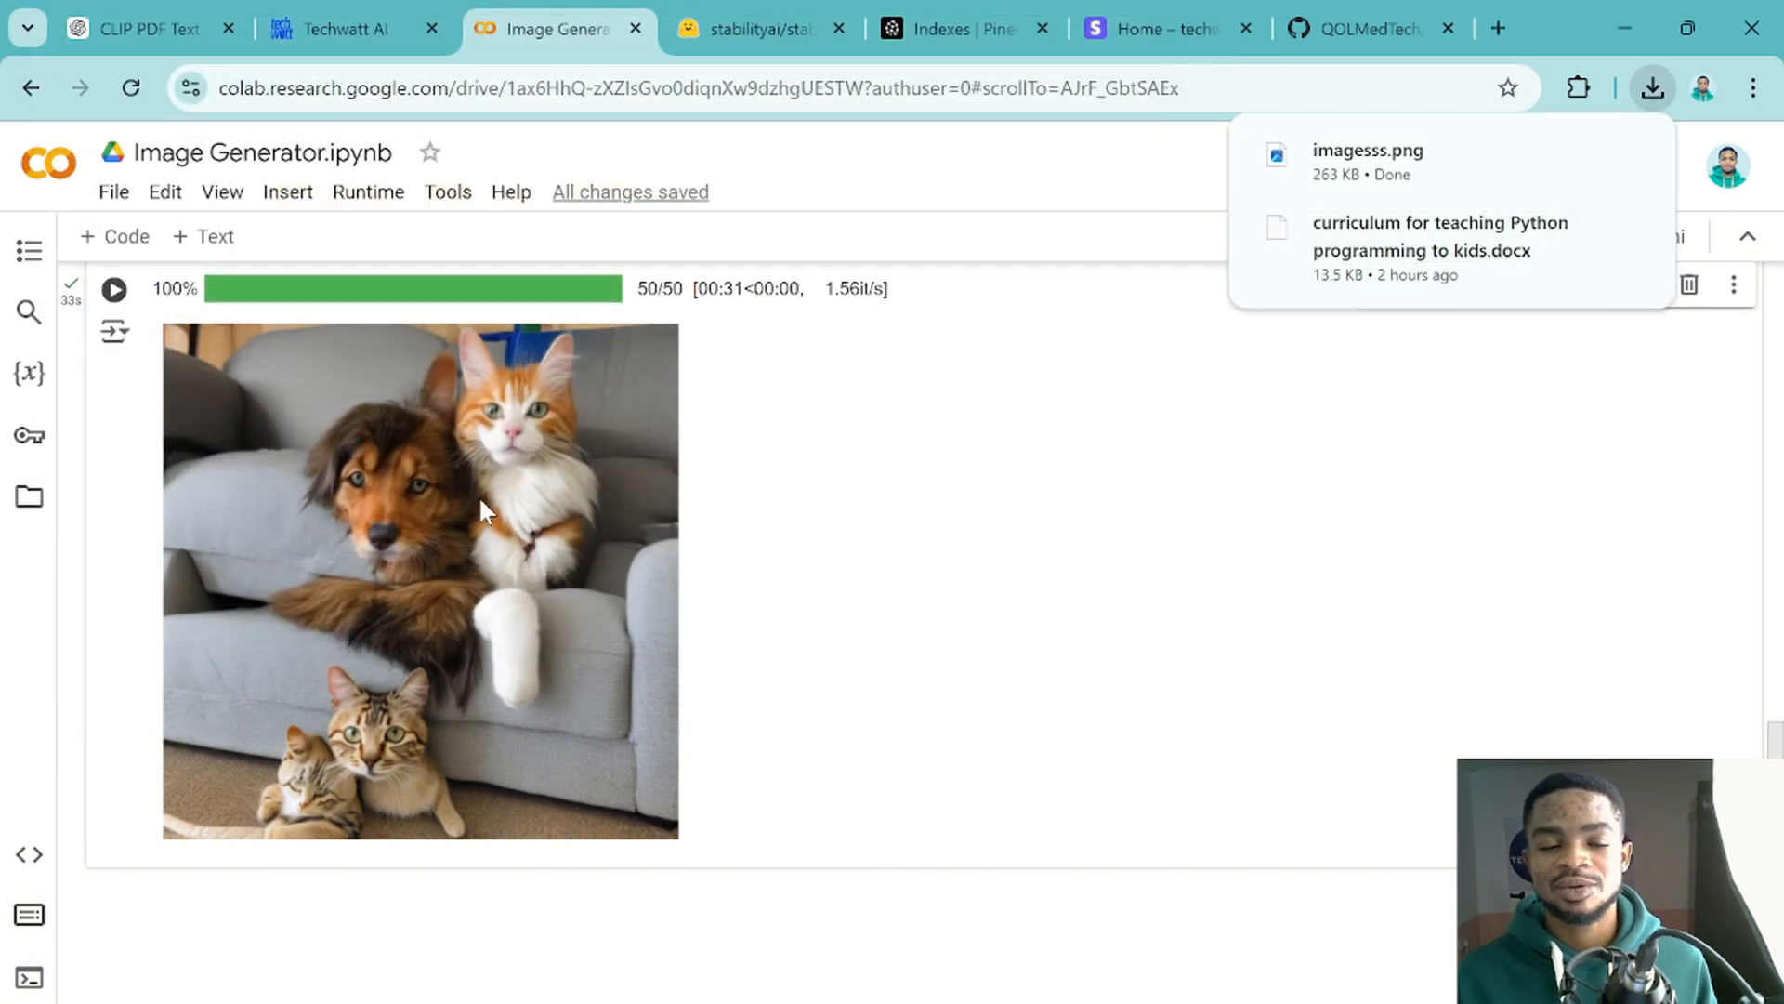
{"action": "mouse_move", "coordinate": [529, 606]}
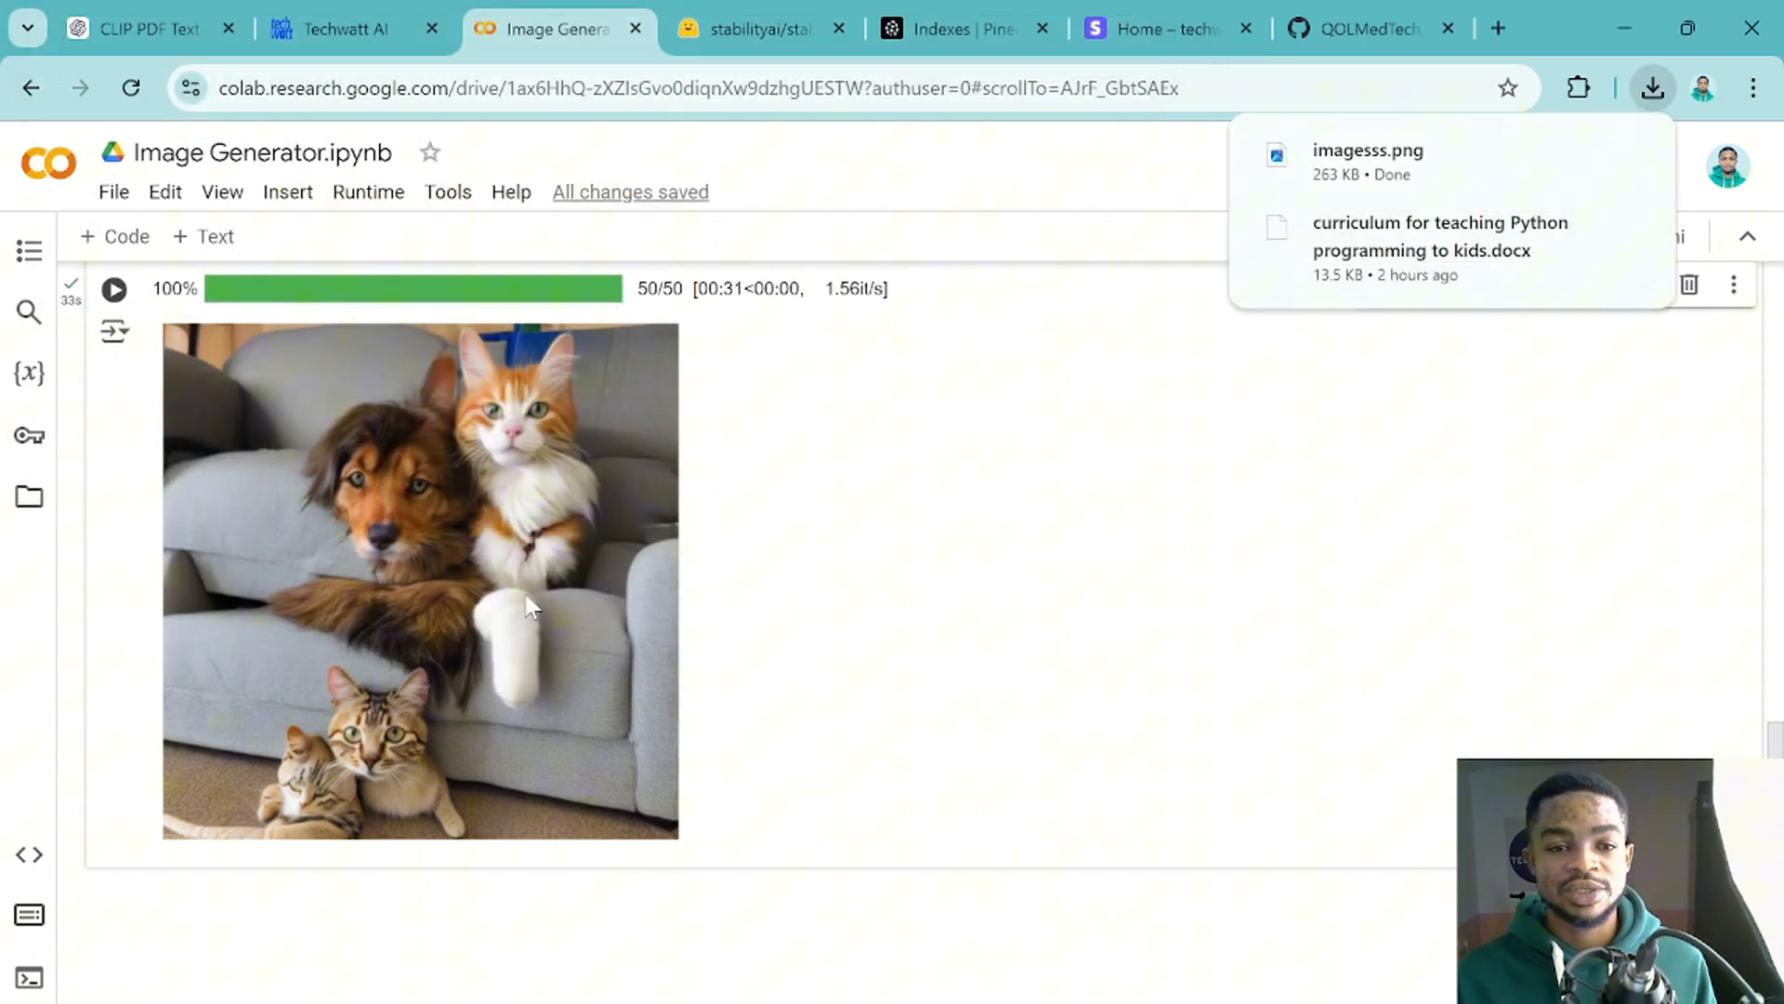
{"action": "scroll", "scroll_direction": "up", "scroll_amount": 3}
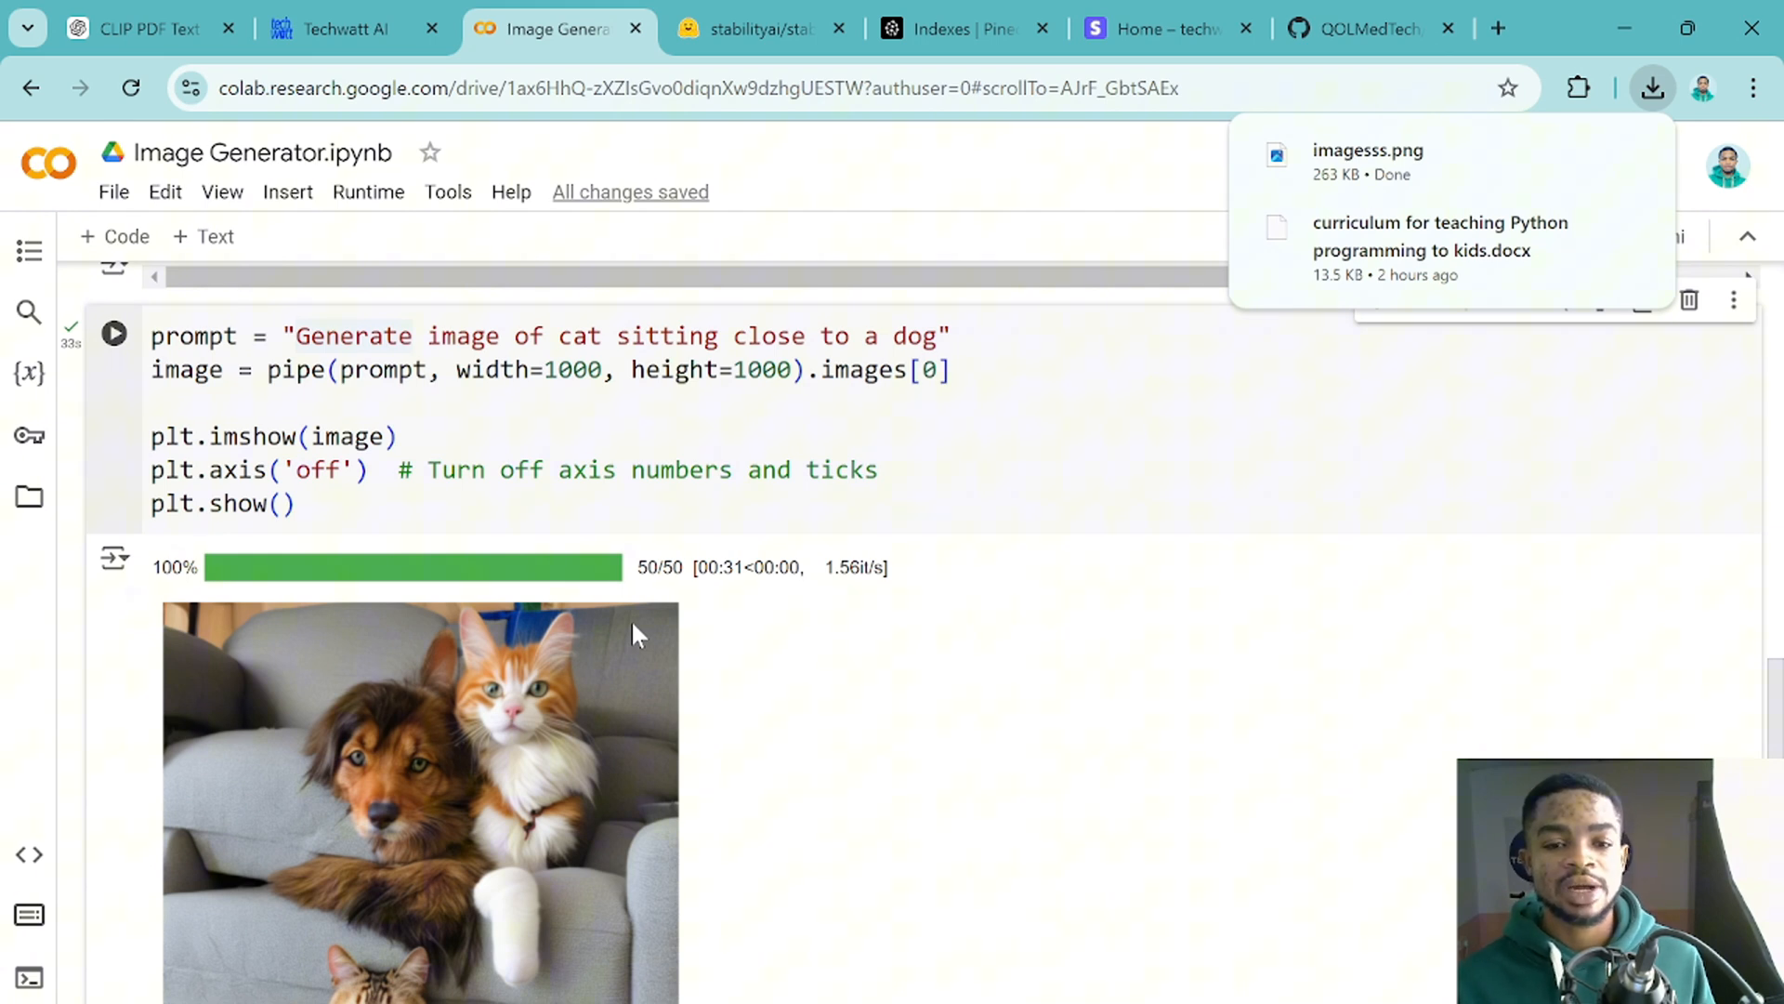
{"action": "mouse_move", "coordinate": [637, 609]}
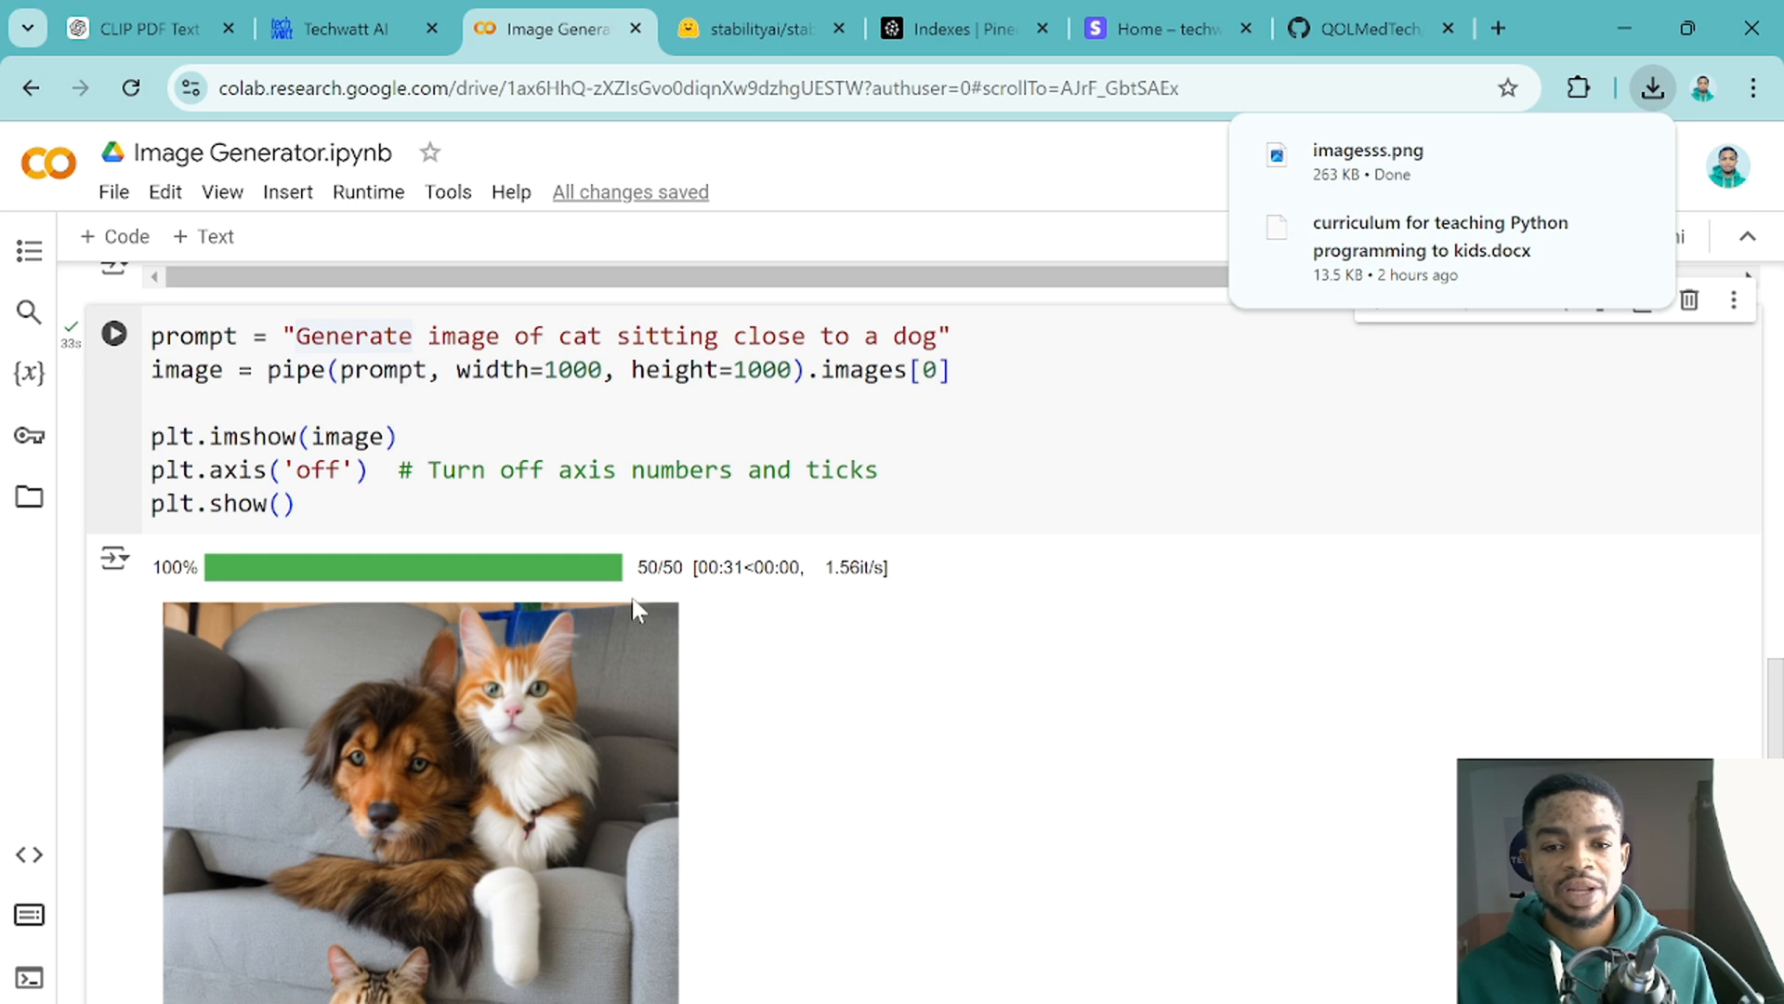
{"action": "mouse_move", "coordinate": [772, 605]}
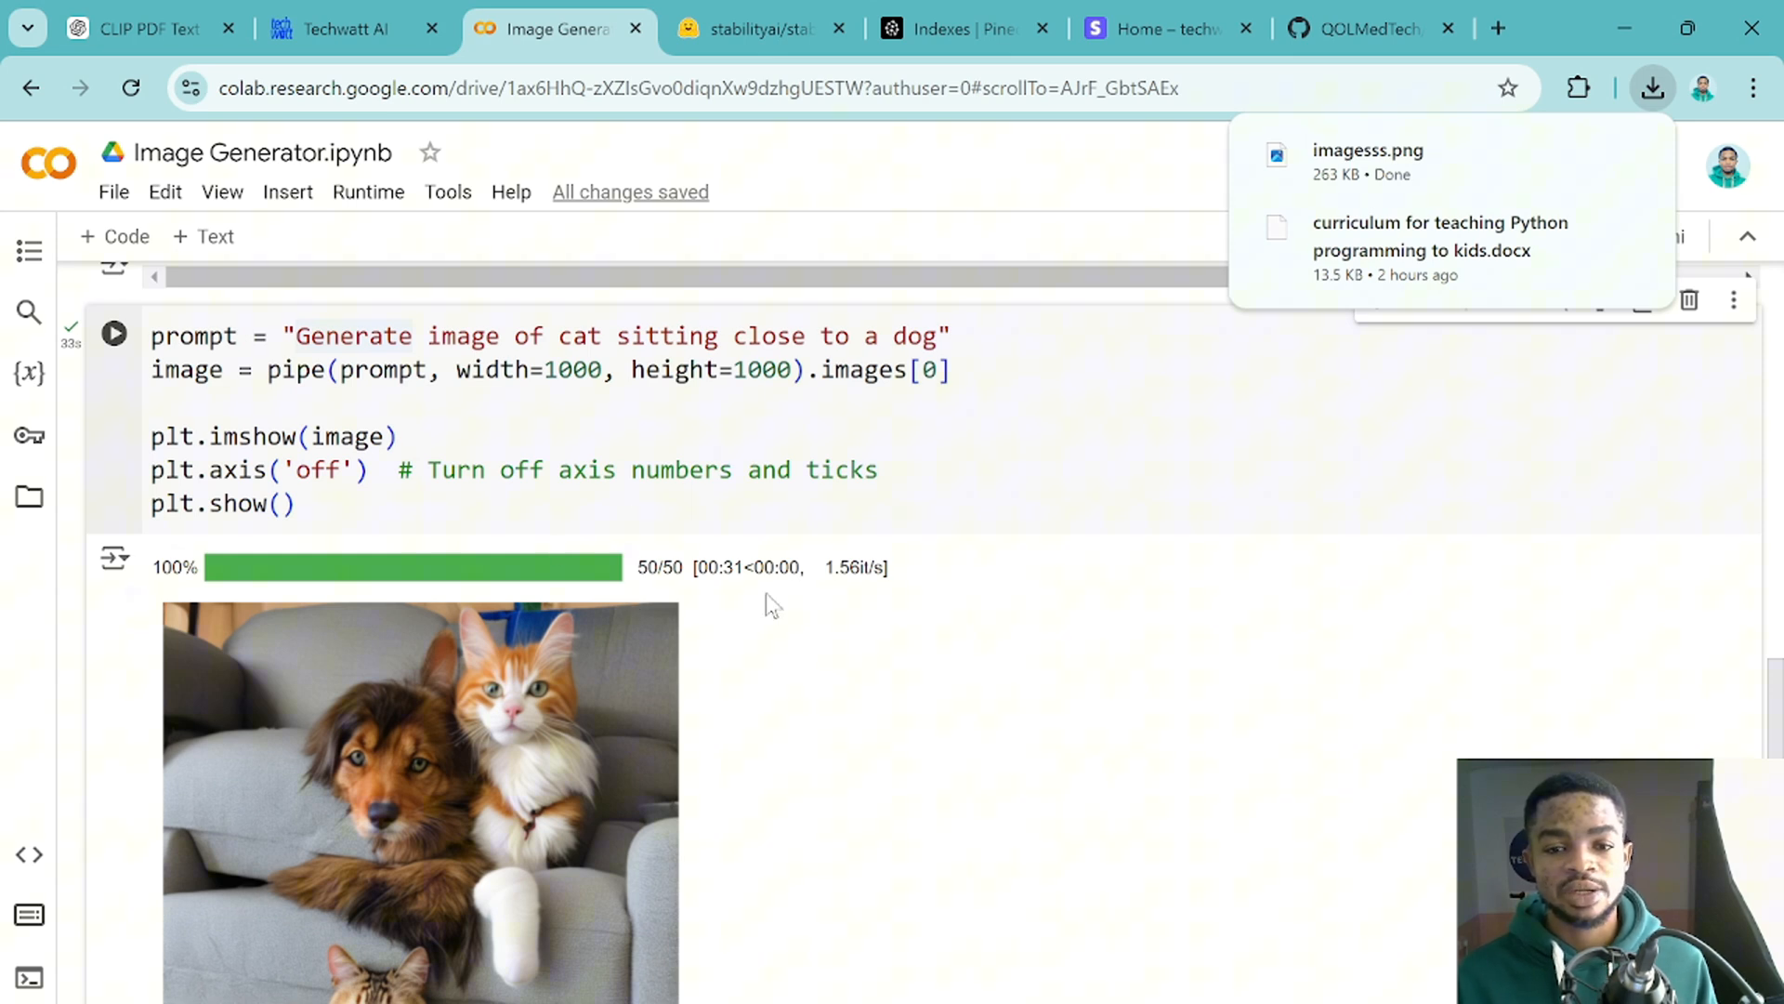